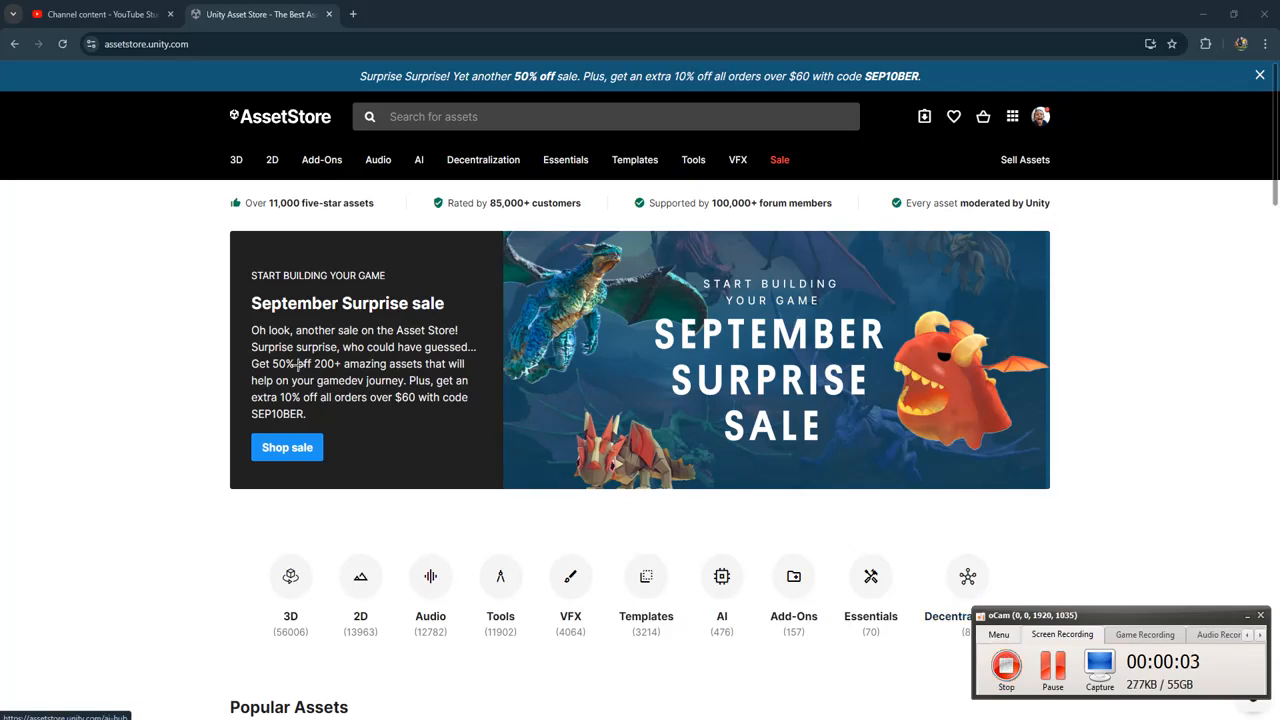
mouse_move(52, 308)
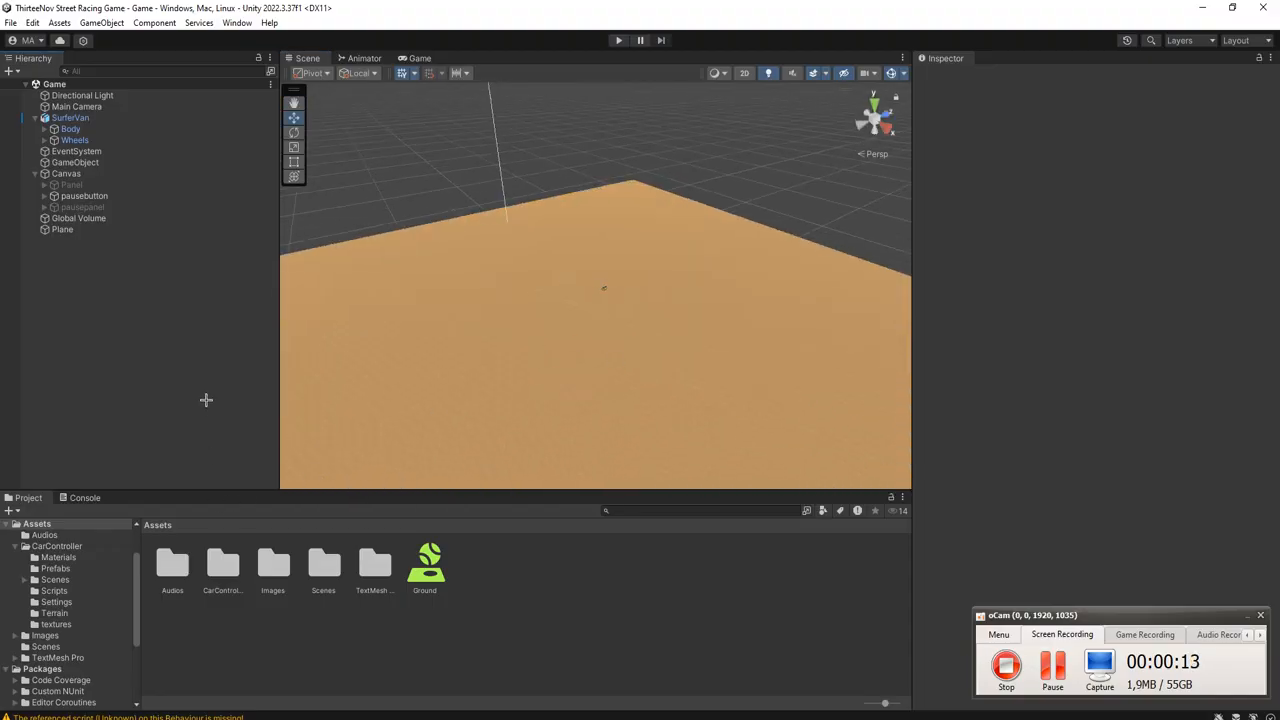
Create a new scene asset named Racing in the Assets folder and open it.
left_click(172, 562)
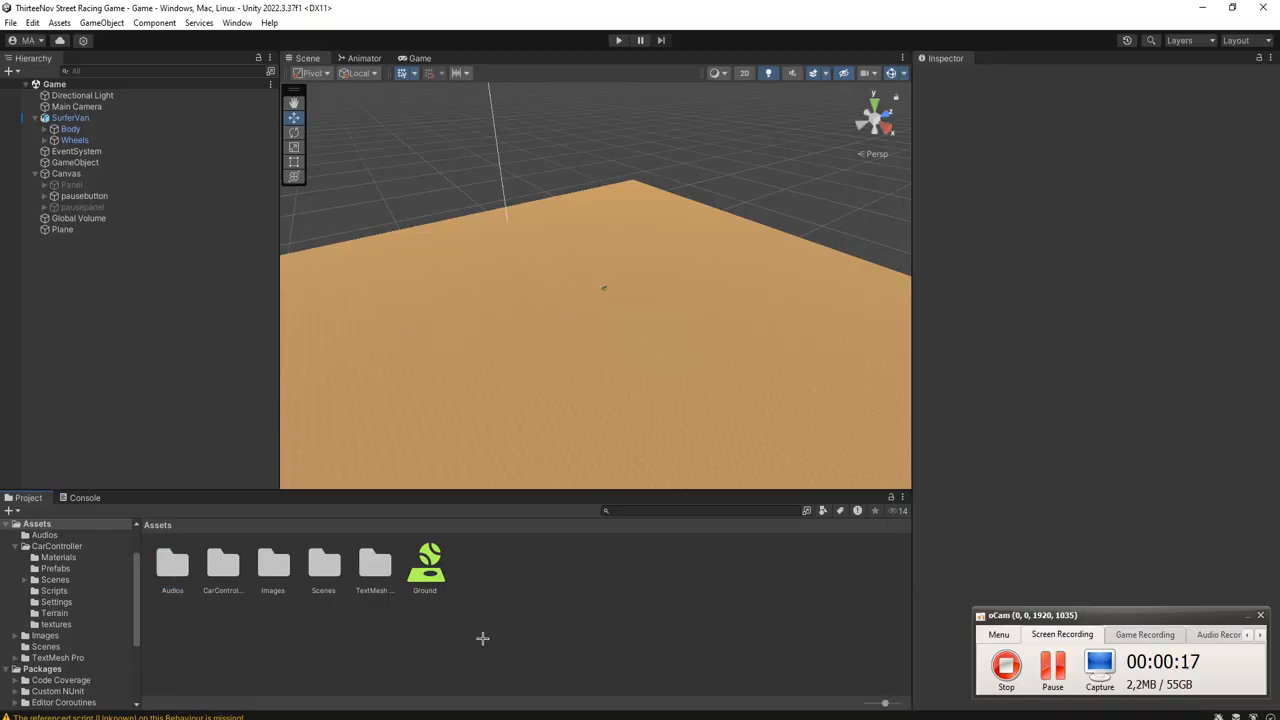
right_click(484, 638)
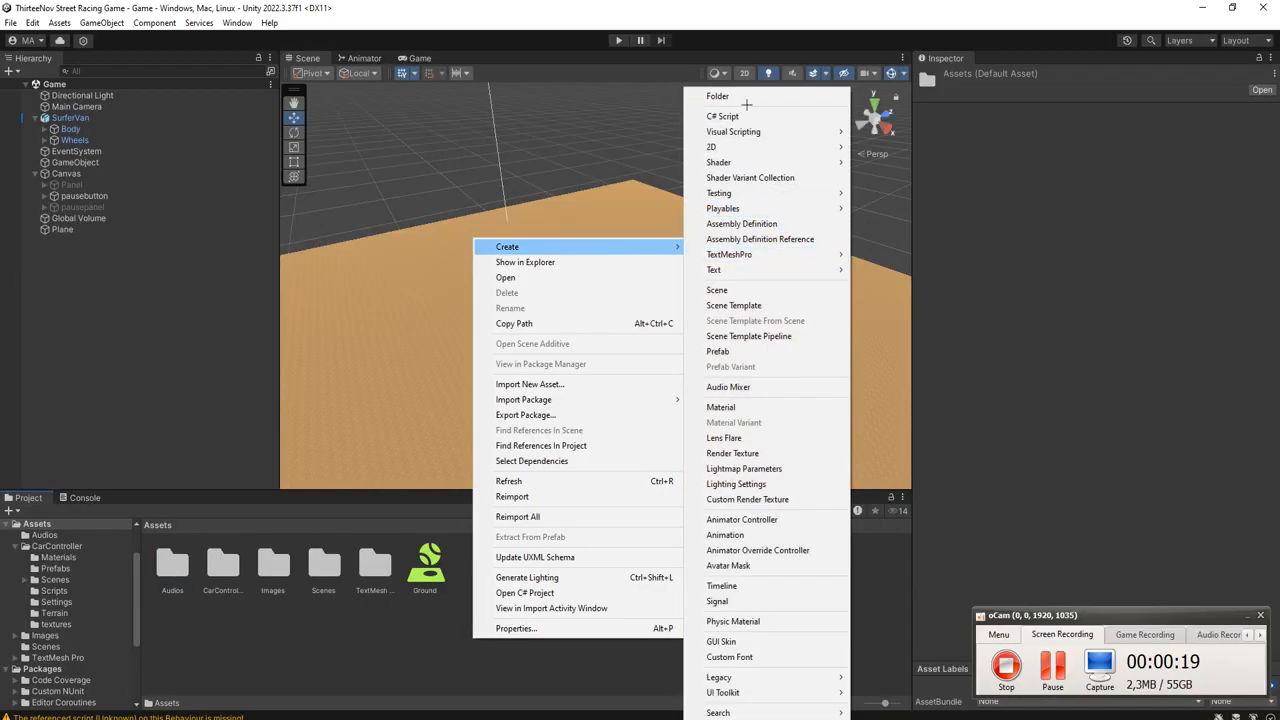
mouse_move(734, 304)
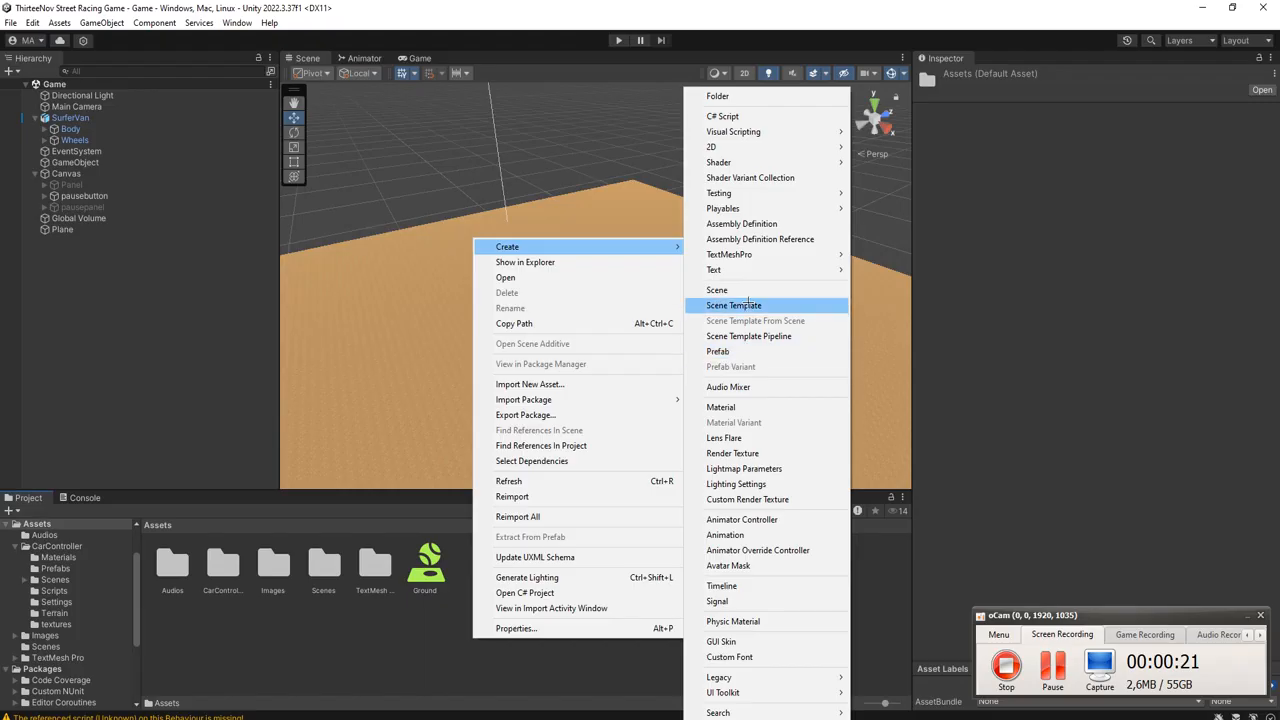
left_click(716, 290)
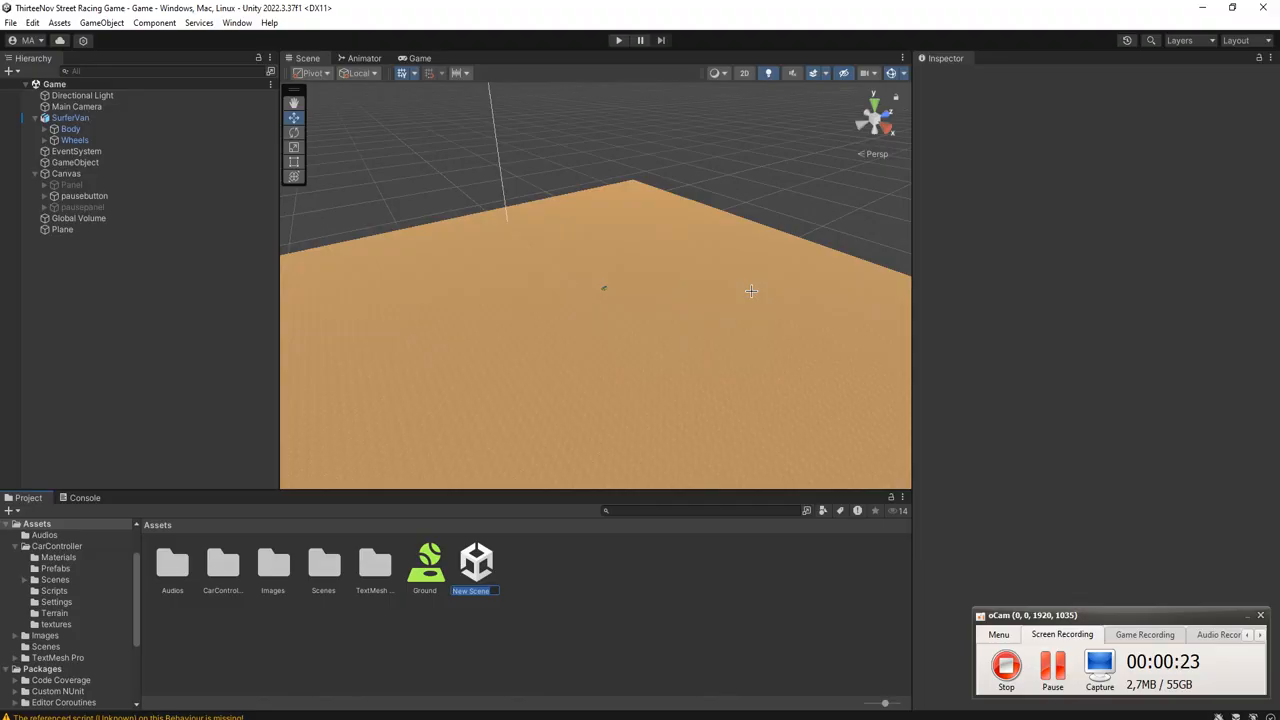
type("Racing")
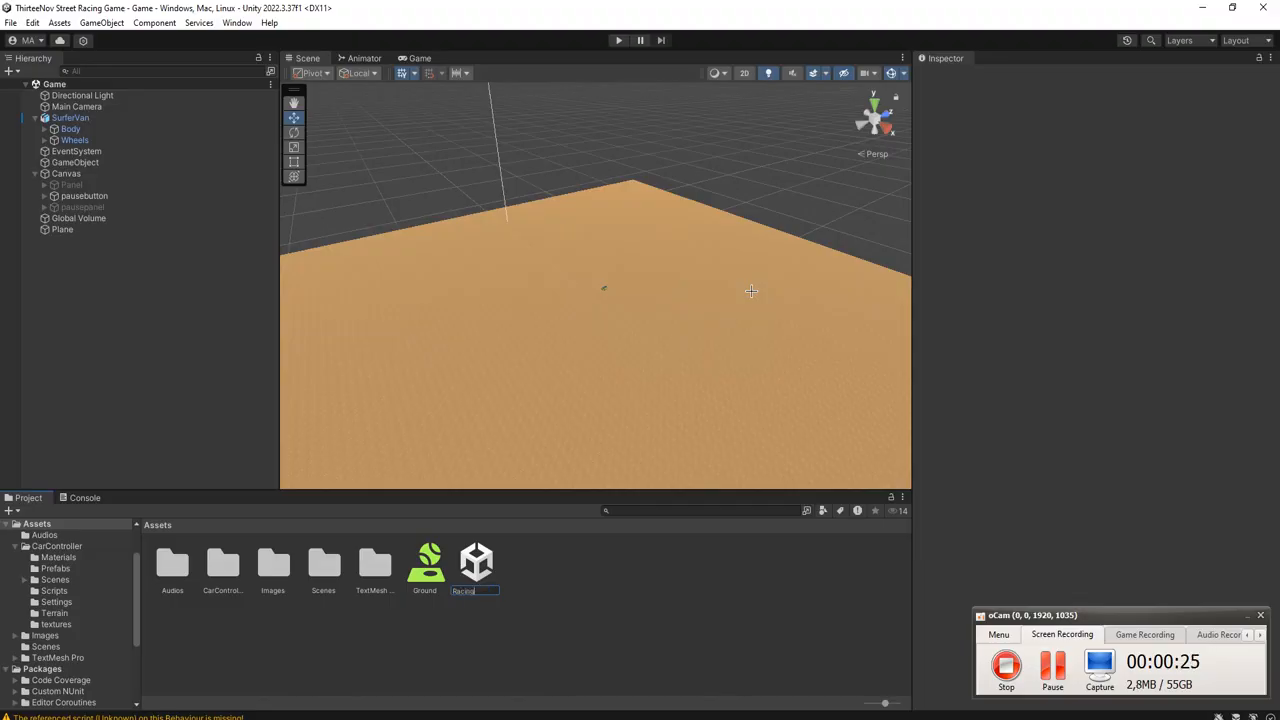
double_click(476, 562)
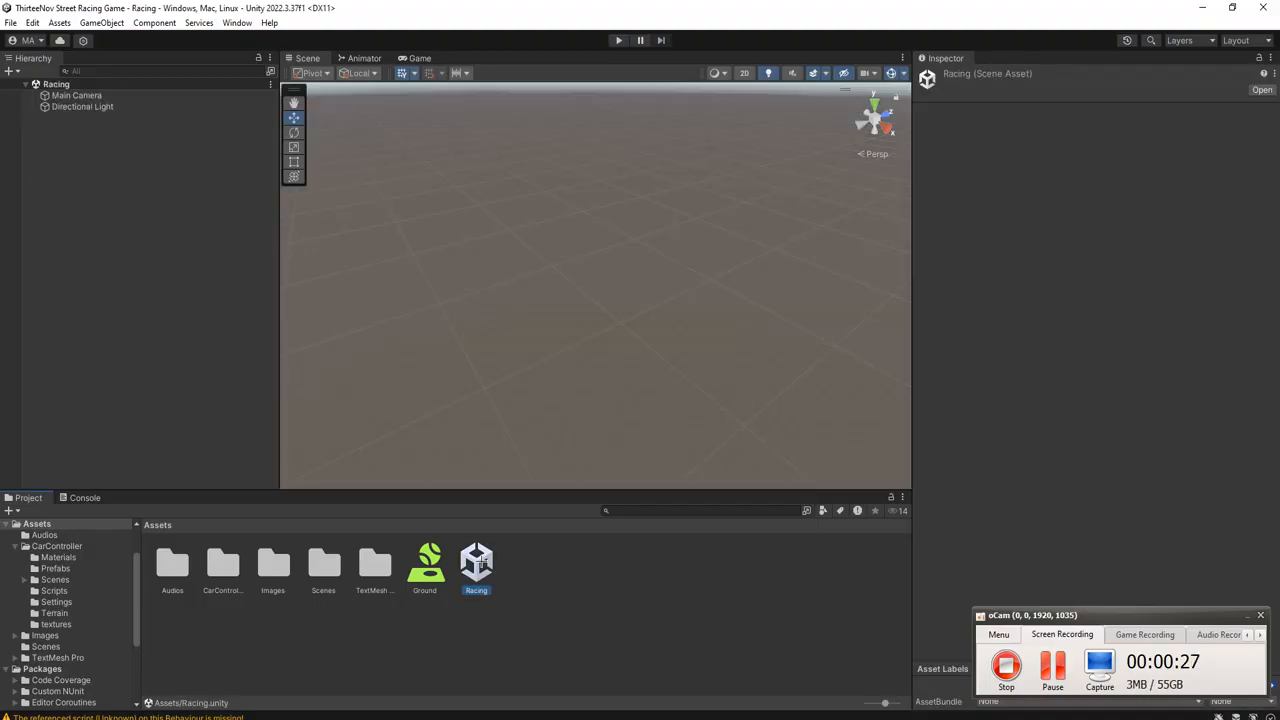
Open the Game scene from Assets/CarController/Scenes.
left_click(324, 564)
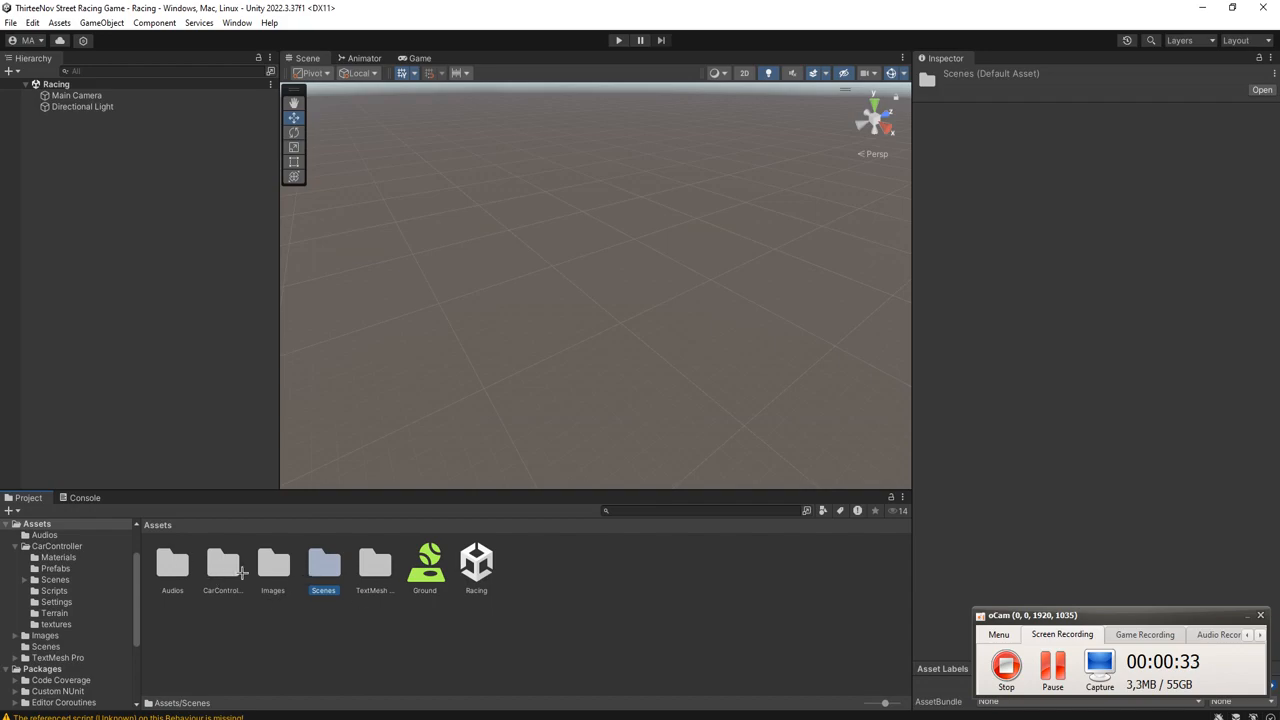
double_click(222, 564)
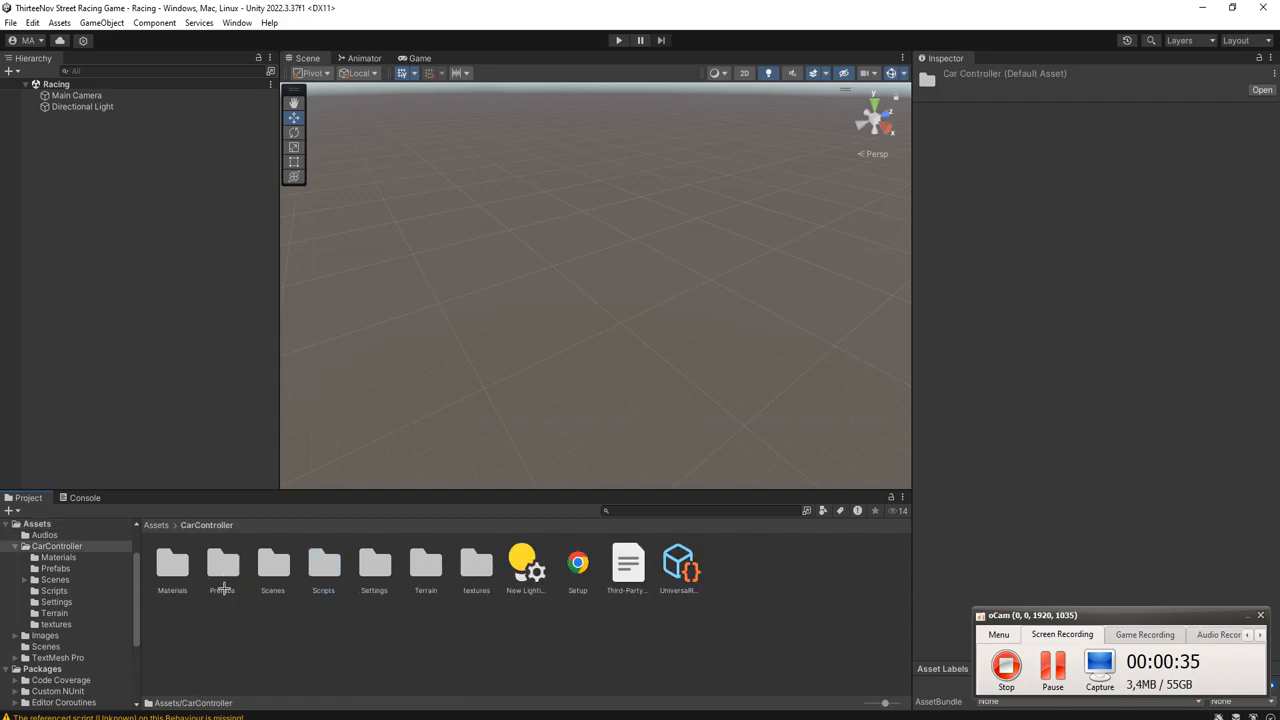
double_click(272, 564)
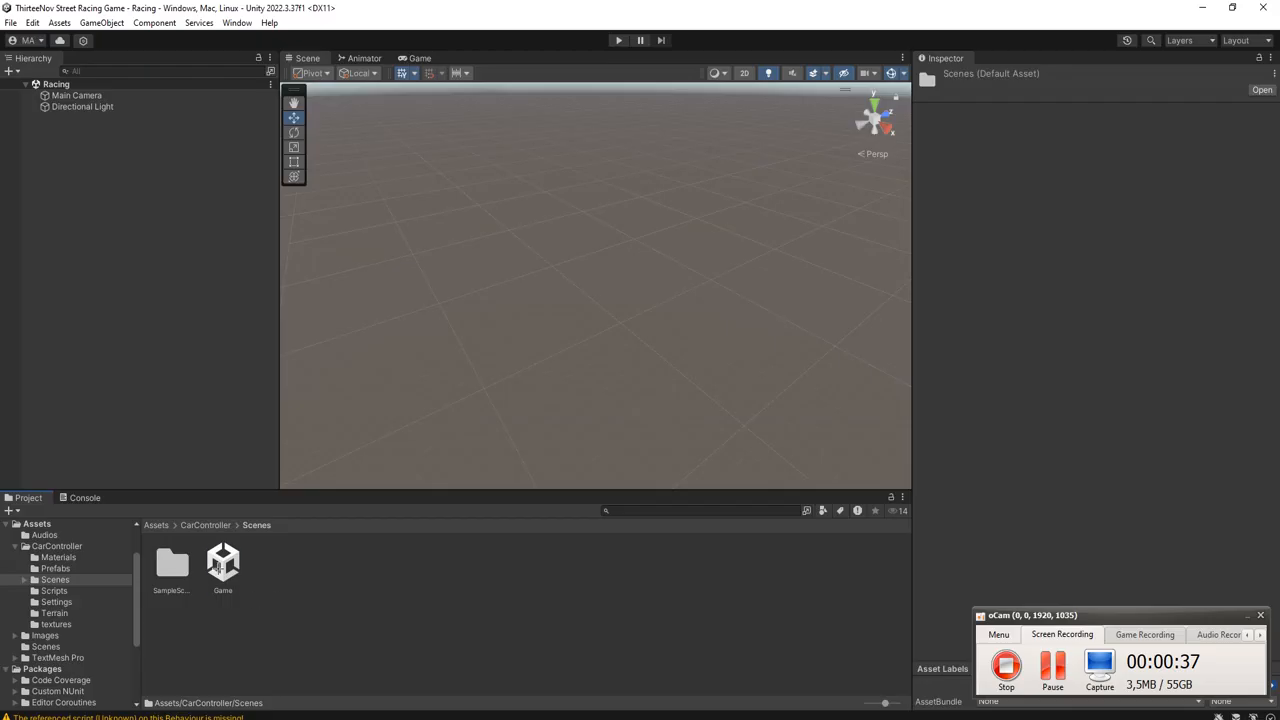
double_click(222, 562)
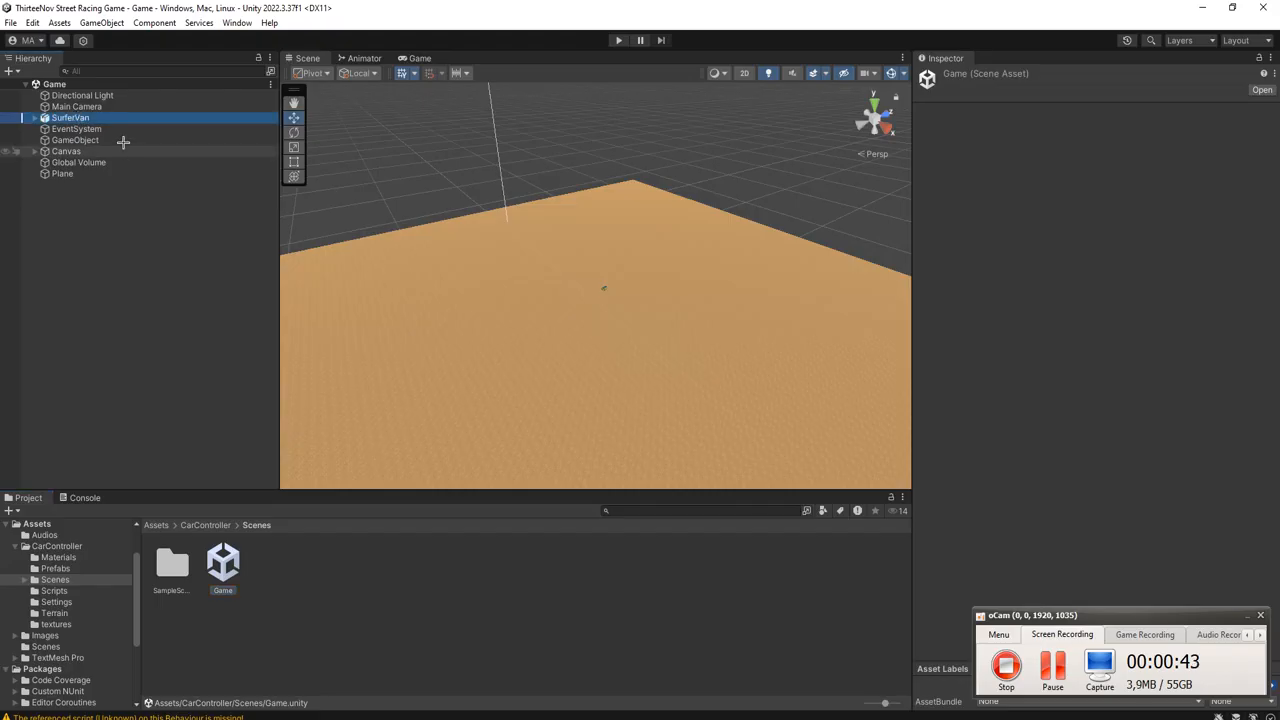
Select the BufferVan, plane, canvas and related Hierarchy objects and copy them.
left_click(76, 128)
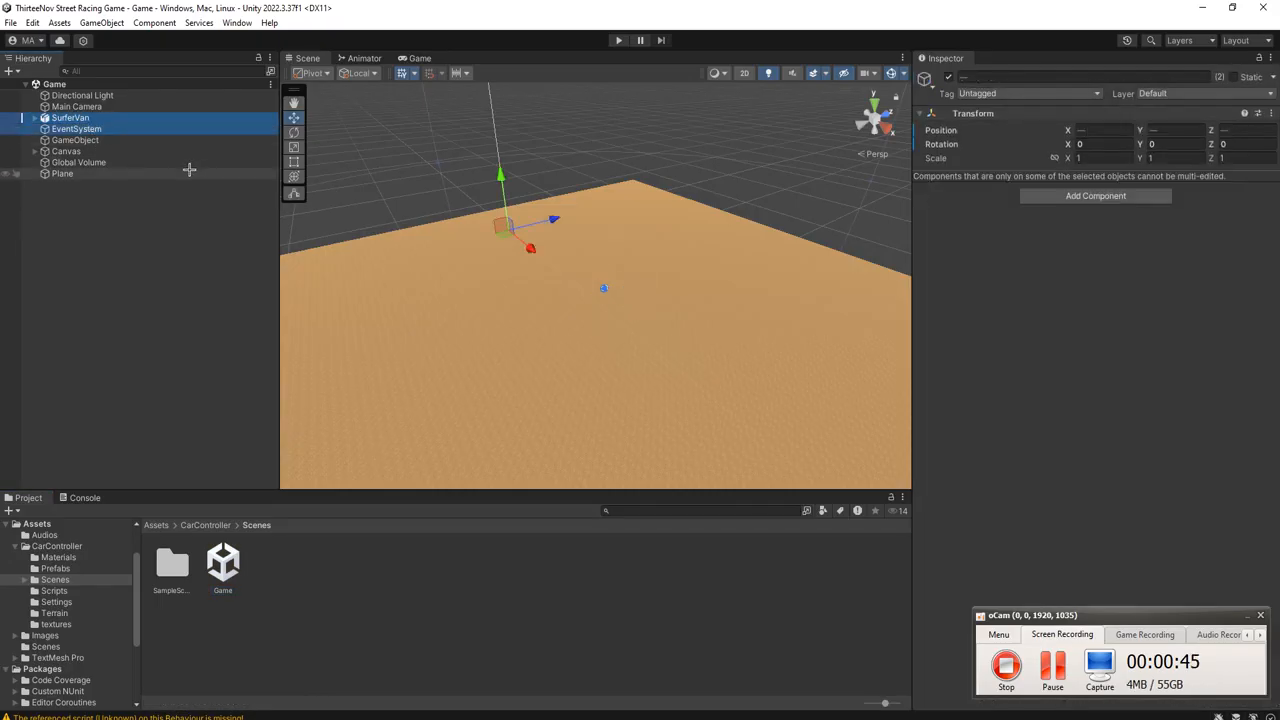
left_click(76, 140)
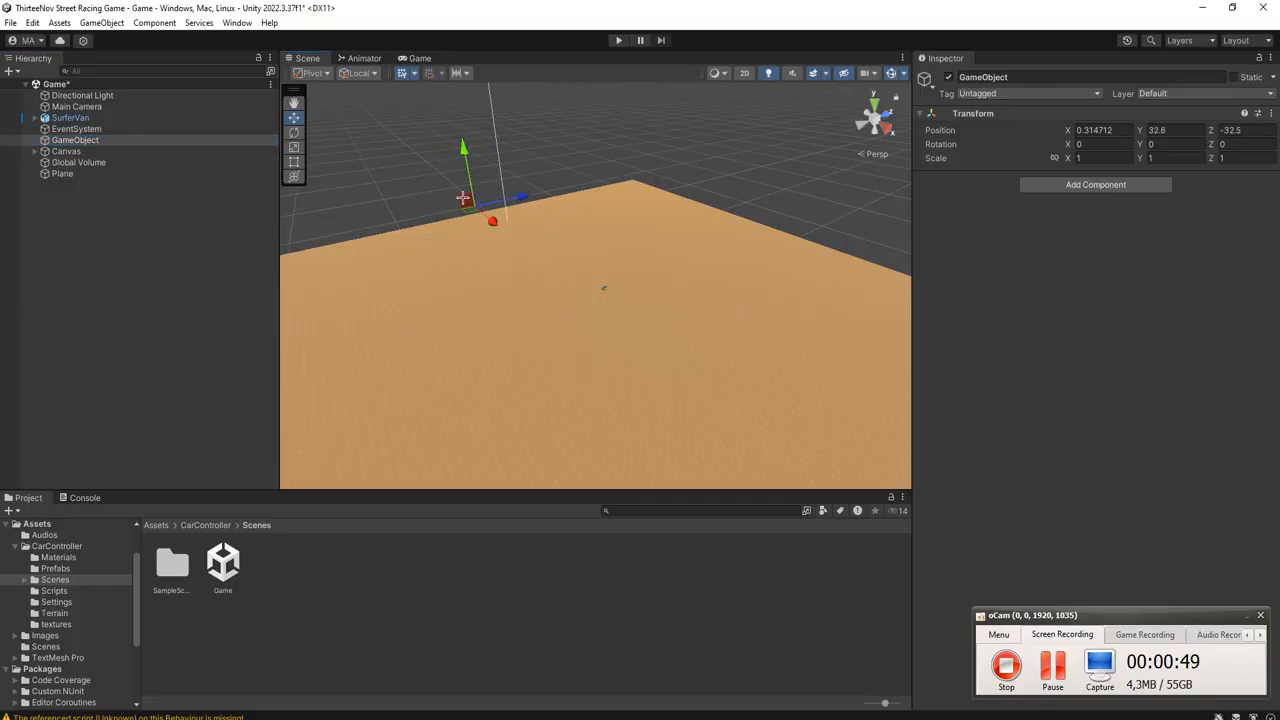
left_click(78, 162)
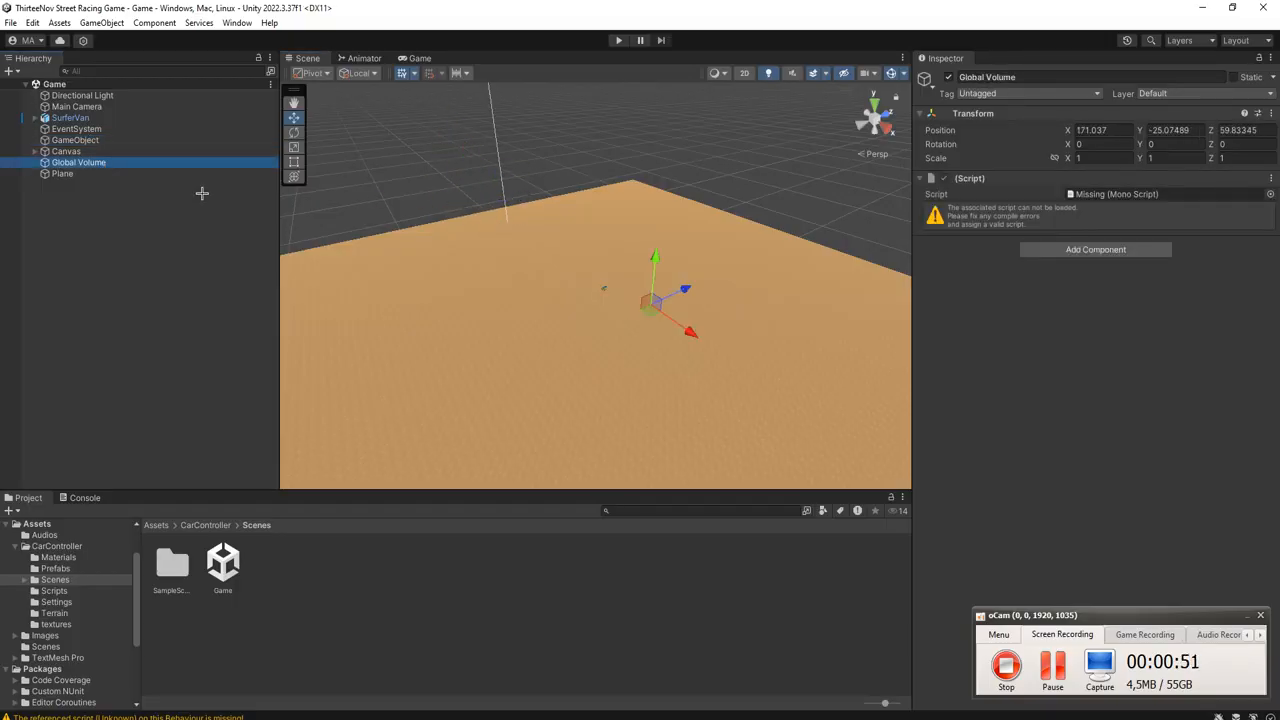
mouse_move(160, 176)
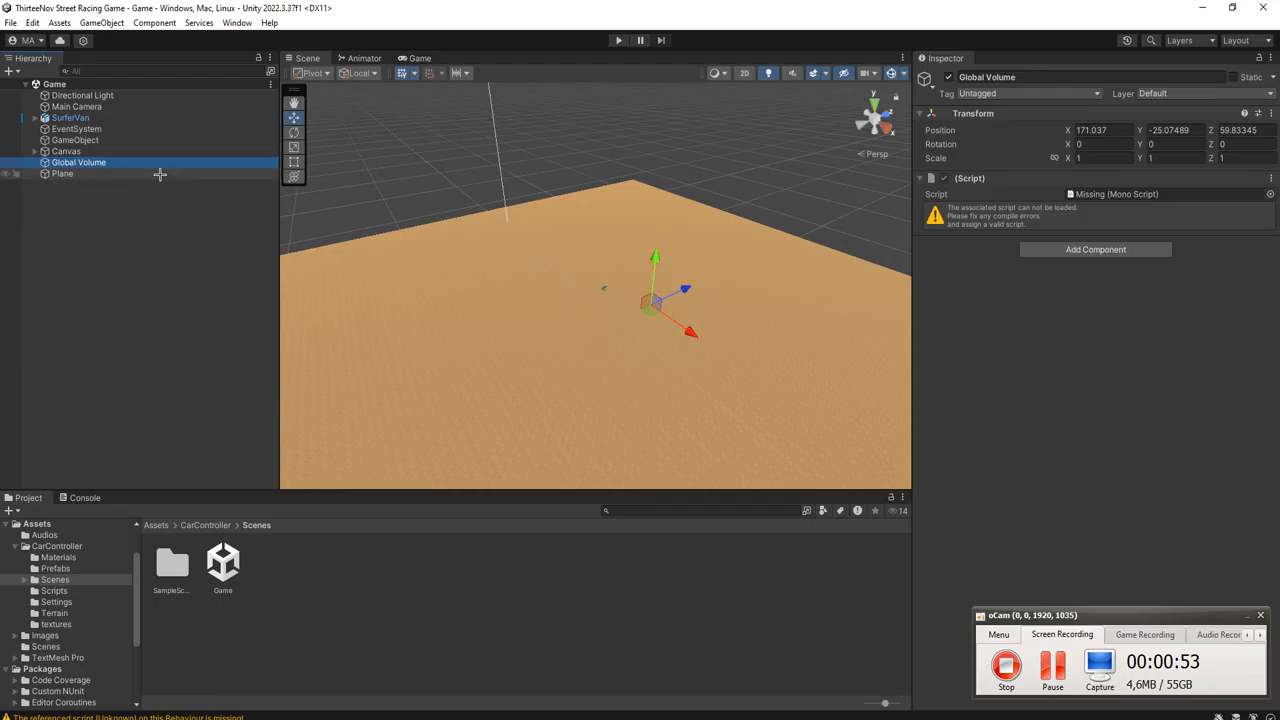
left_click(62, 172)
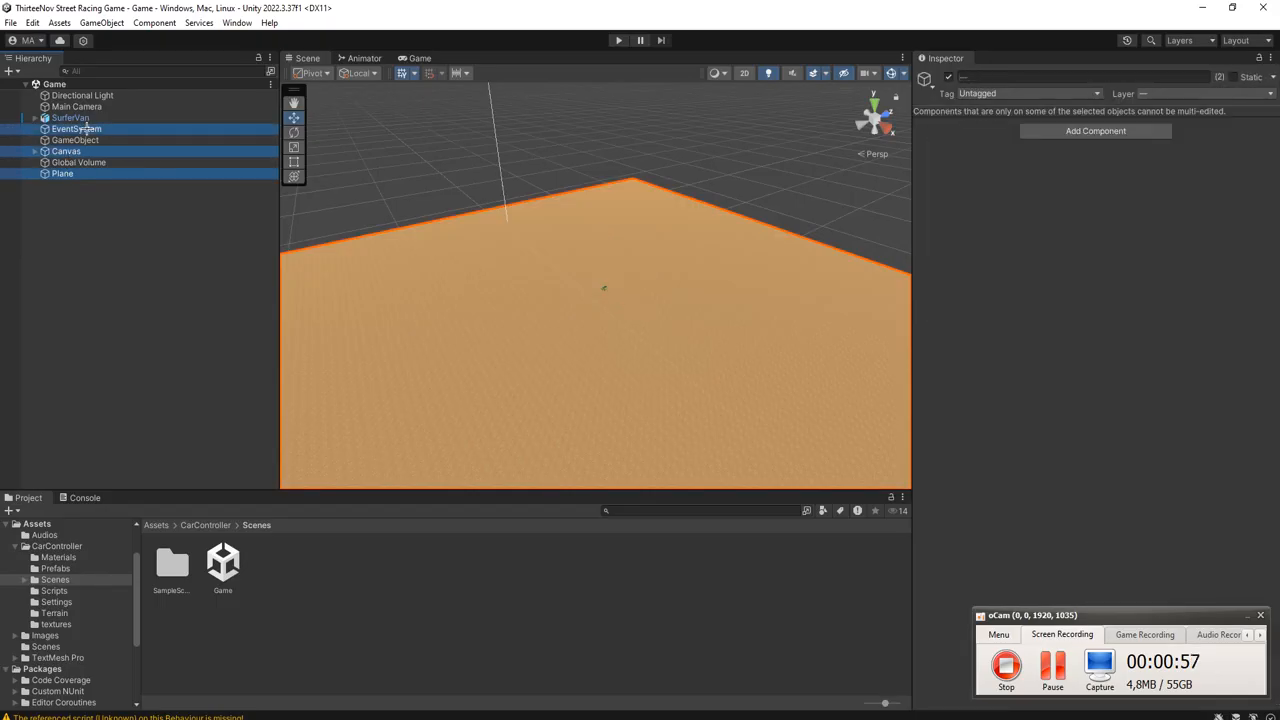
left_click(70, 116)
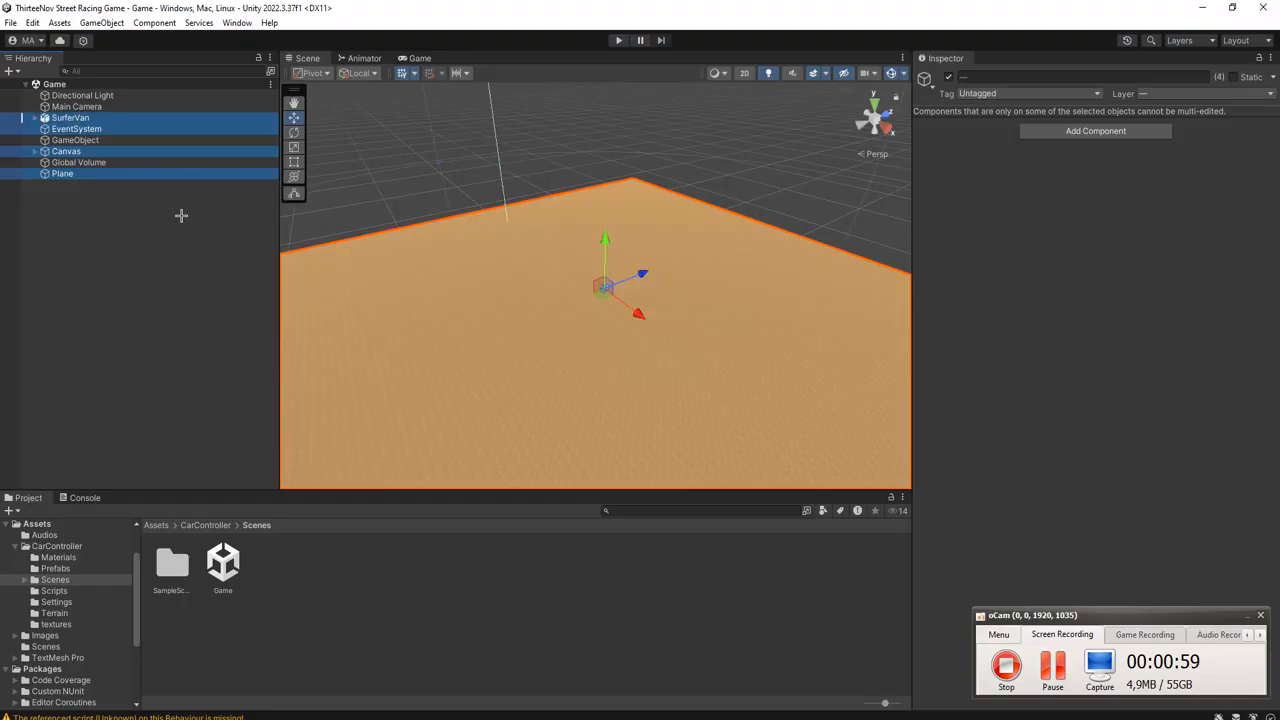
left_click(76, 106)
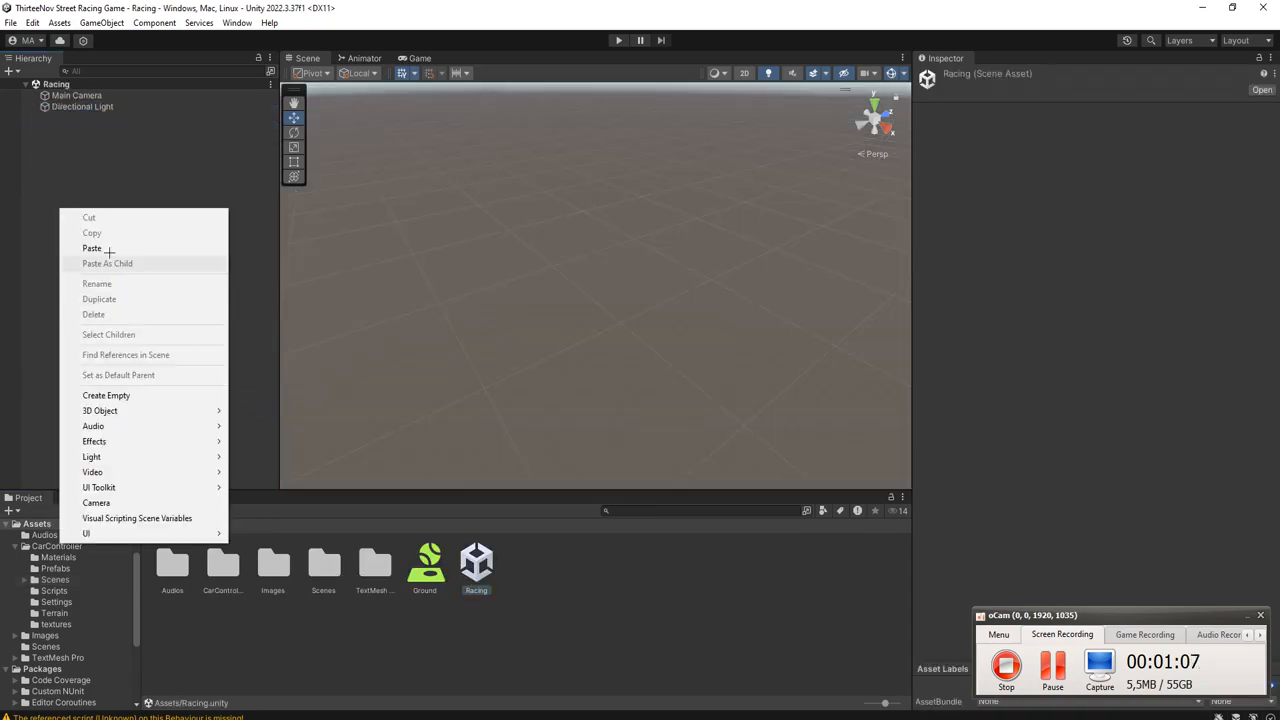
Paste the copied van, plane, canvas, camera and EventSystem into the Racing scene.
left_click(92, 248)
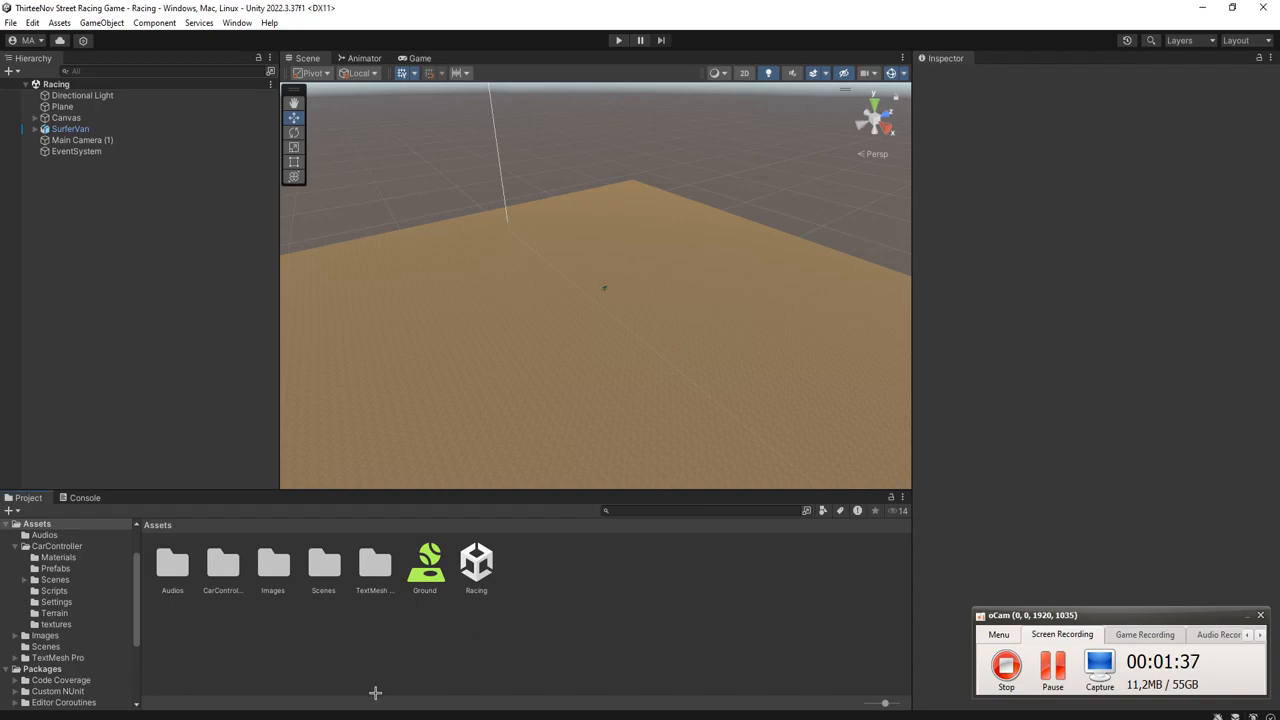
Search the Asset Store for town assets.
left_click(260, 14)
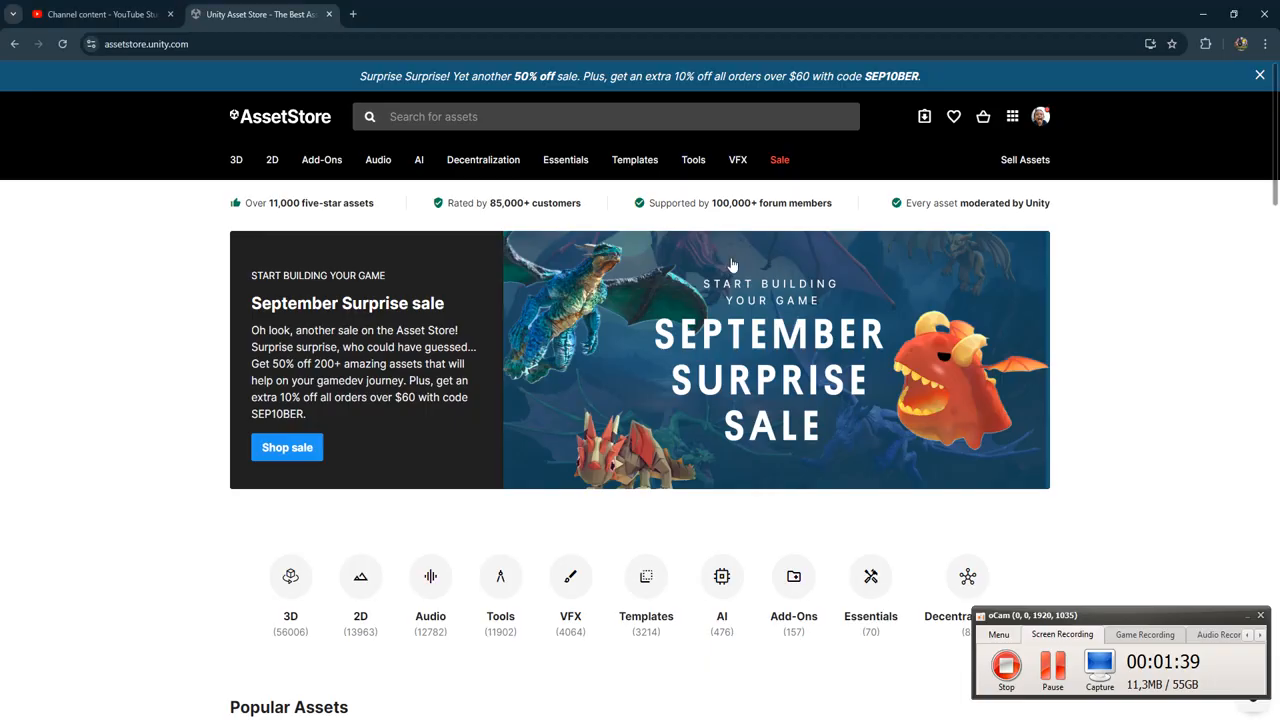
left_click(606, 116)
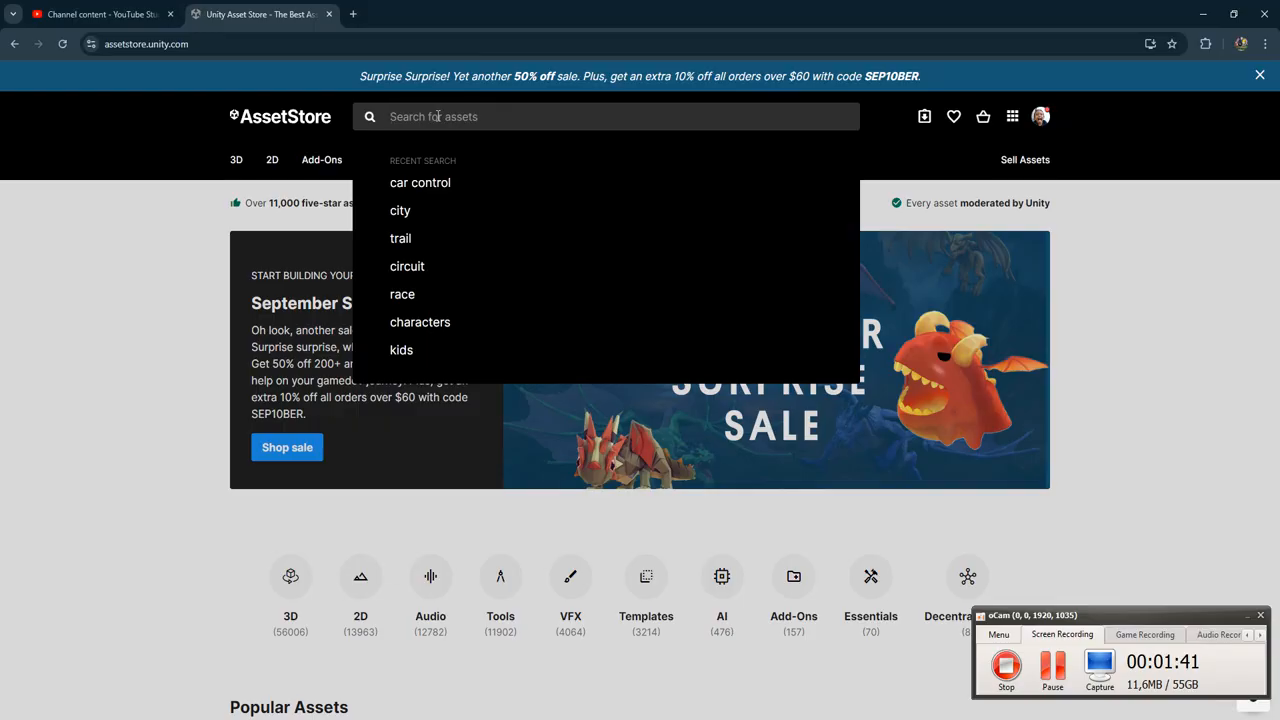
type("tow")
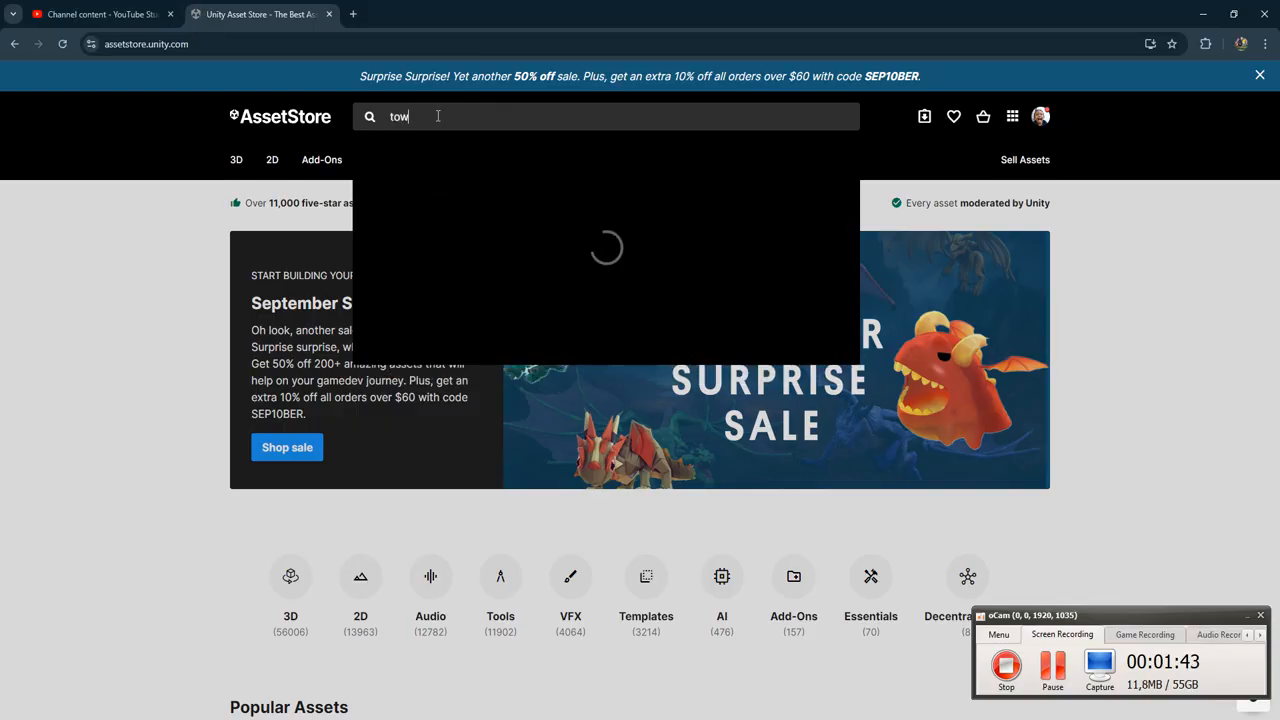
key("Return")
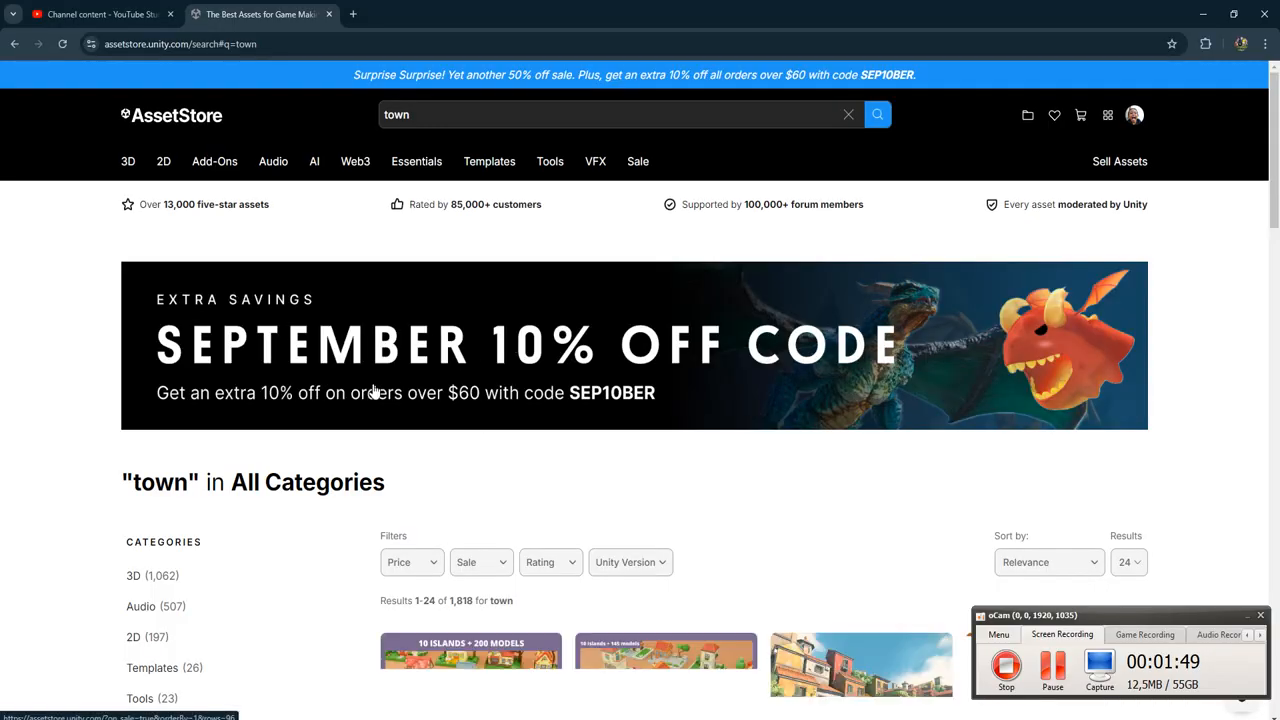
Limit the town search results to free assets with the Price filter.
left_click(410, 560)
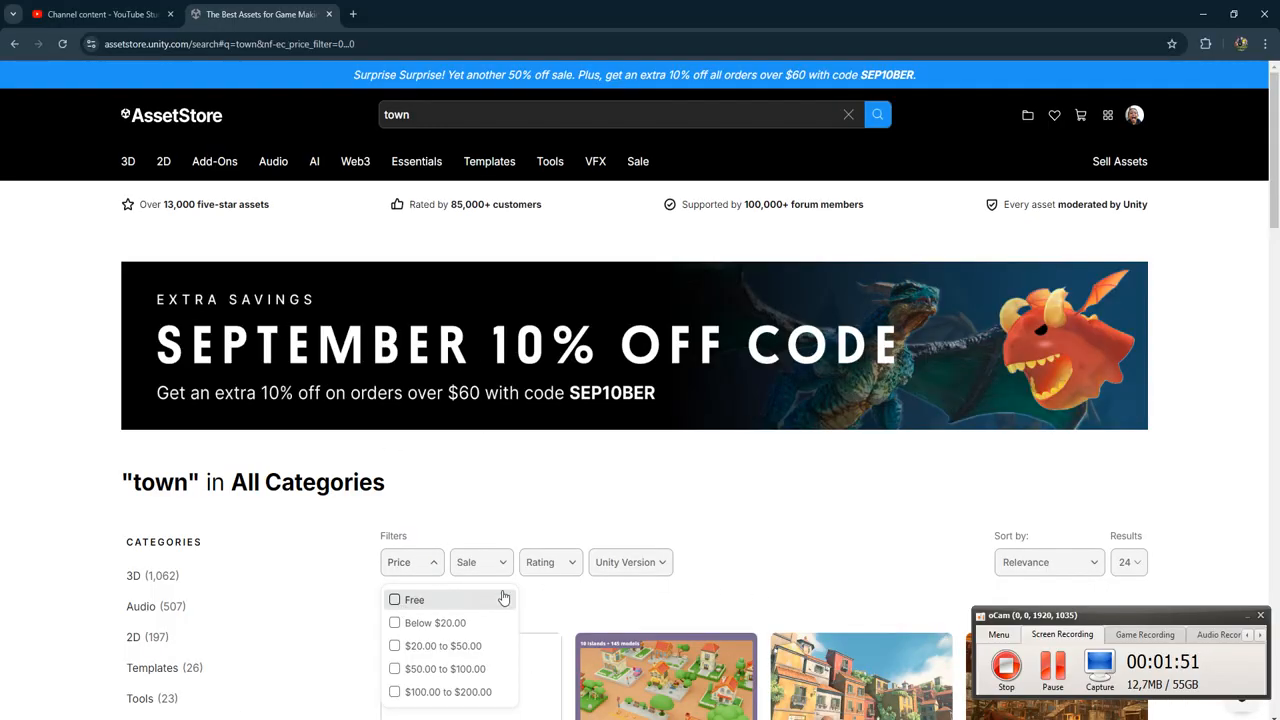
left_click(394, 600)
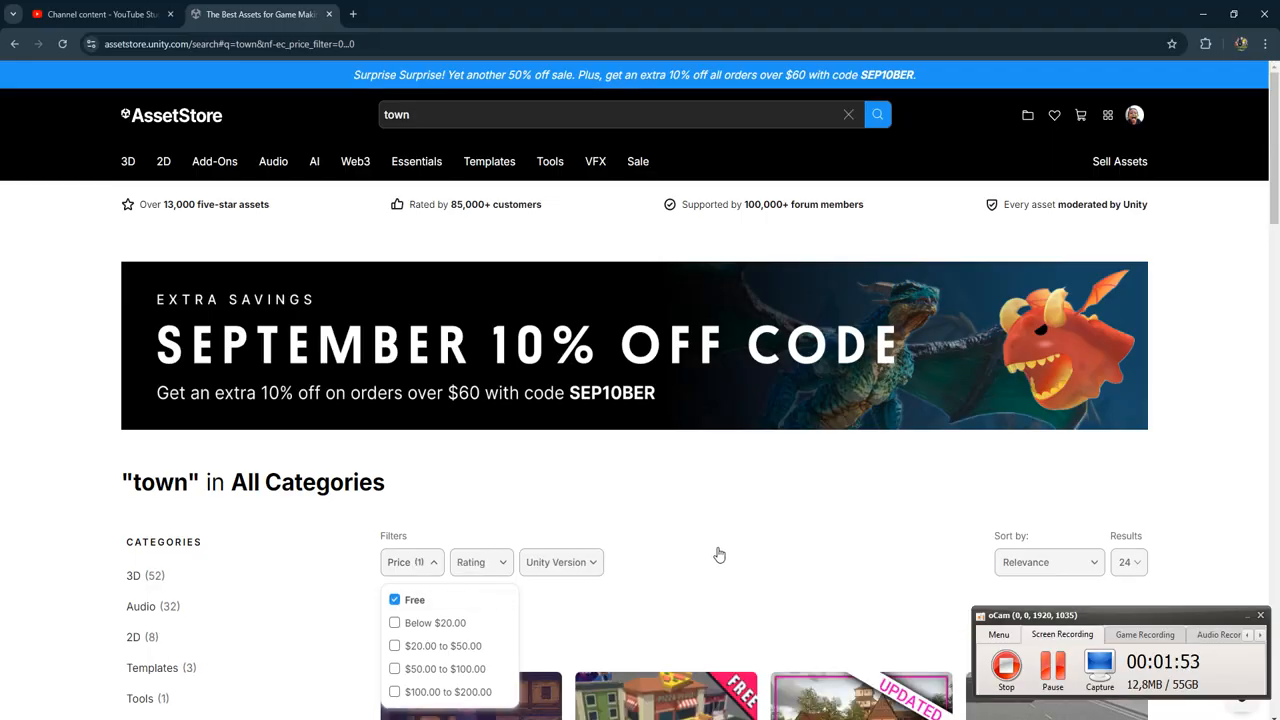
scroll("down", 3)
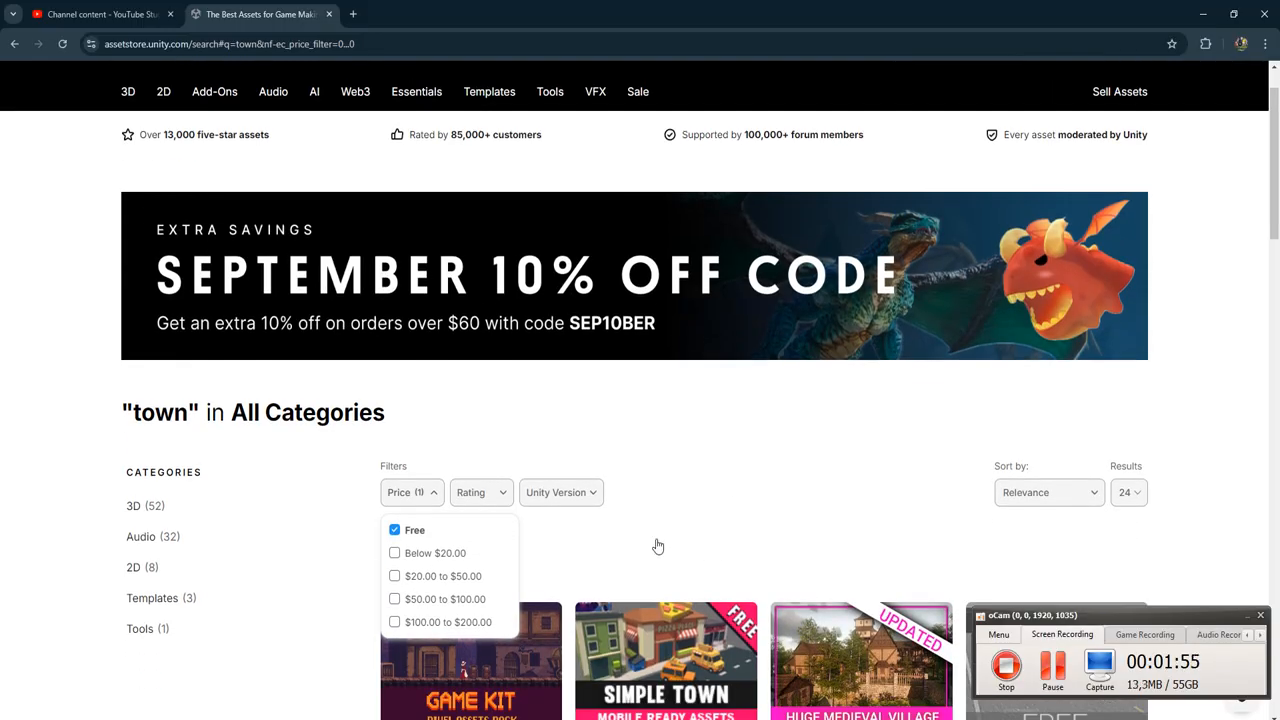
left_click(394, 528)
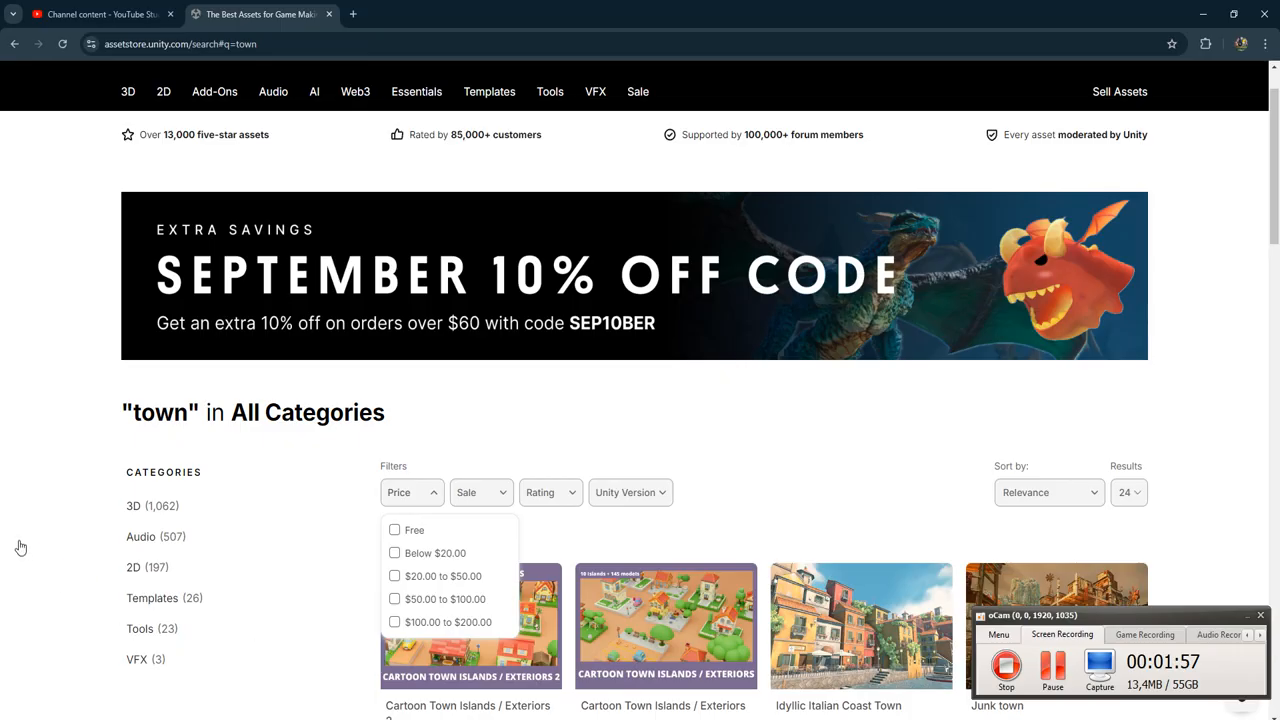
left_click(394, 530)
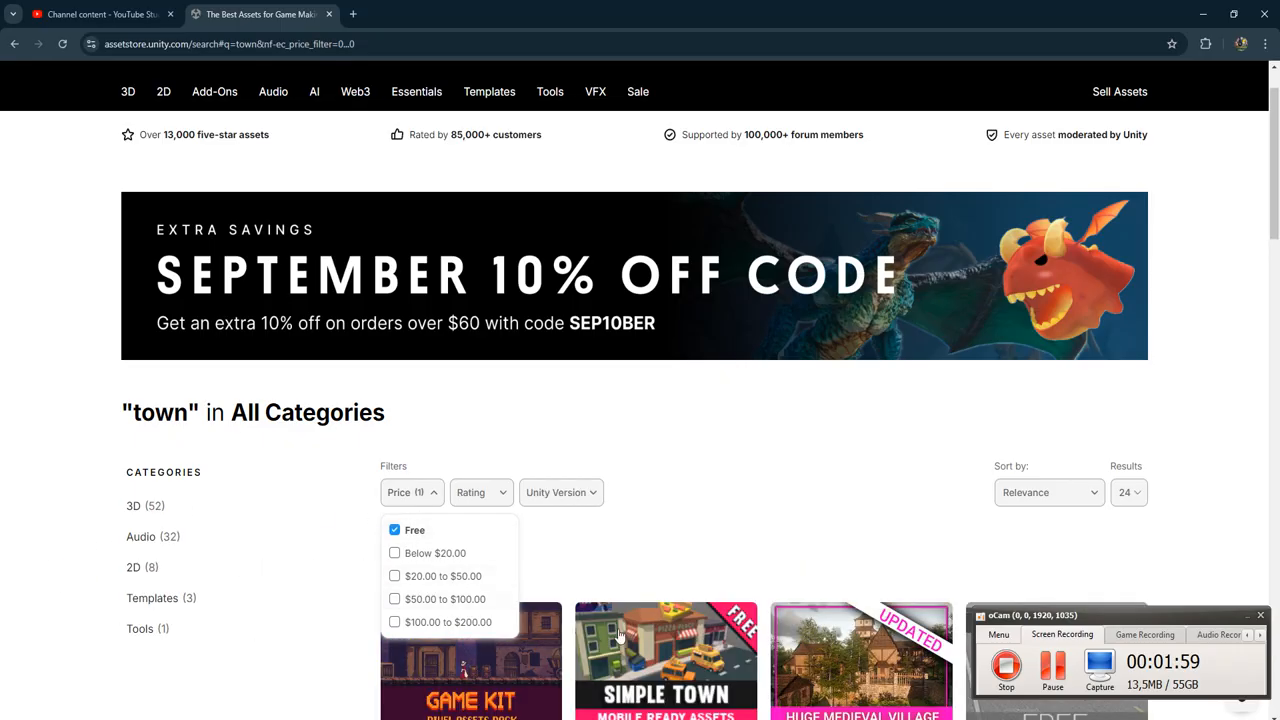
left_click(412, 530)
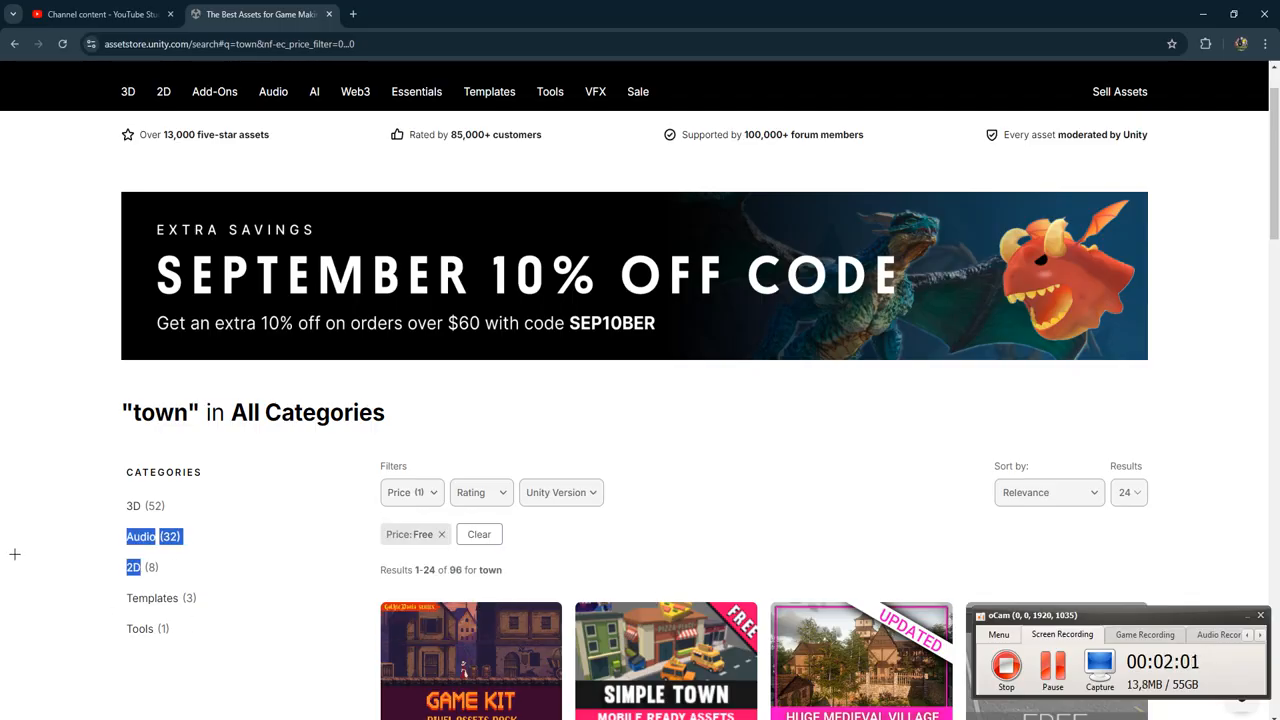
Browse through the first three pages of free town results.
scroll("down", 3)
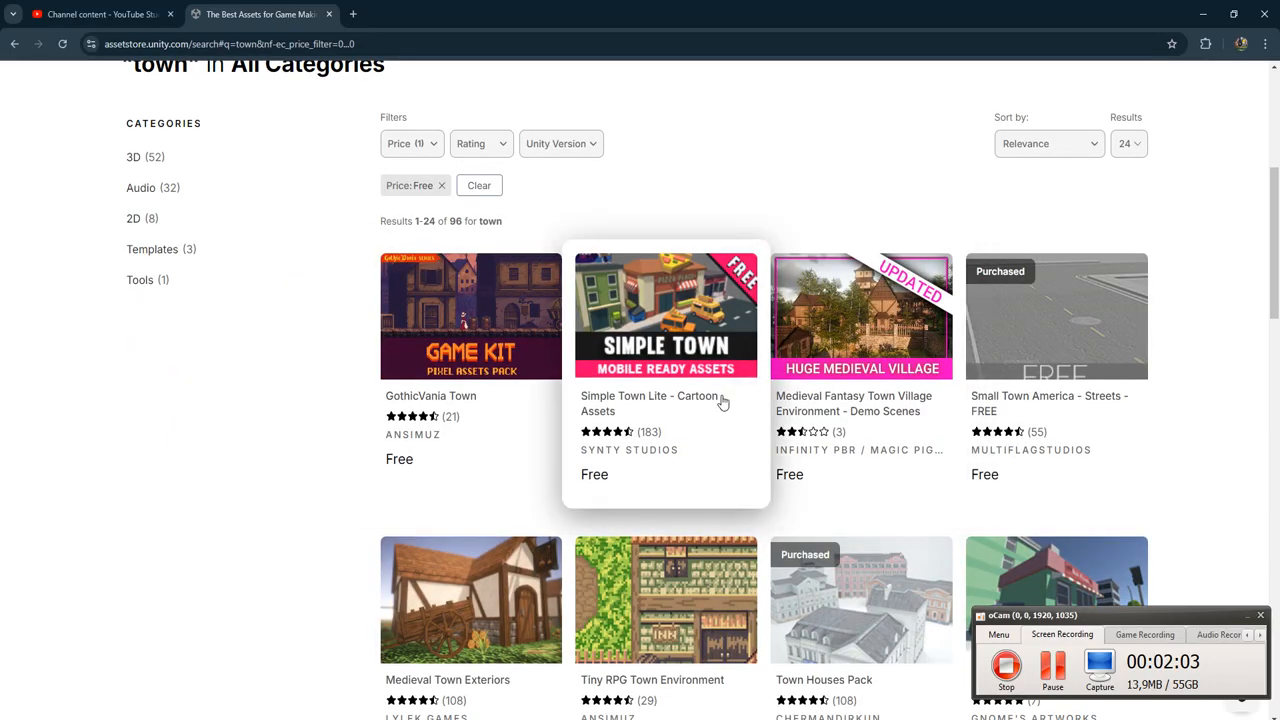
scroll("down", 3)
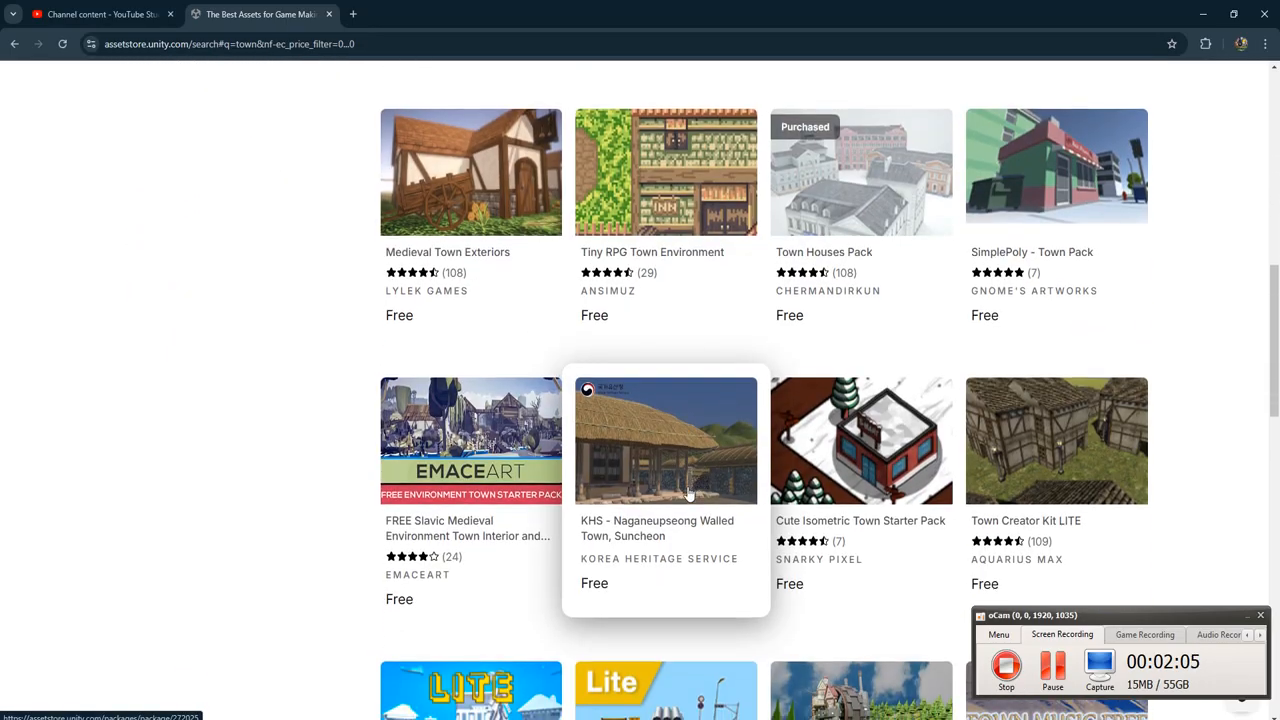
scroll("down", 3)
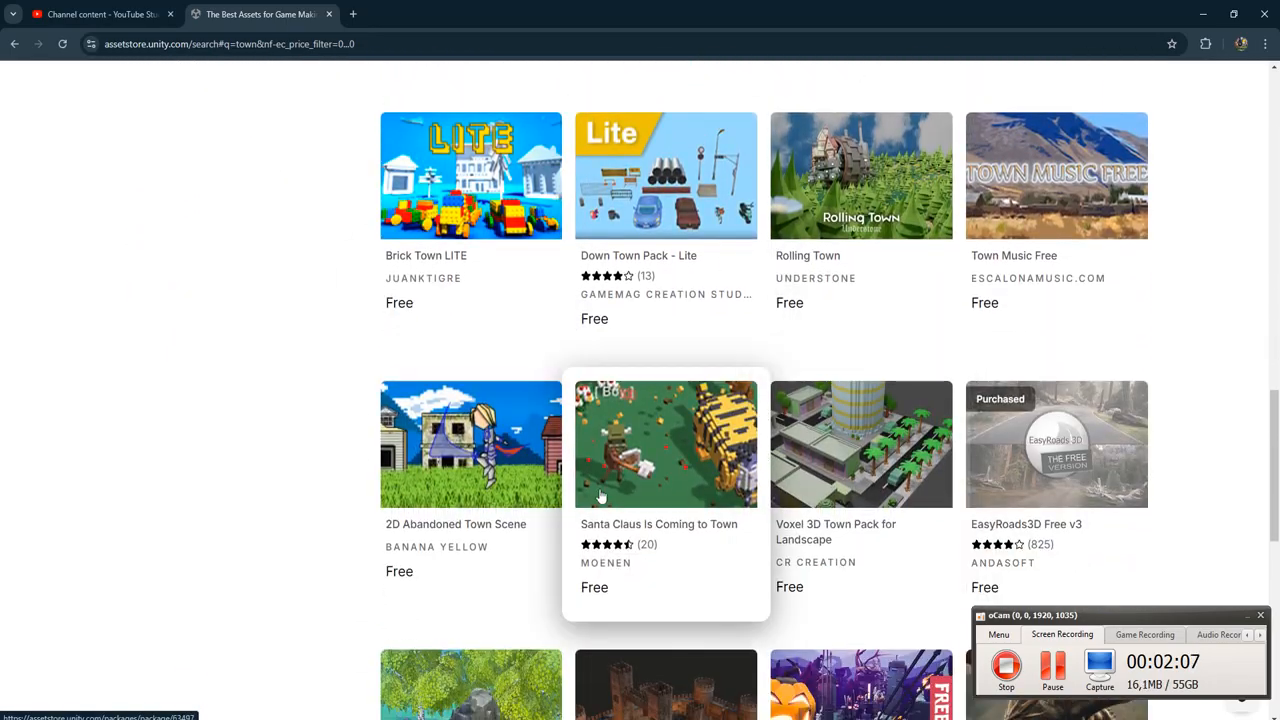
scroll("down", 3)
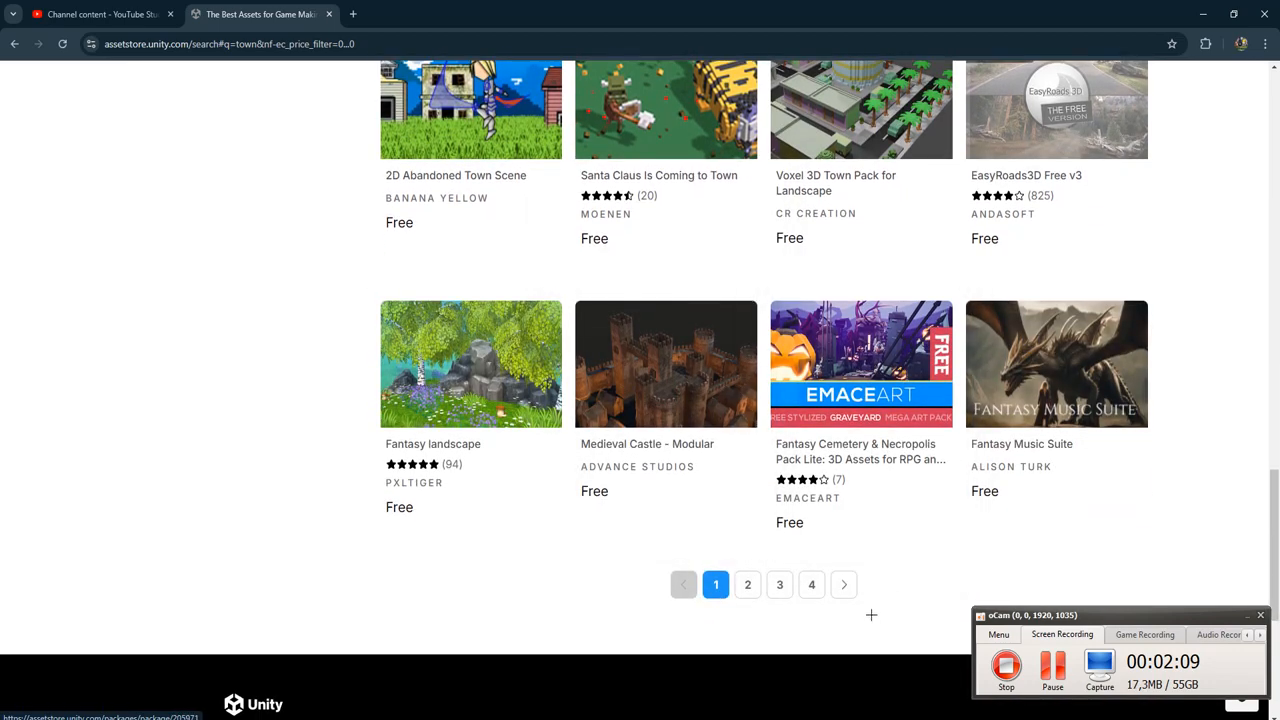
left_click(748, 584)
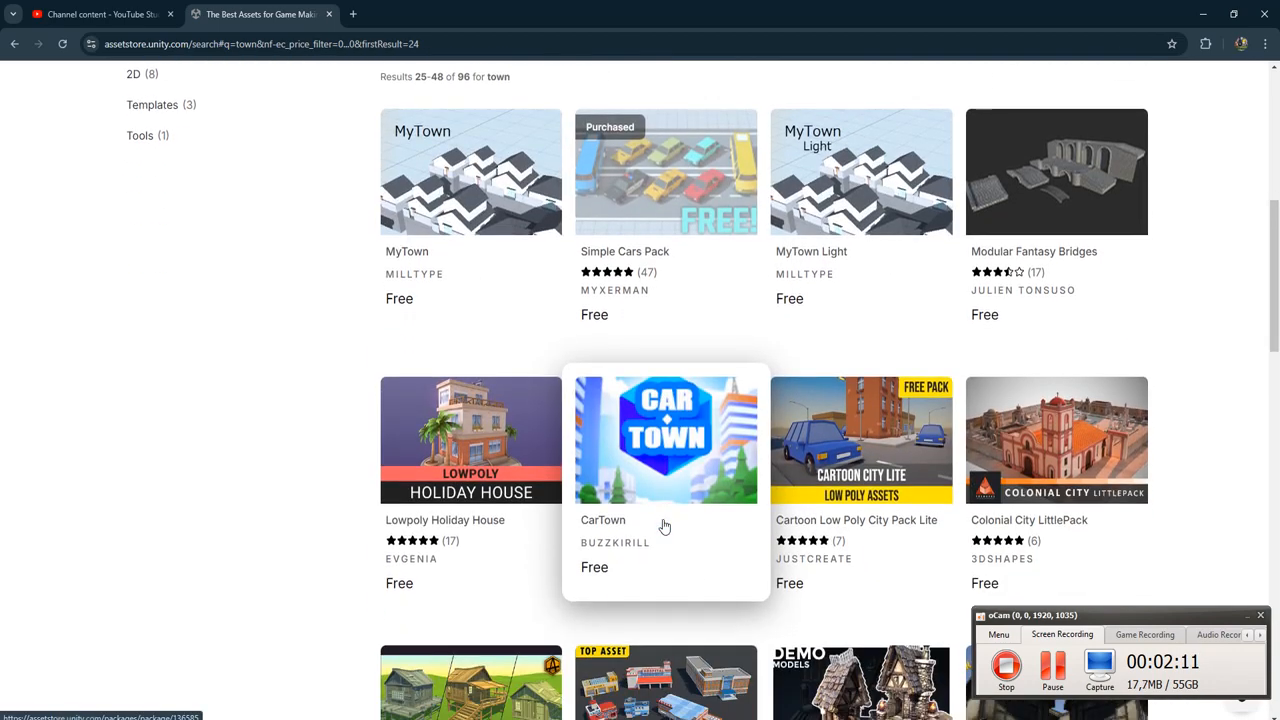
mouse_move(752, 564)
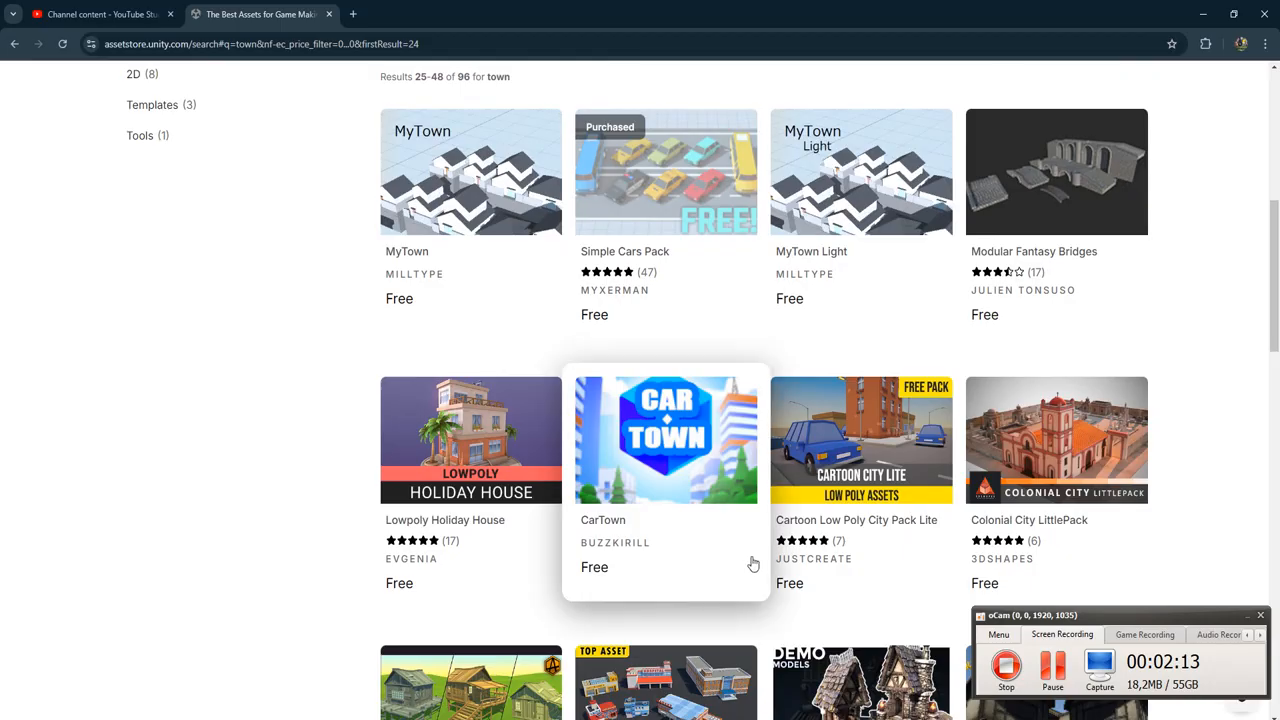
mouse_move(880, 500)
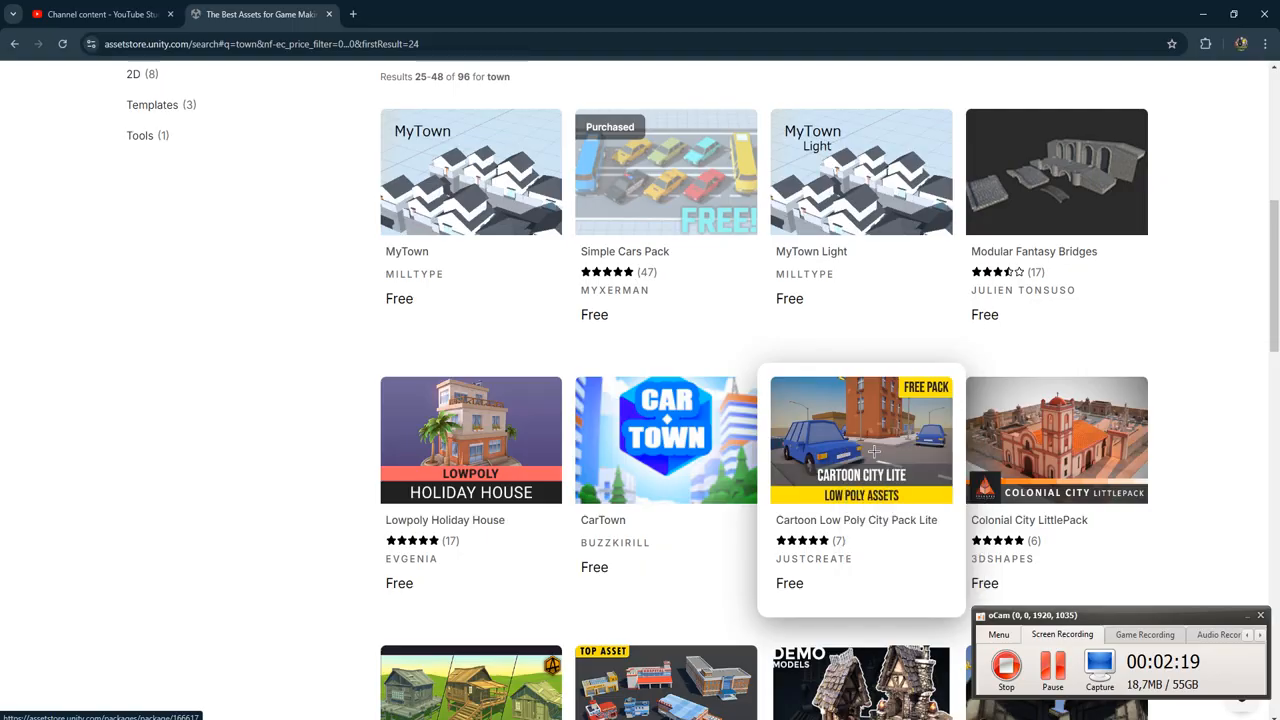
scroll("down", 3)
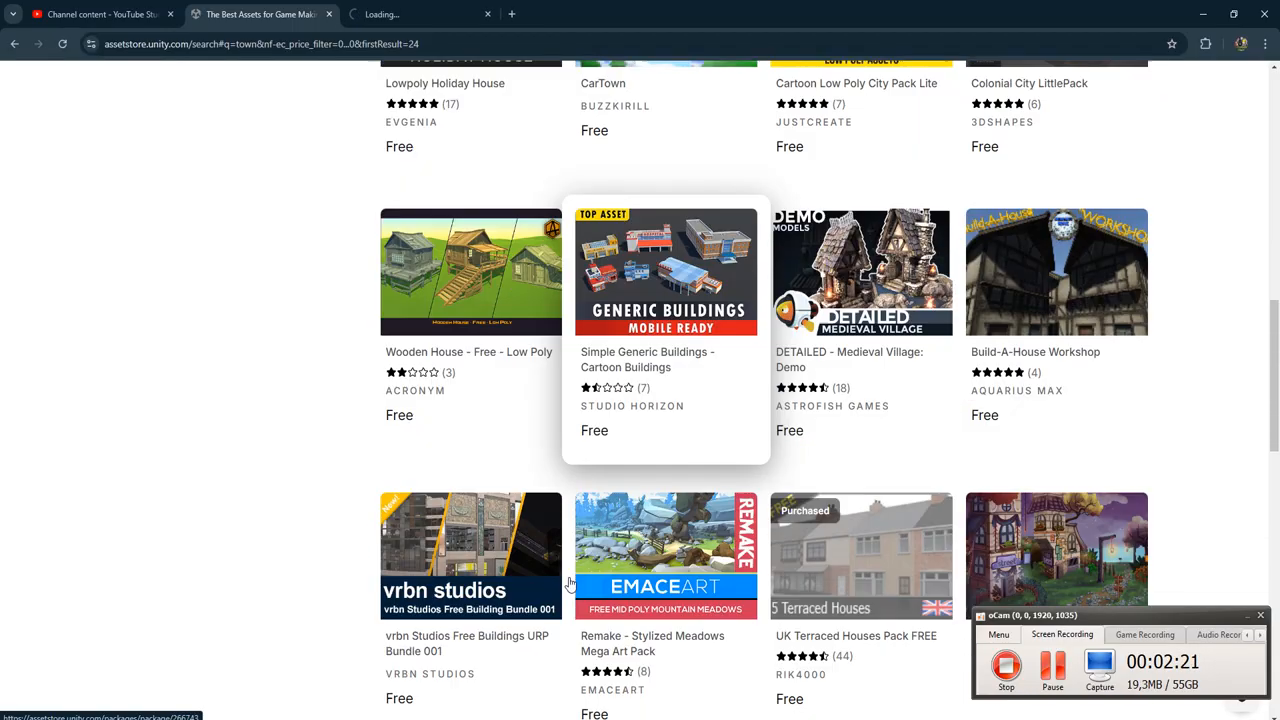
scroll("down", 3)
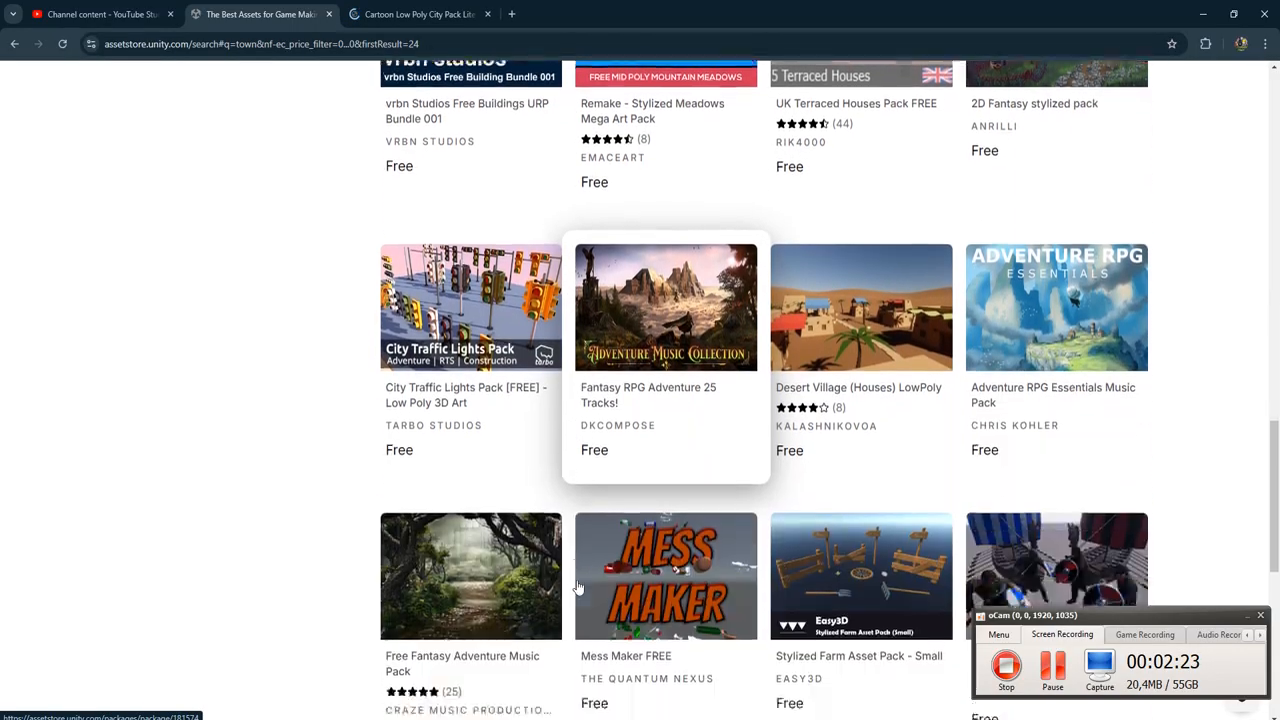
scroll("down", 3)
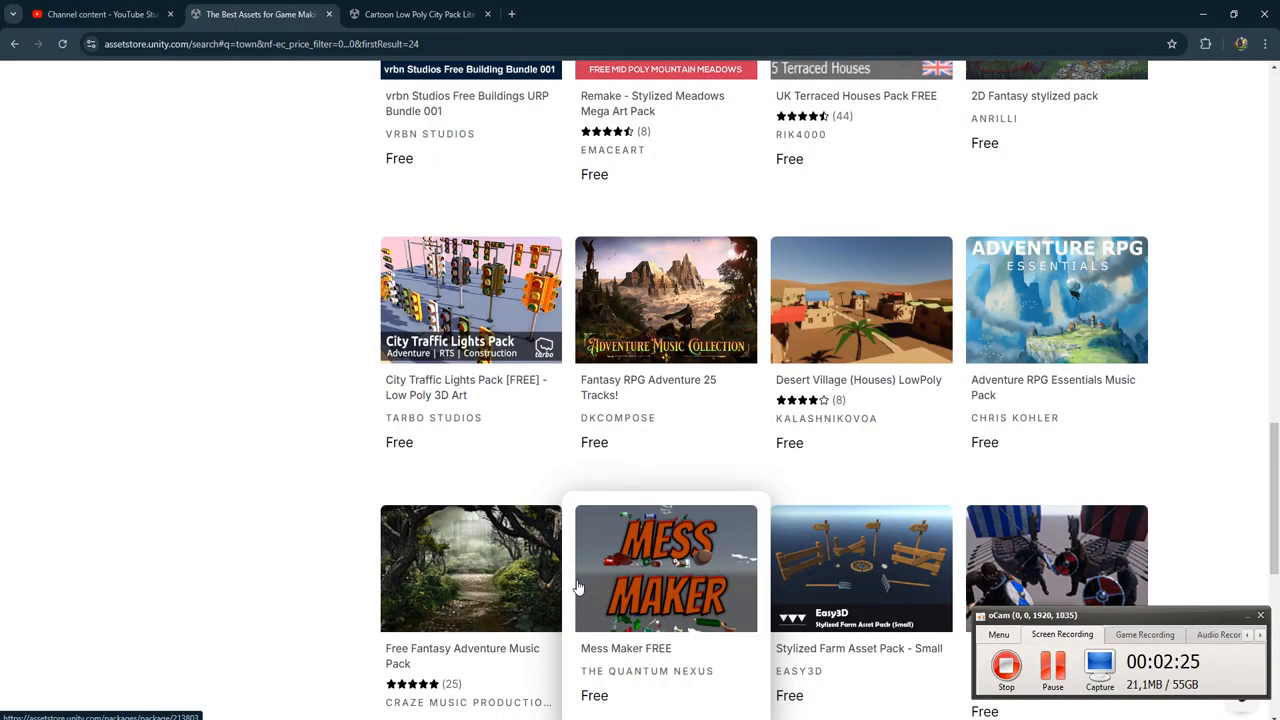
scroll("down", 3)
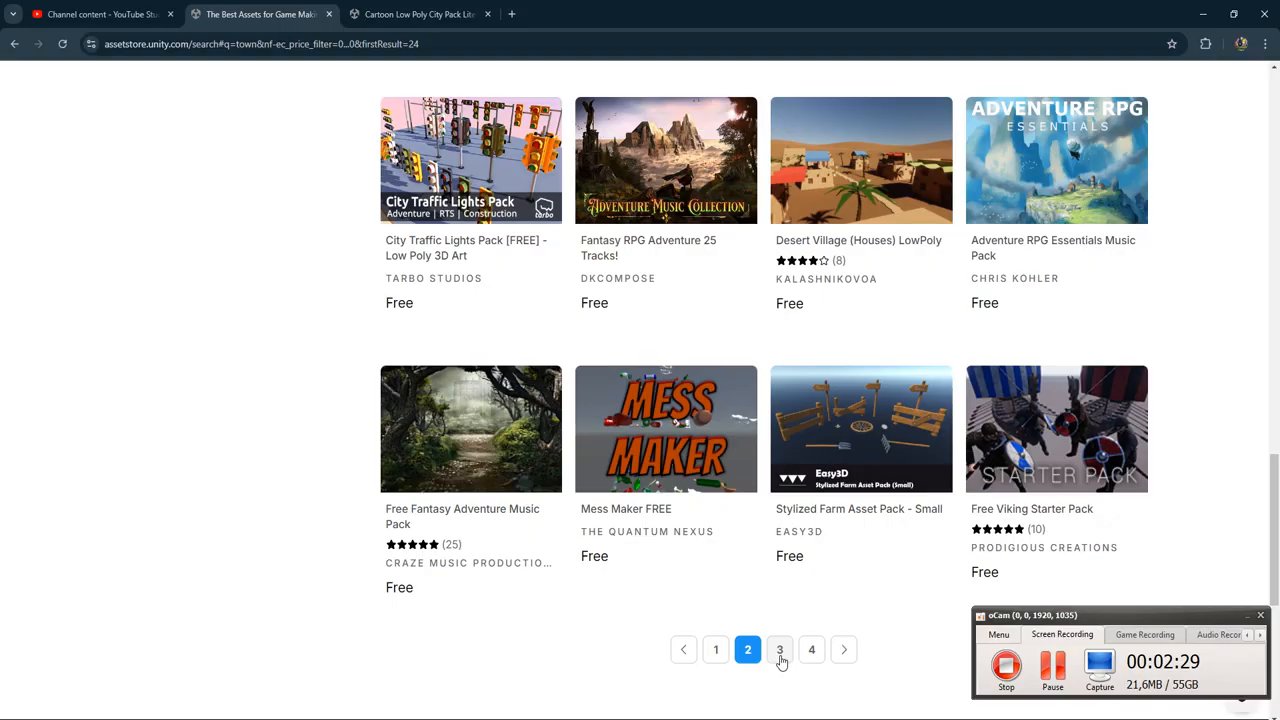
left_click(780, 648)
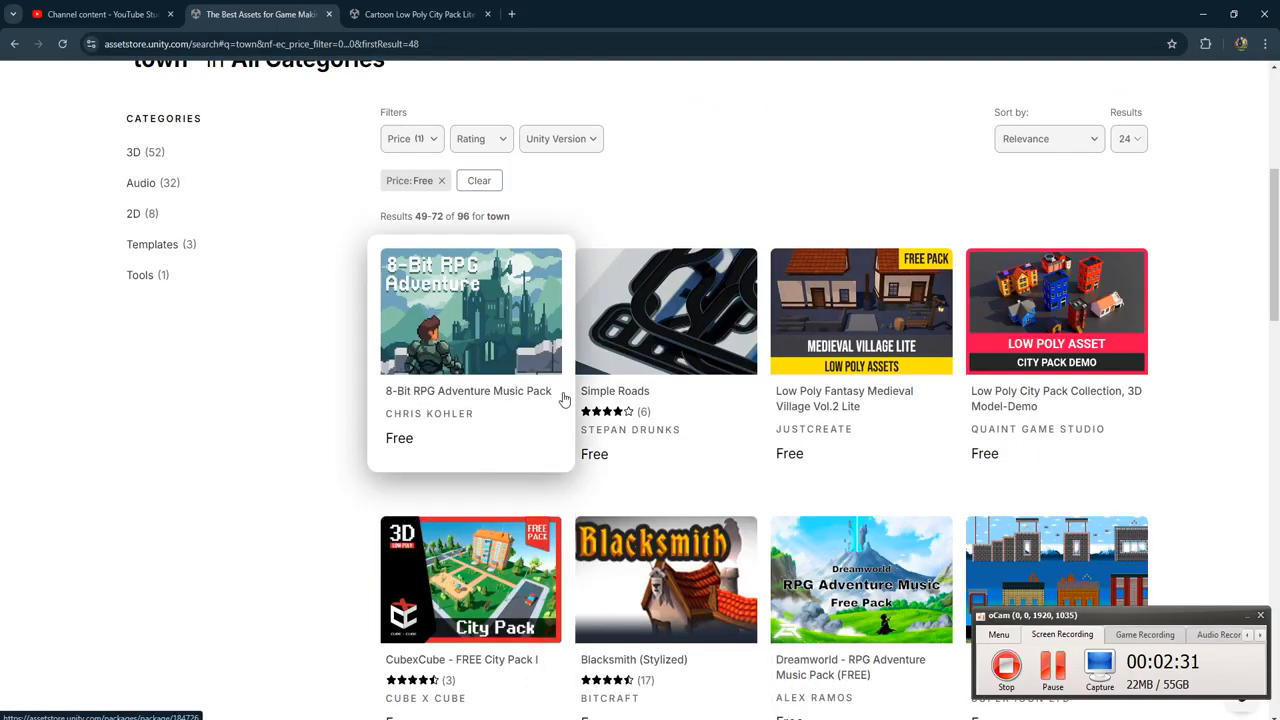
mouse_move(860, 344)
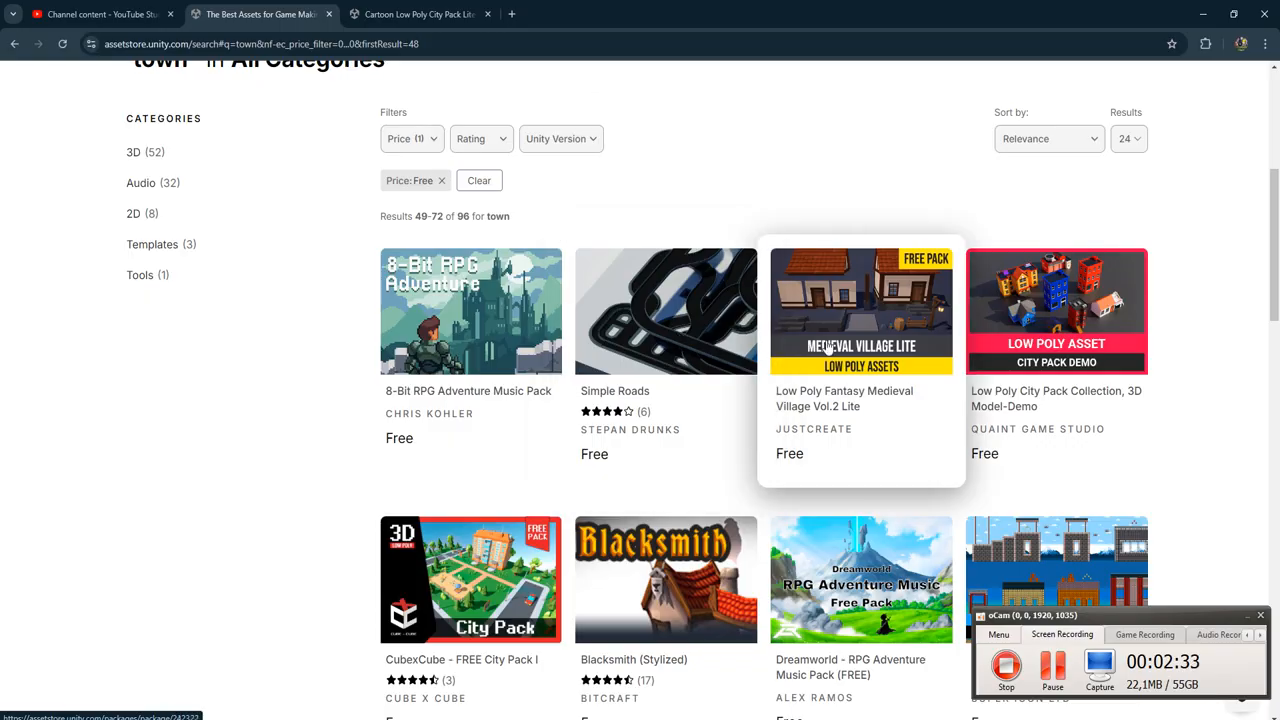
Scan the third page and view the Cartoon Low Poly City Pack Lite page.
scroll("down", 3)
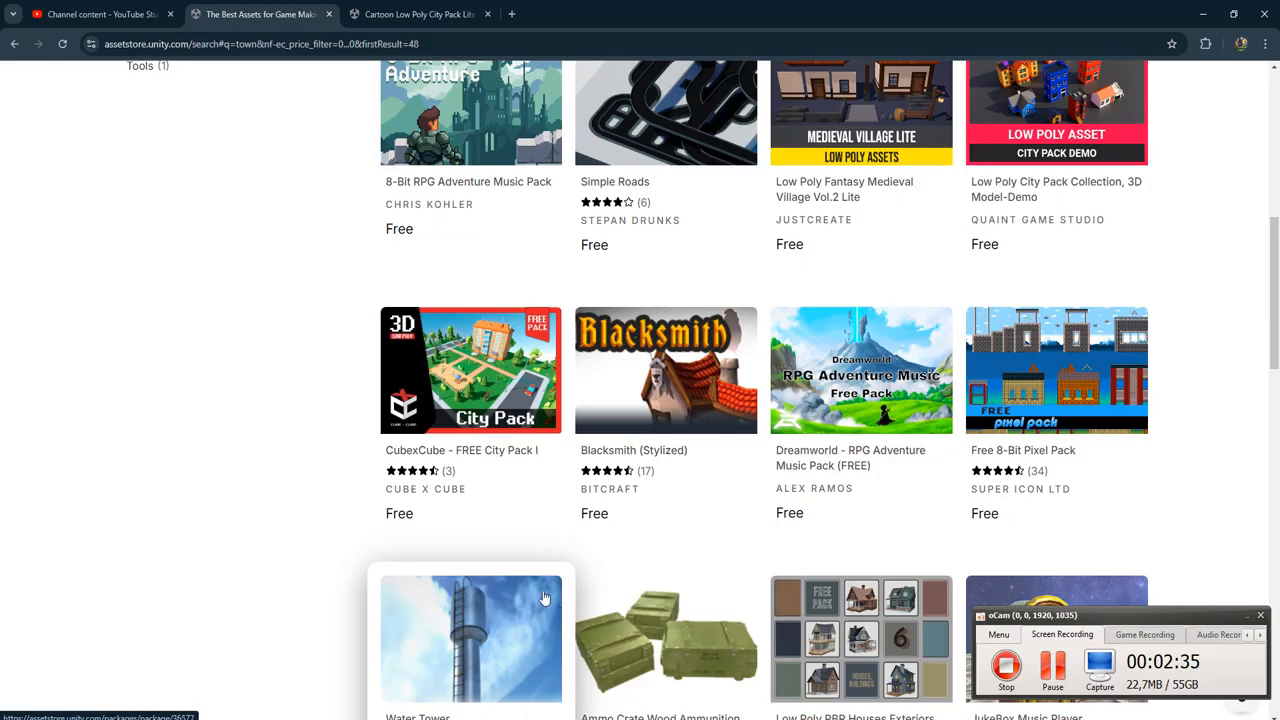
mouse_move(460, 404)
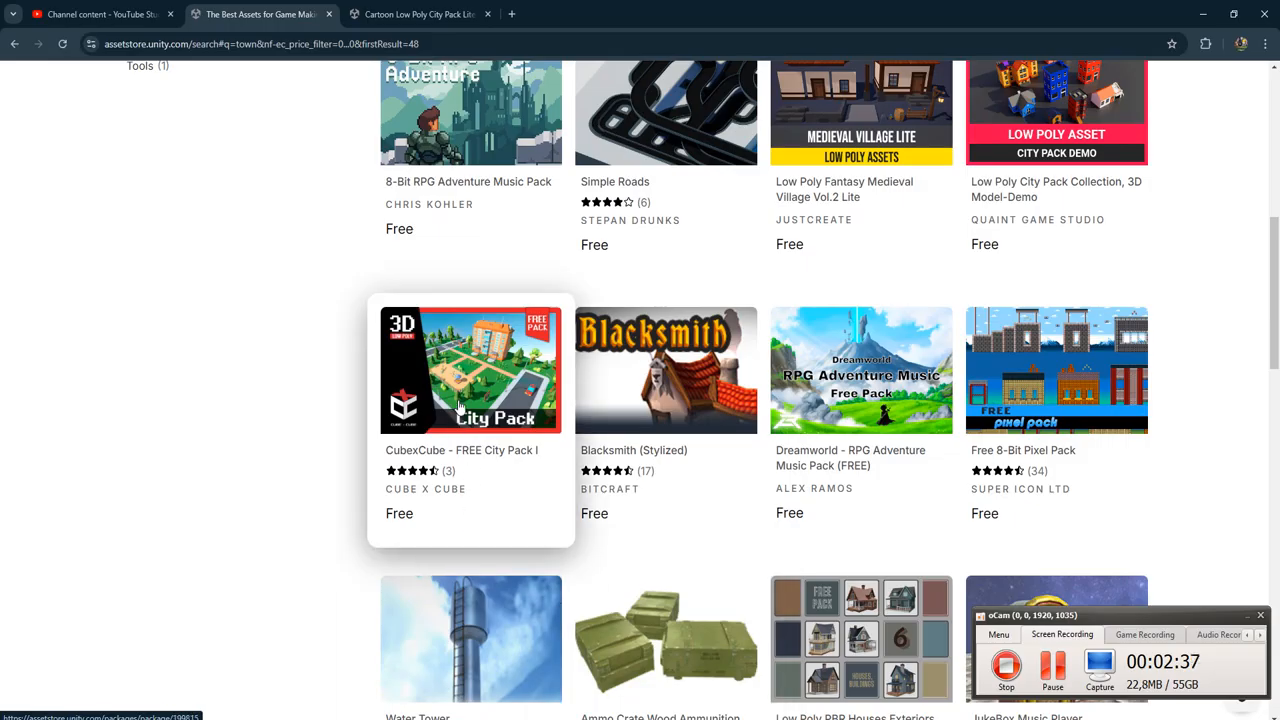
scroll("down", 3)
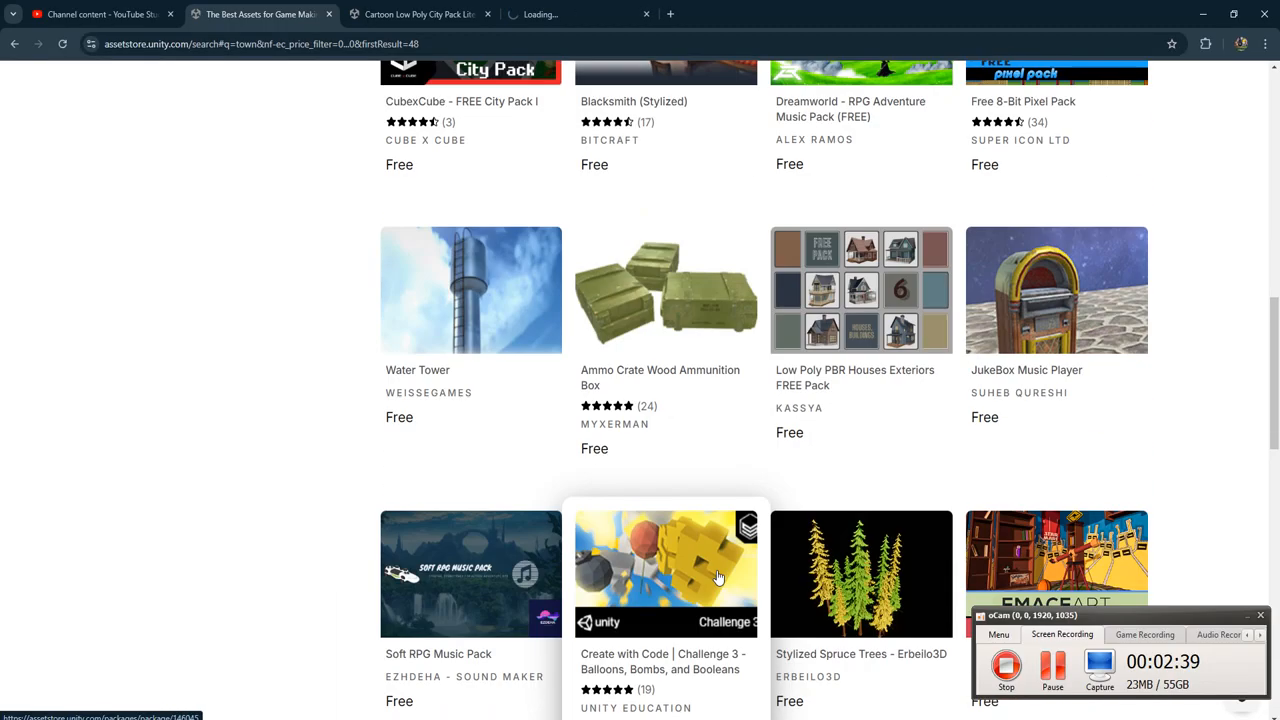
scroll("down", 3)
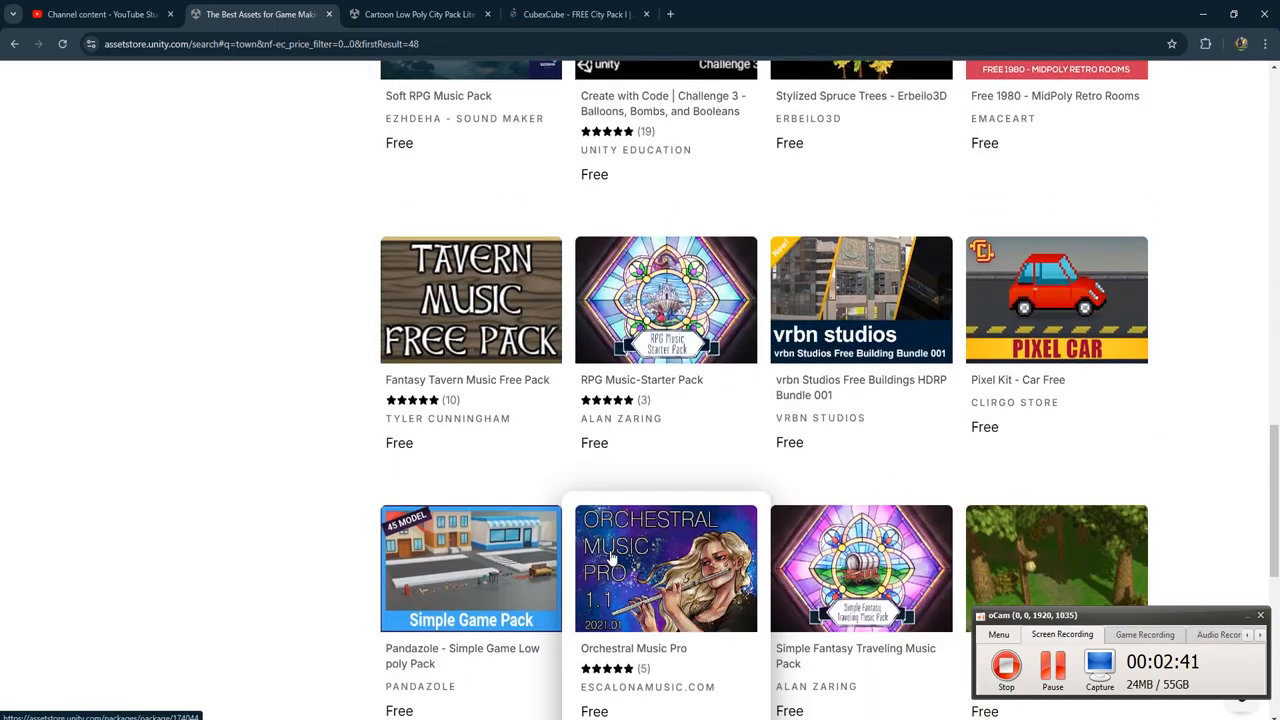
scroll("down", 3)
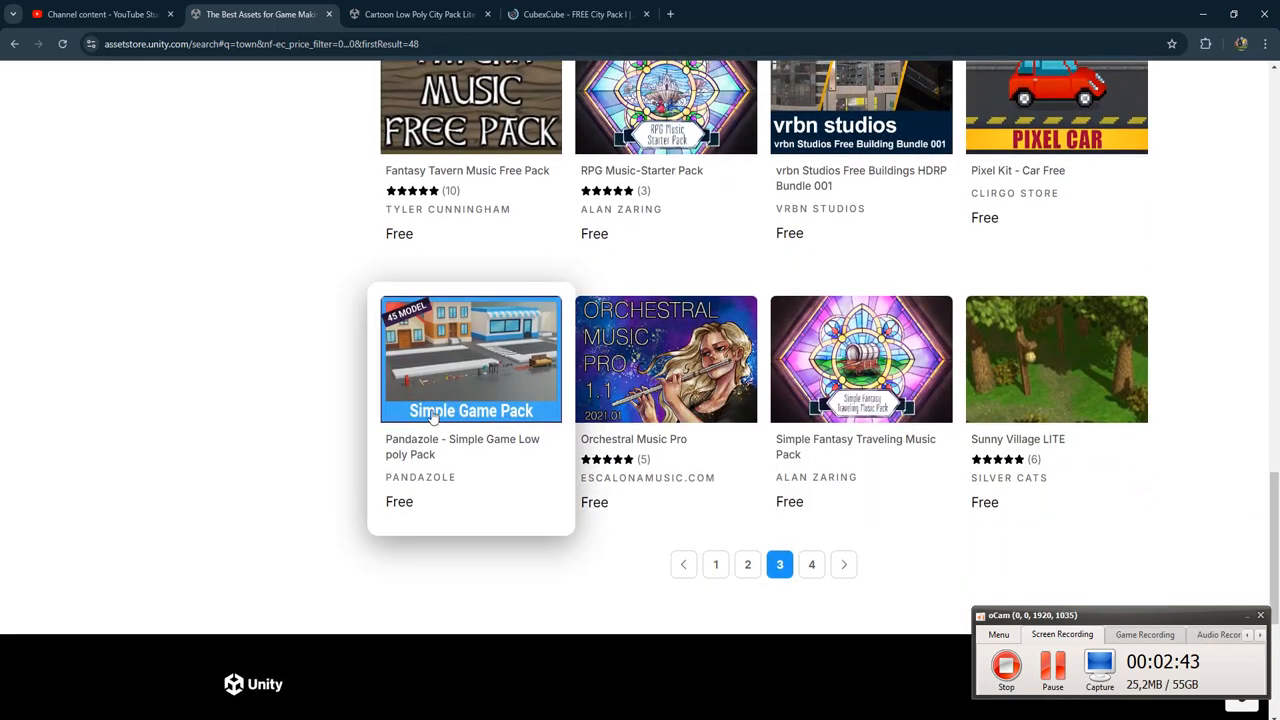
left_click(420, 14)
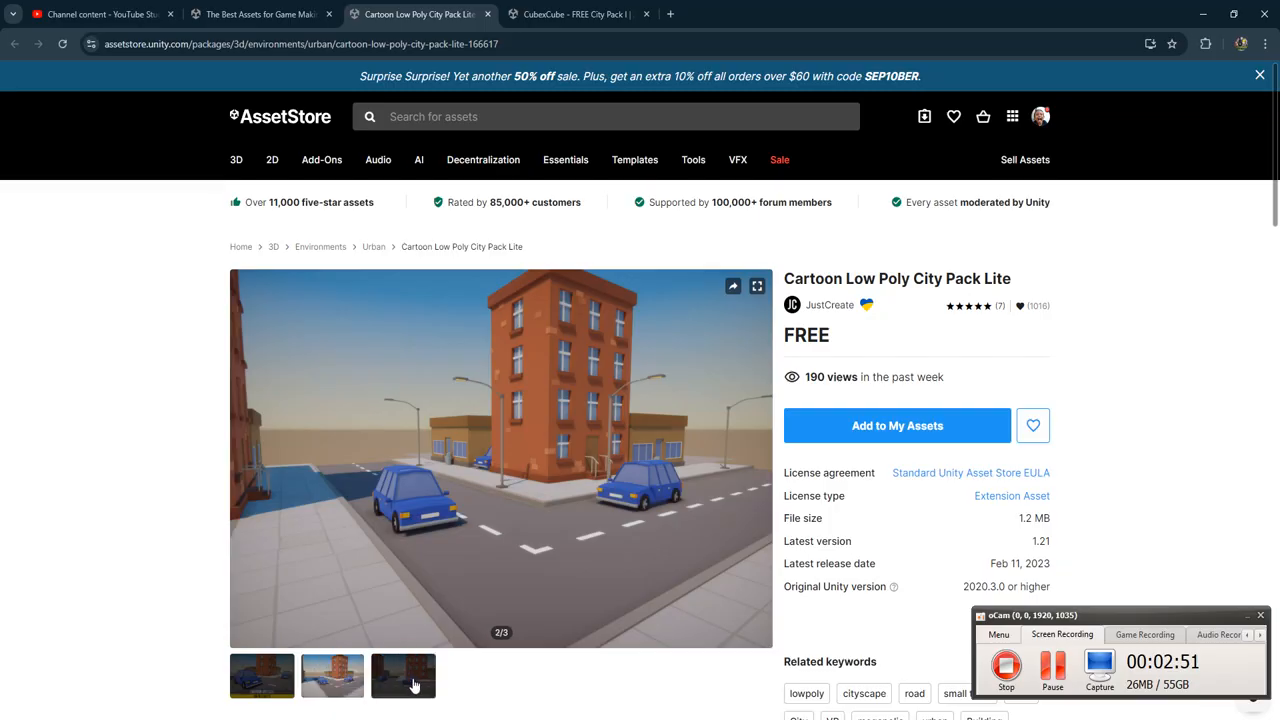
View another gallery preview image on the CubexCube - FREE City Pack I page.
left_click(572, 14)
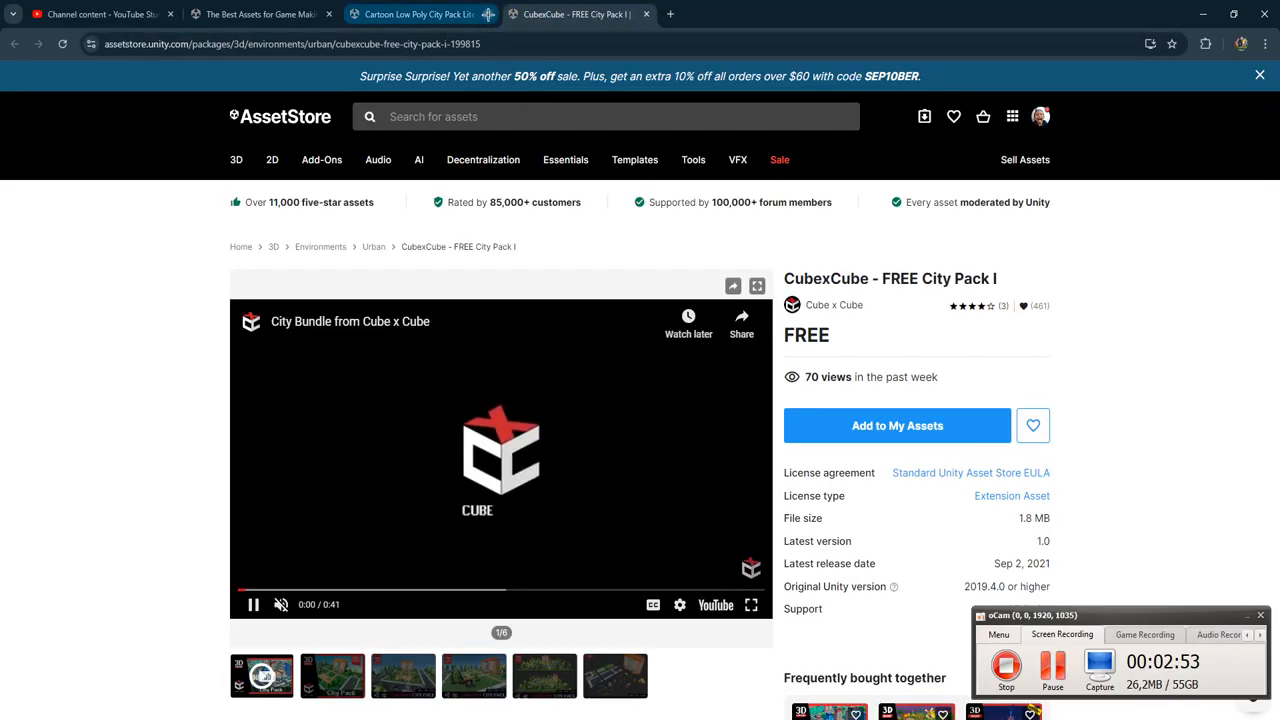
left_click(762, 458)
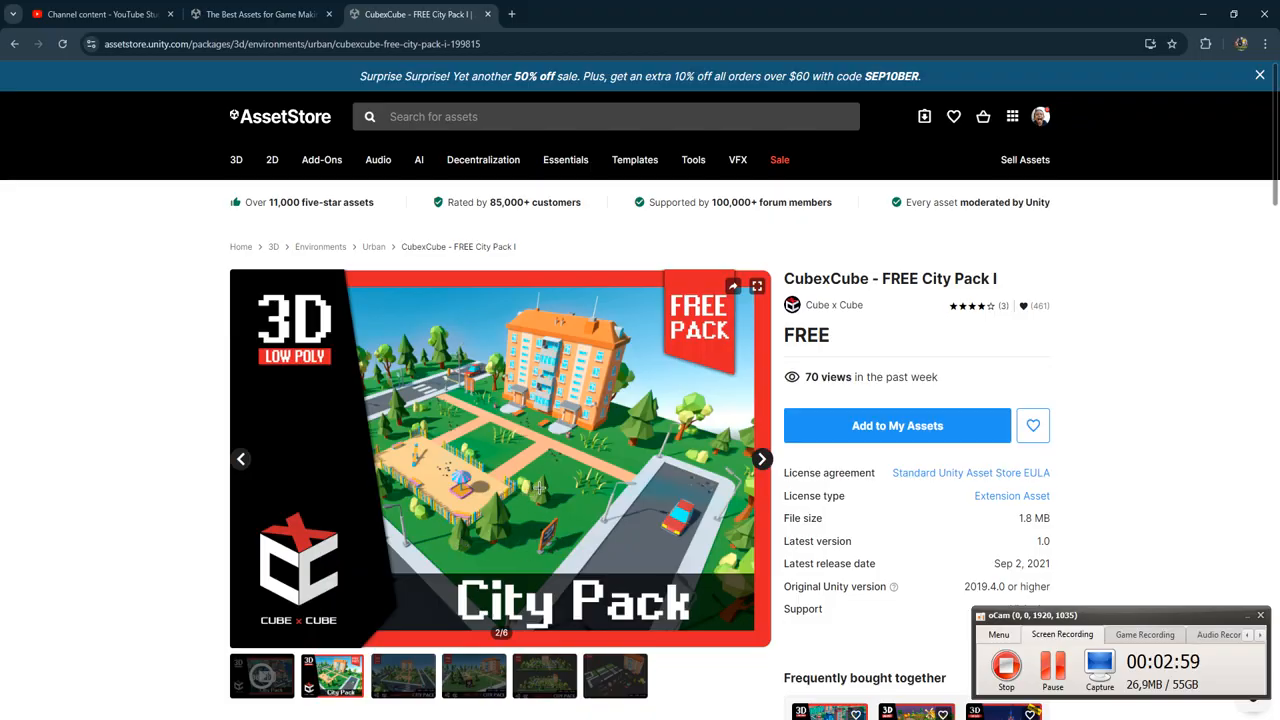
scroll("down", 3)
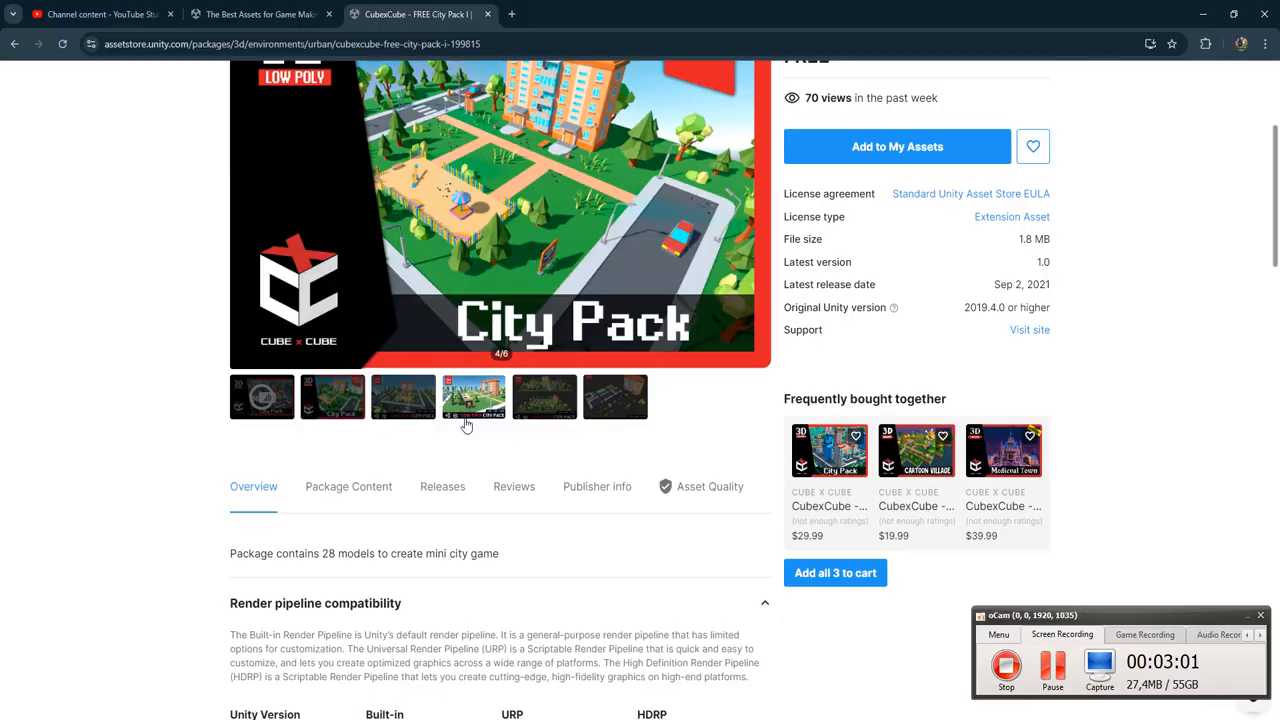
scroll("up", 3)
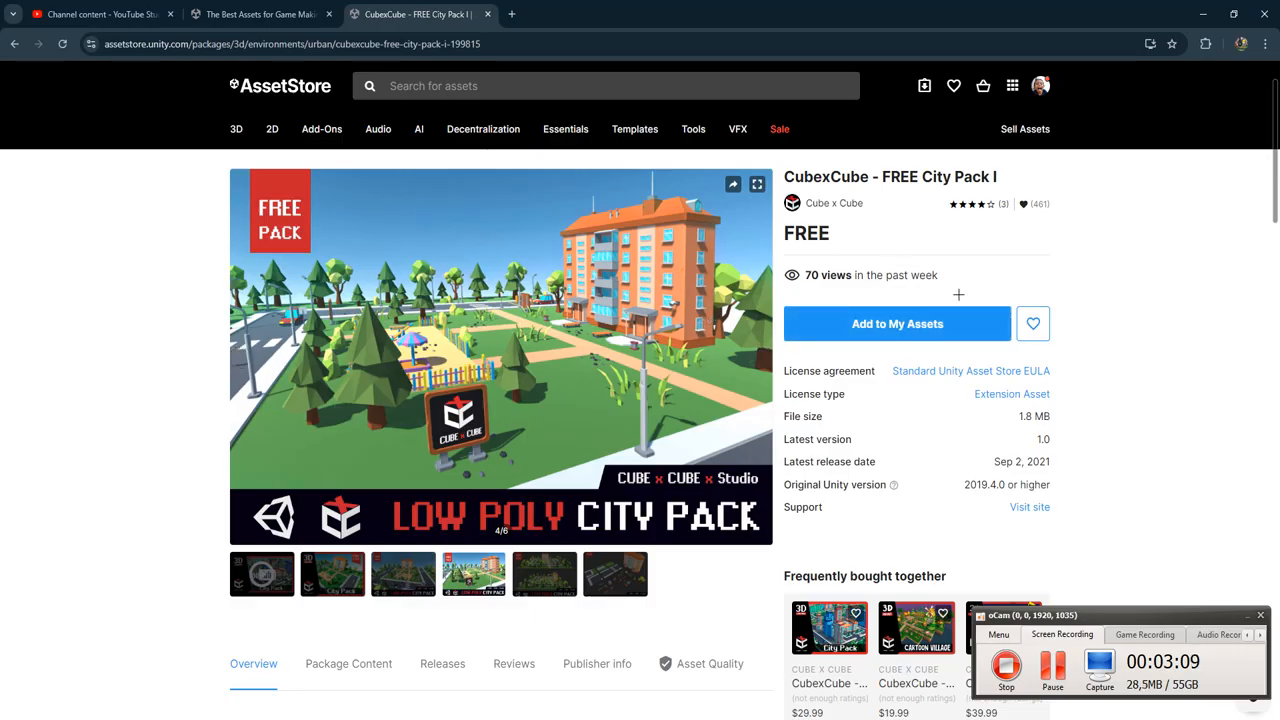
Add CubexCube - FREE City Pack I to My Assets, accepting the terms, and open it in Unity.
left_click(896, 324)
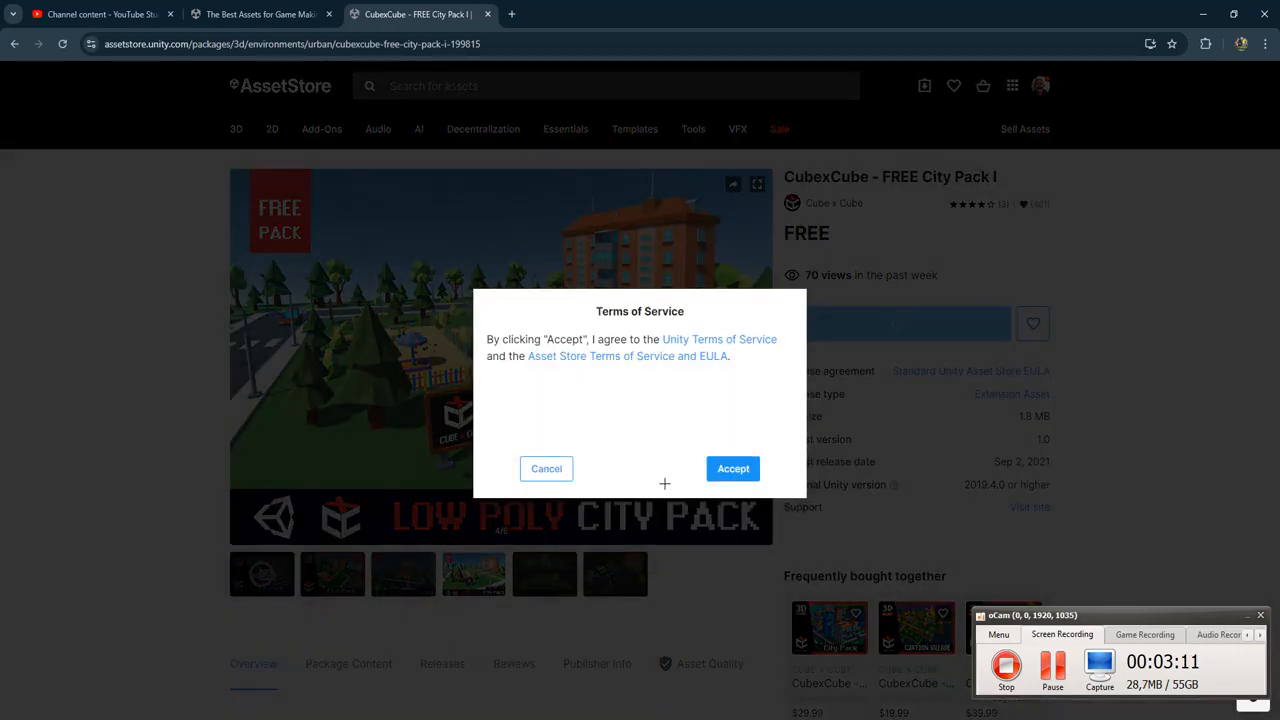
left_click(732, 468)
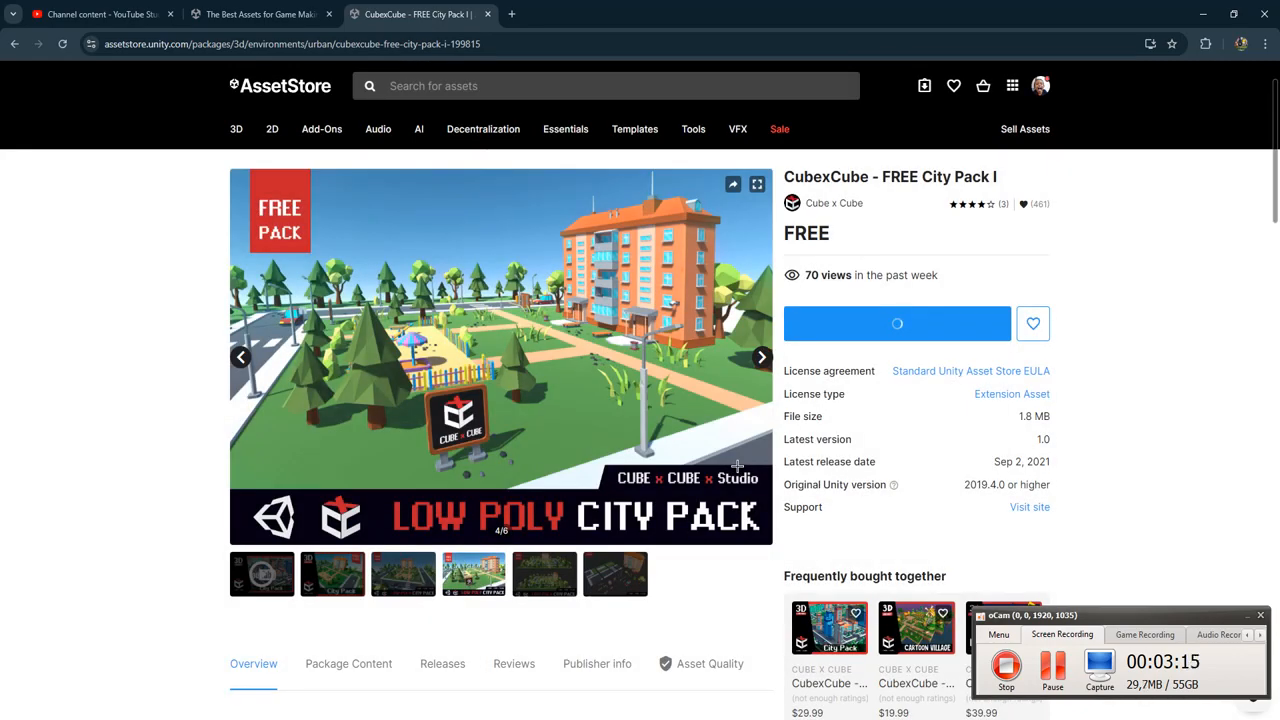
left_click(896, 324)
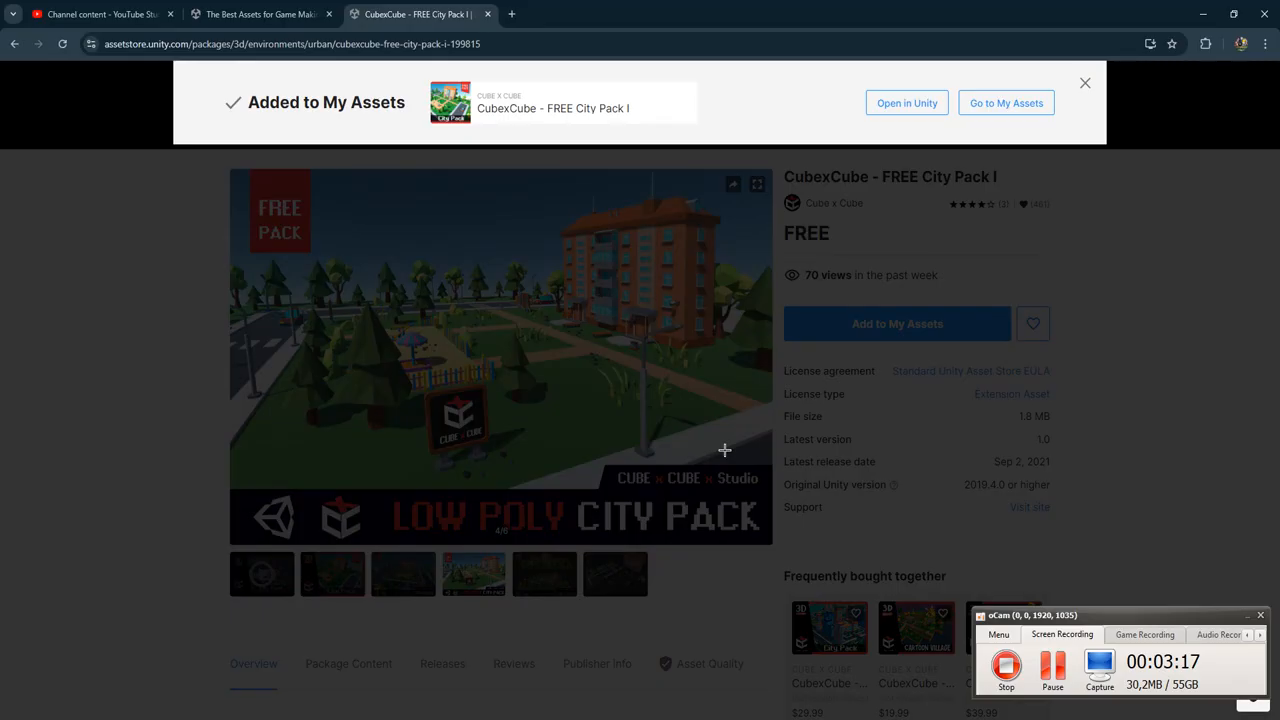
mouse_move(906, 104)
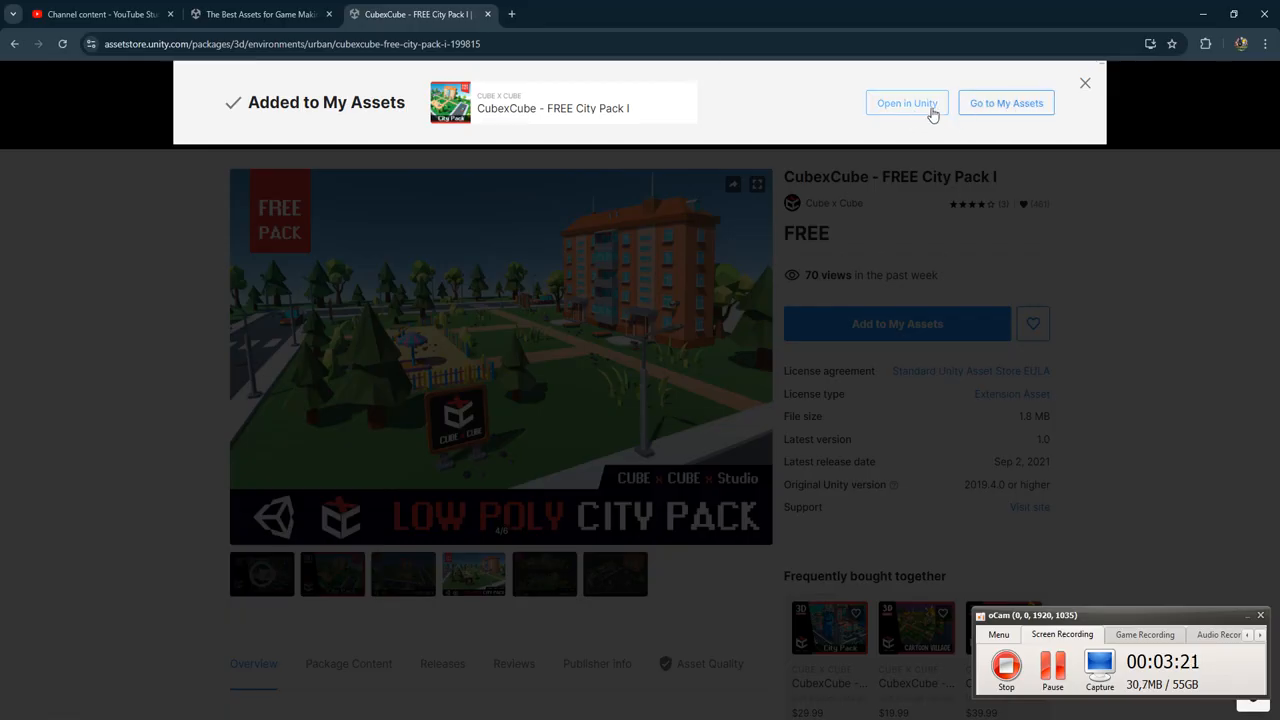
mouse_move(682, 248)
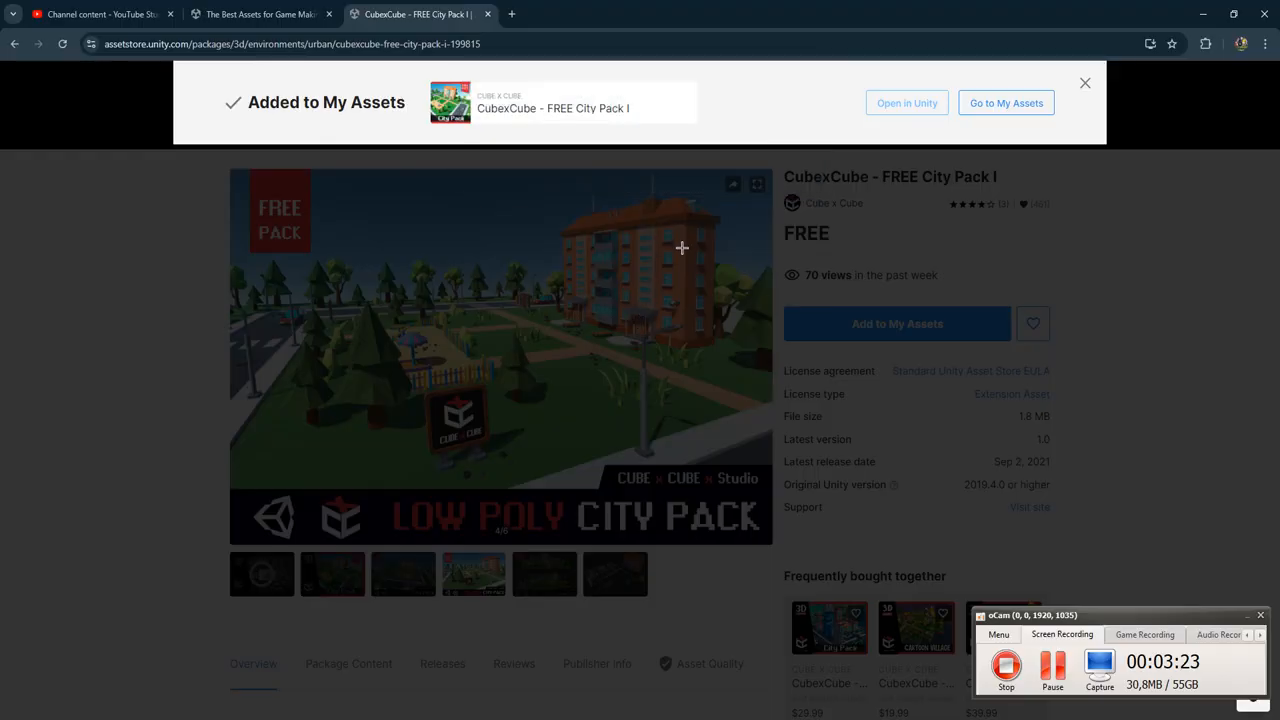
mouse_move(548, 432)
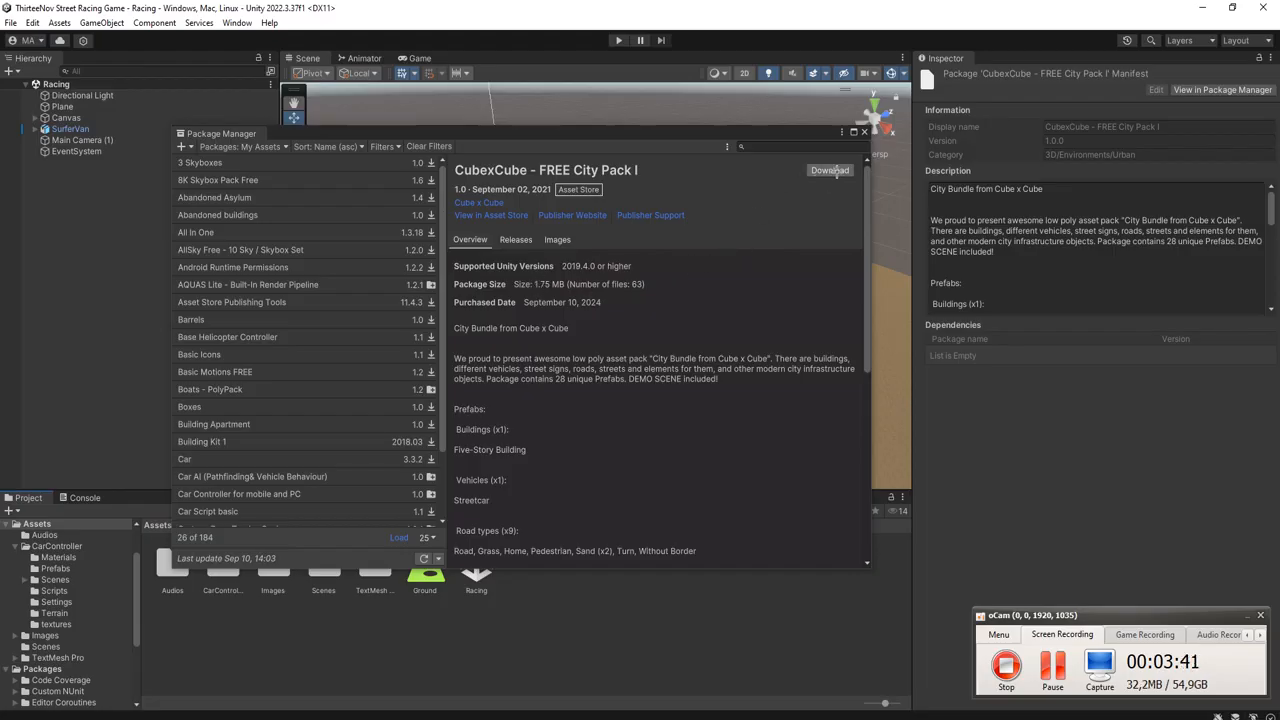
Download the CubexCube city pack in Package Manager and import it into the project.
left_click(830, 170)
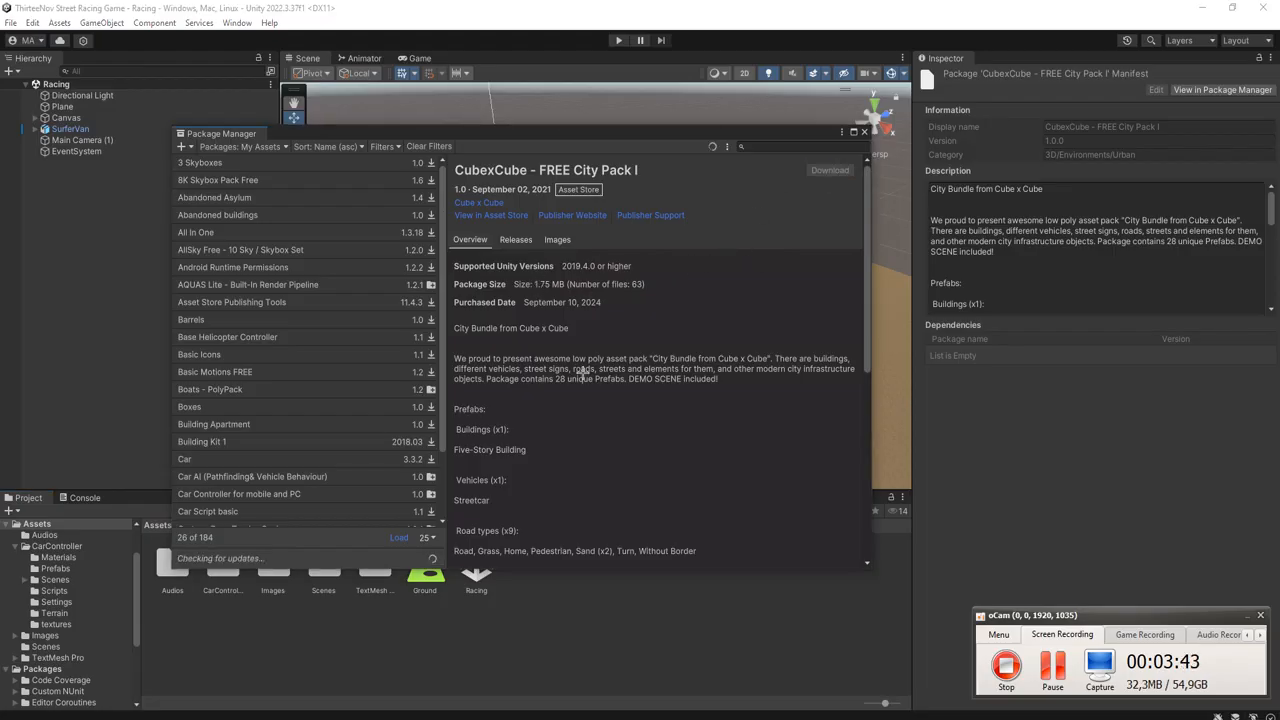
left_click(830, 170)
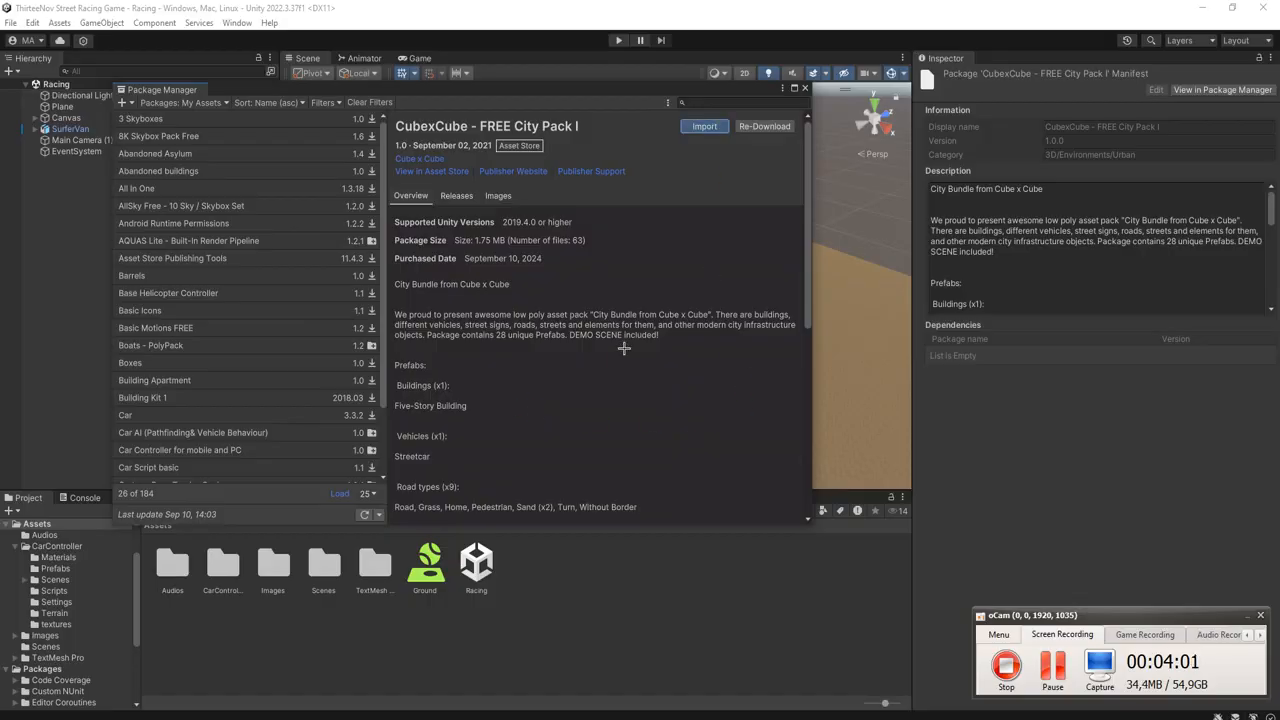
left_click(704, 126)
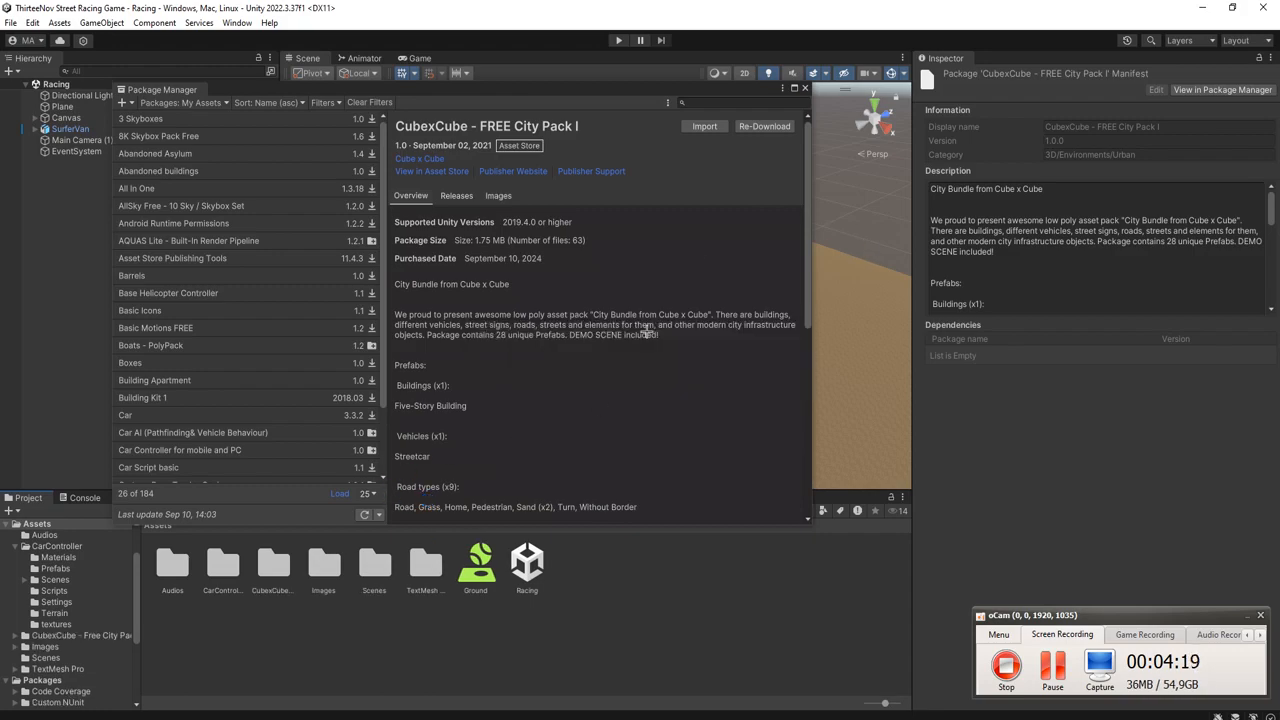
Close Package Manager and open the CubexCube pack's Scenes folder.
left_click(806, 88)
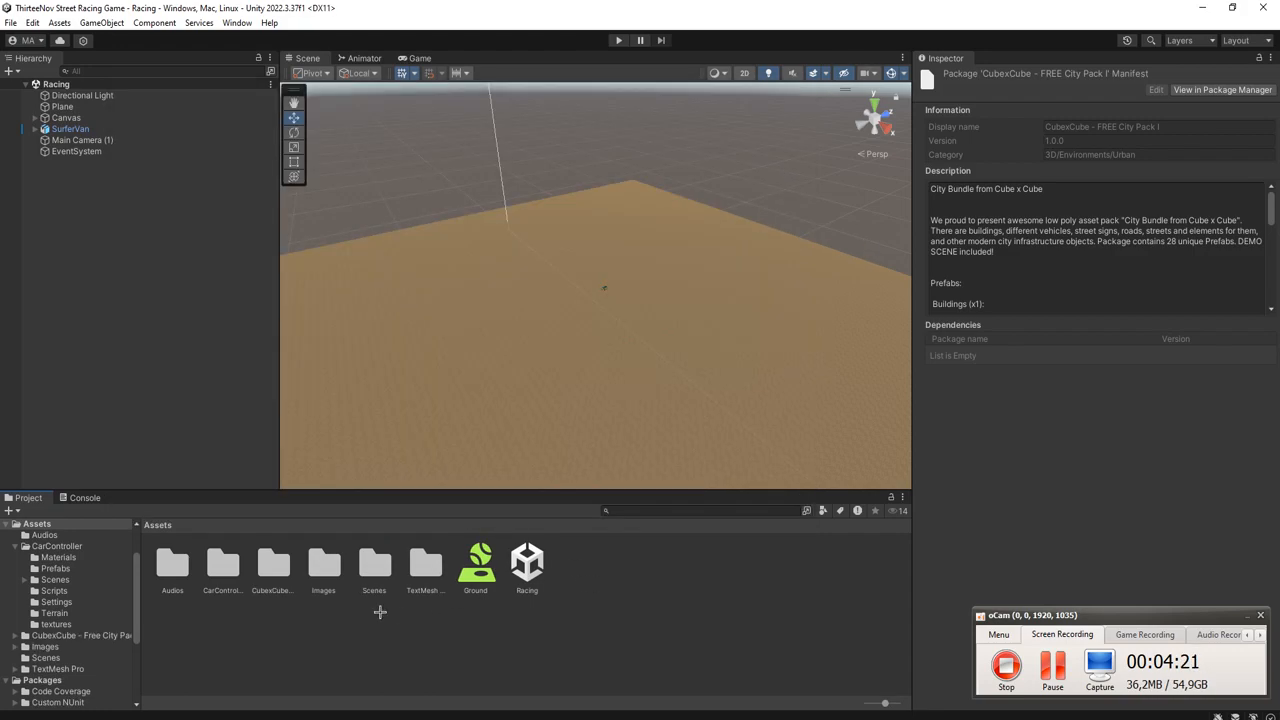
left_click(272, 564)
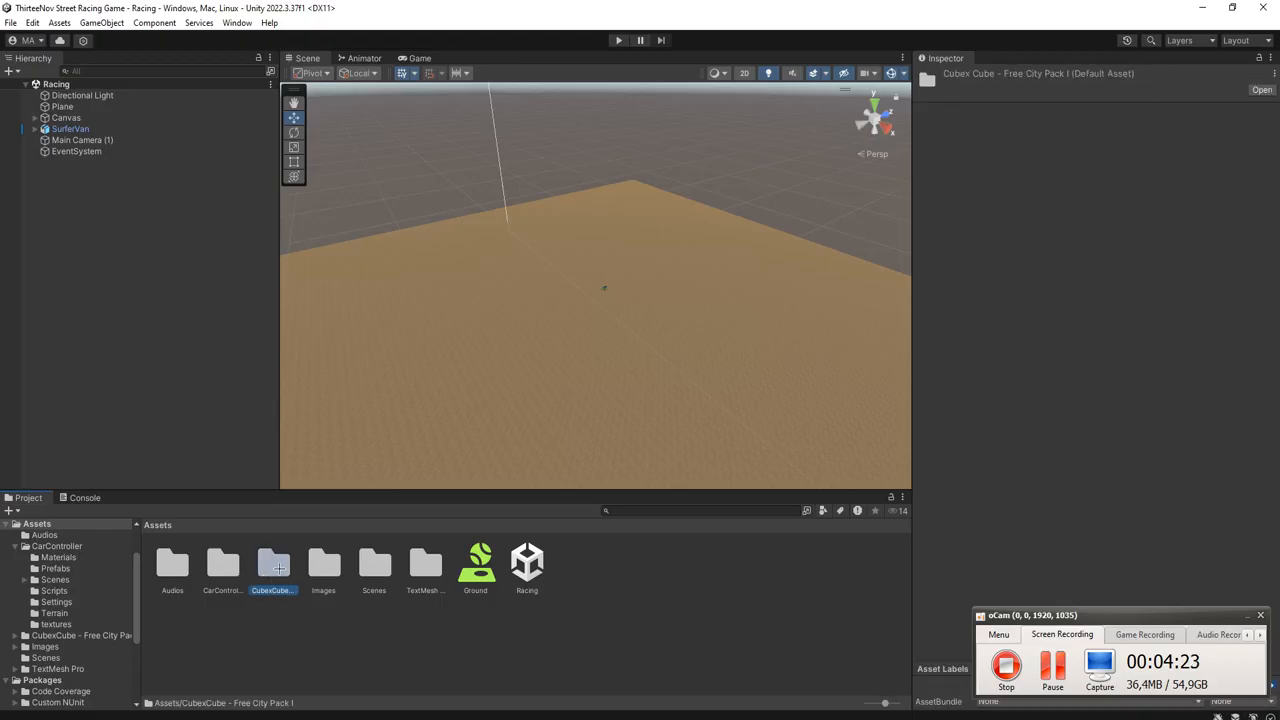
double_click(272, 562)
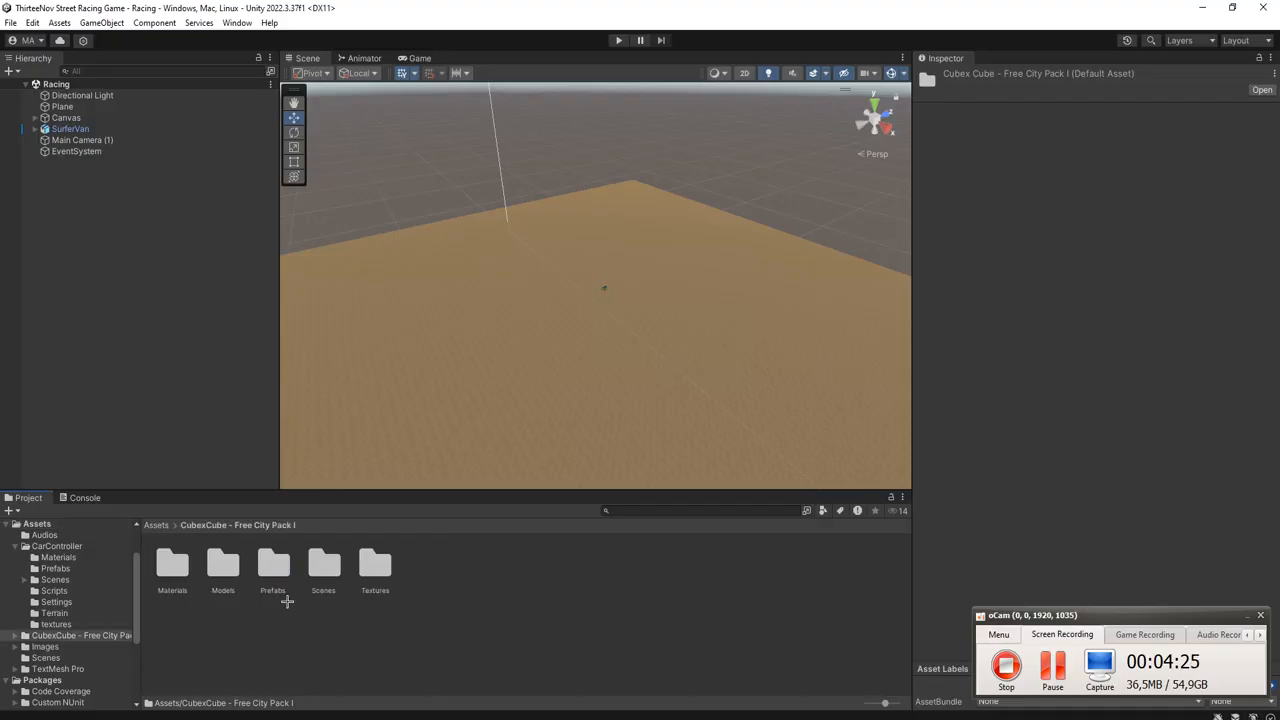
double_click(324, 564)
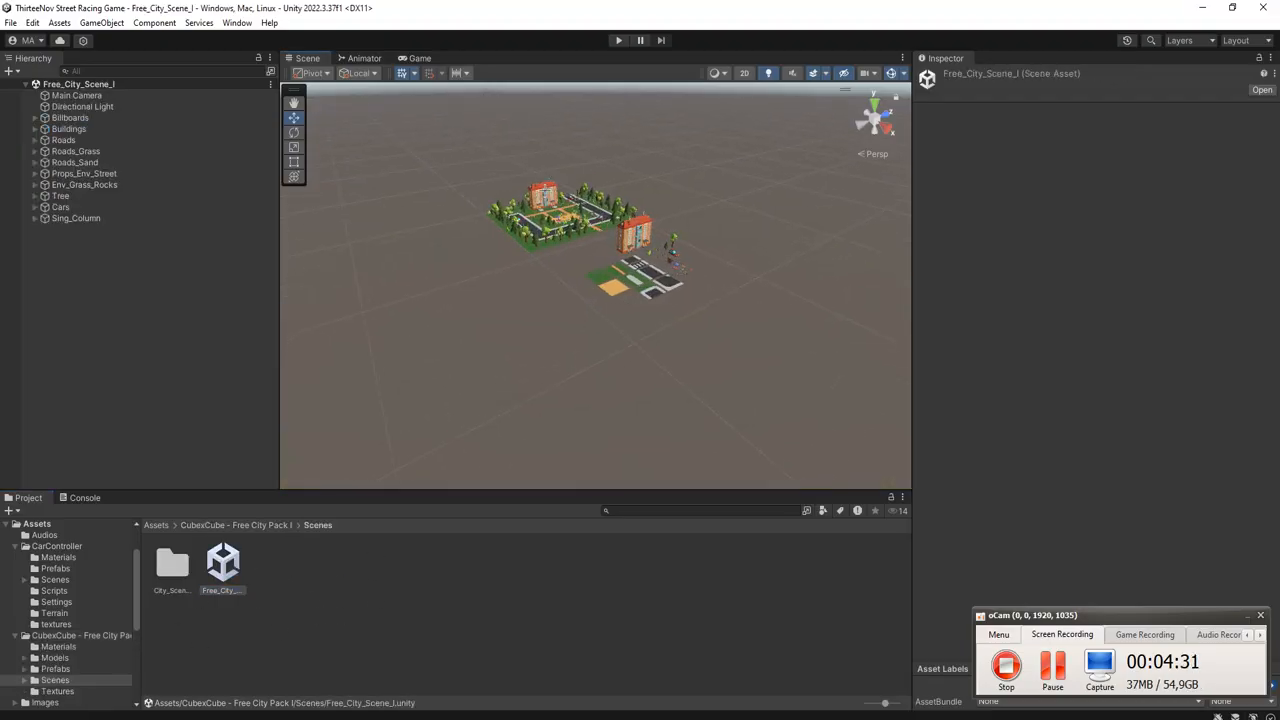
In Free_City_Scene_I, select the porch house and move a road tile into position.
left_click(630, 250)
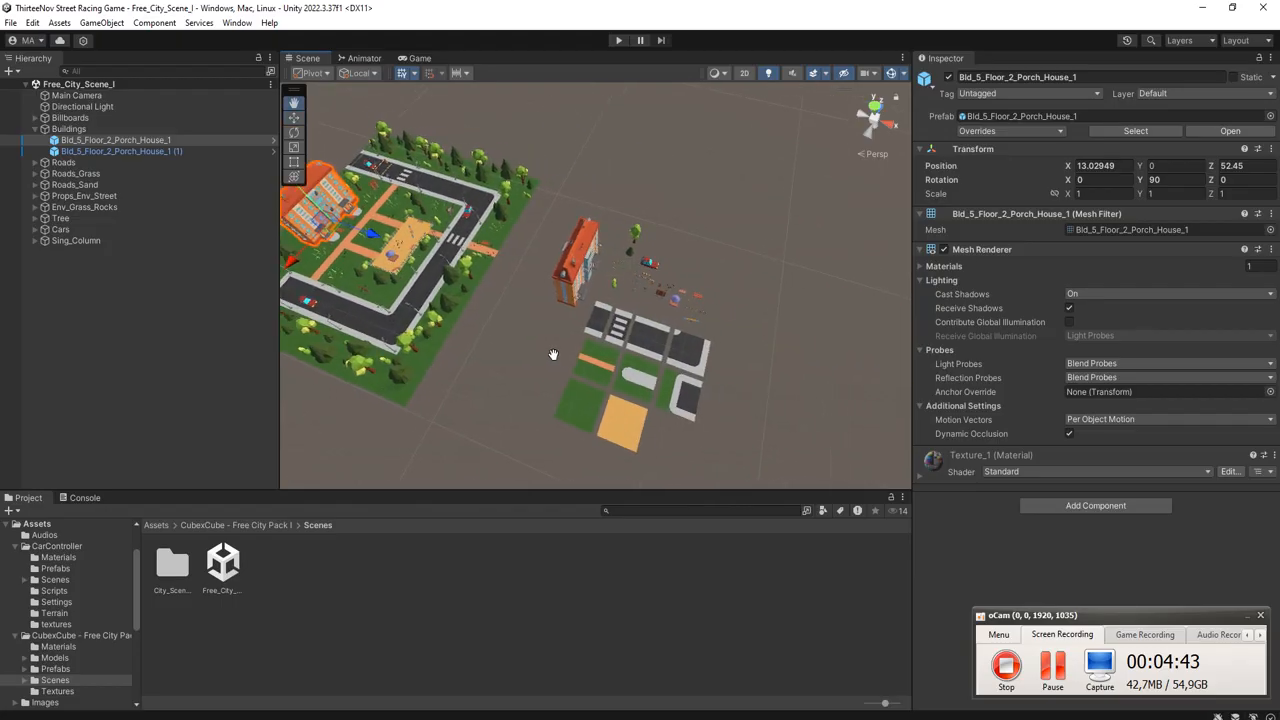
left_click_drag(552, 356, 484, 302)
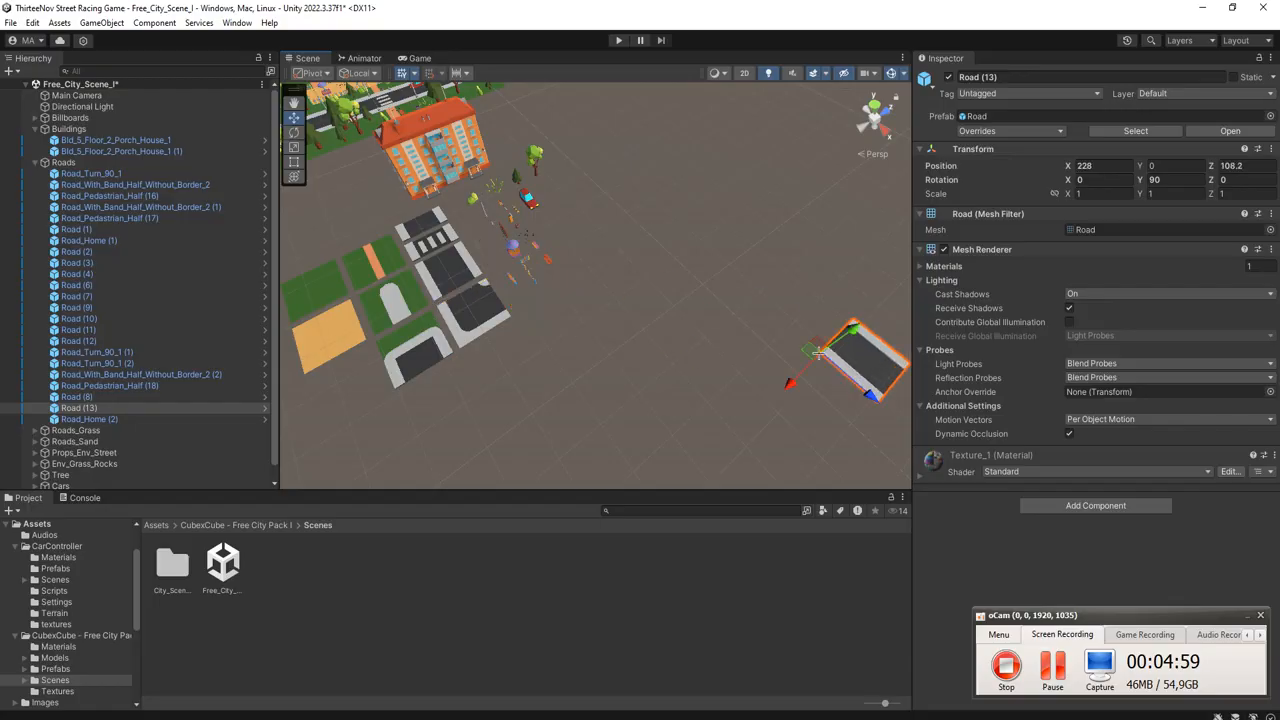
Position the next road tile and a corner turn to form the street loop.
left_click(78, 418)
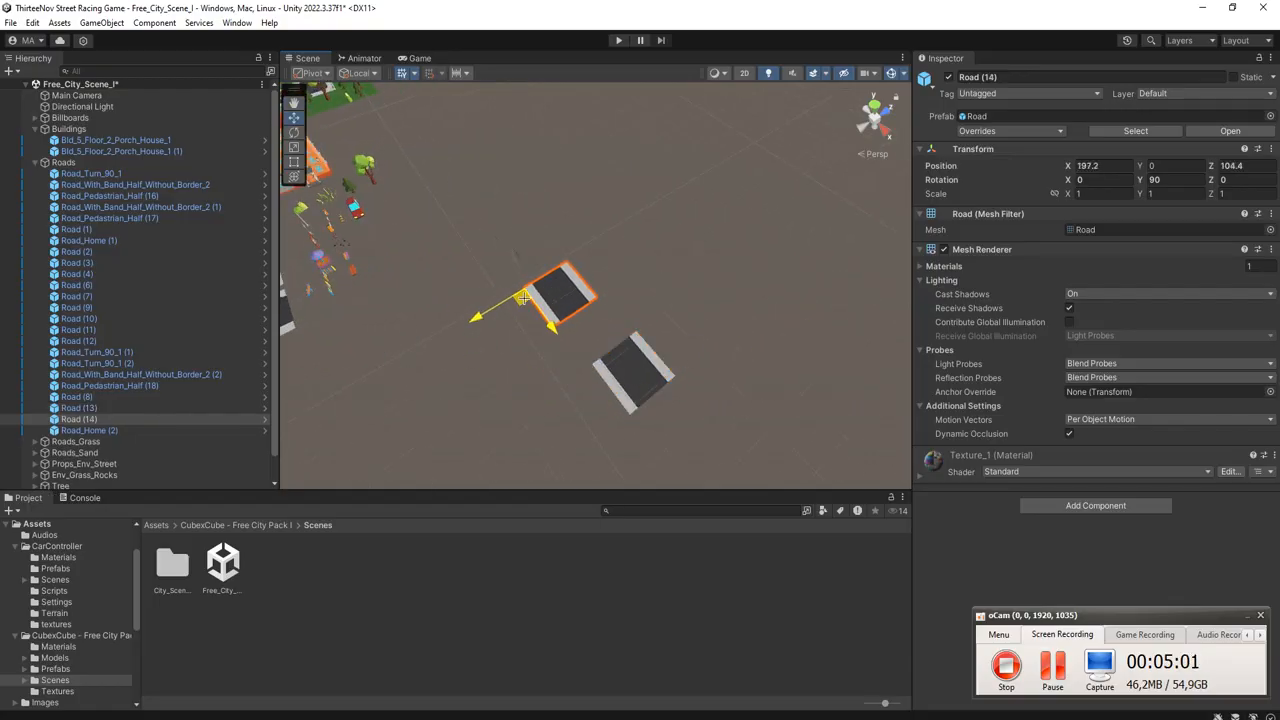
left_click_drag(524, 298, 570, 300)
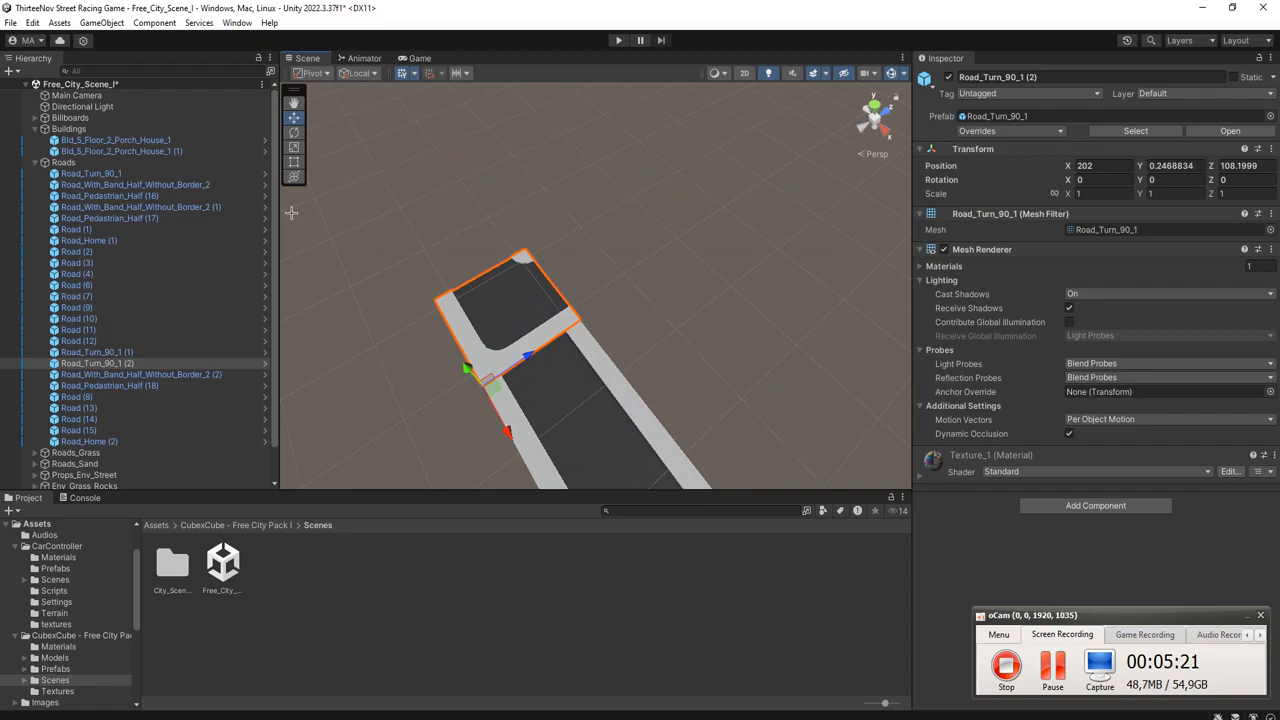
left_click_drag(524, 356, 490, 420)
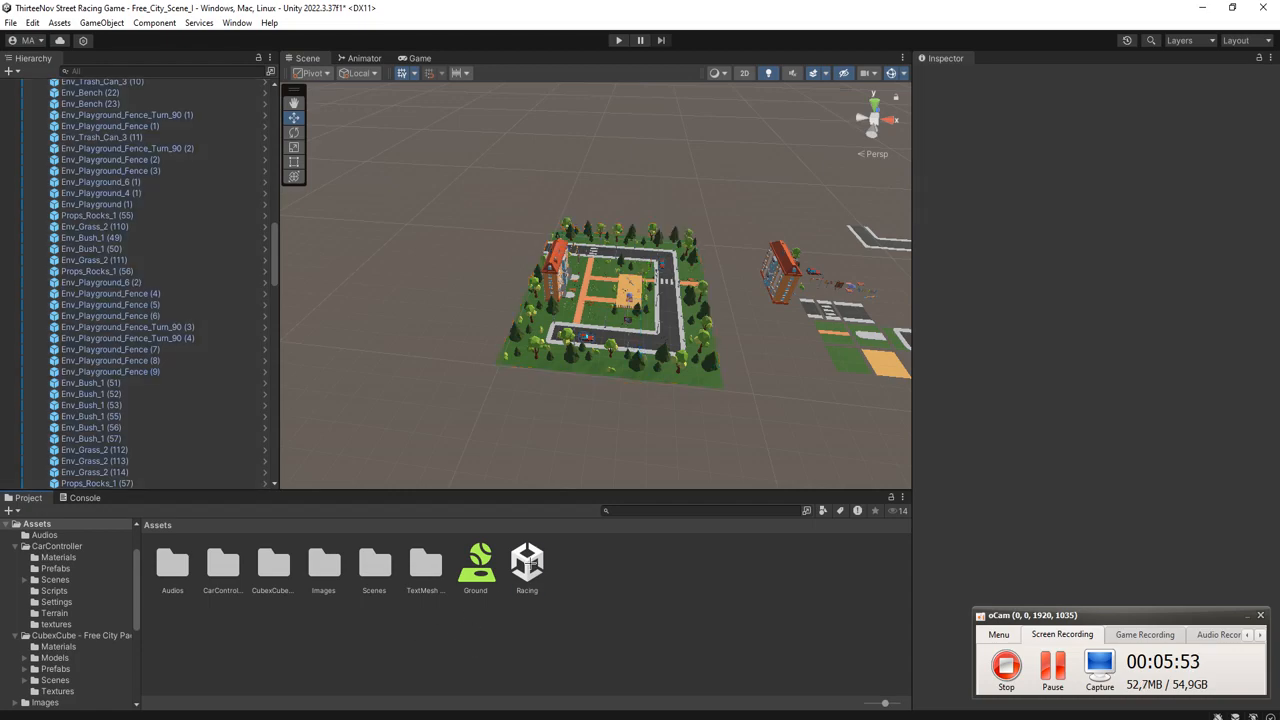
Open the Racing scene, answering the prompt about unsaved city scene changes.
double_click(528, 562)
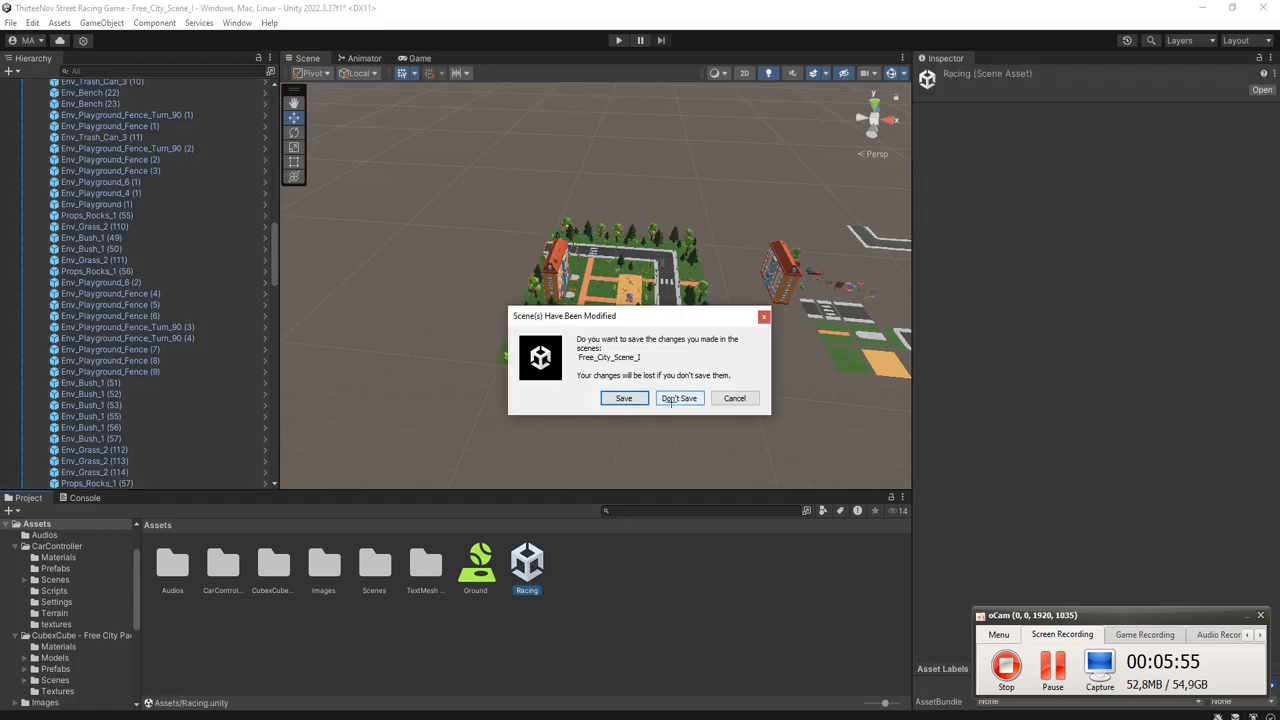
left_click(680, 398)
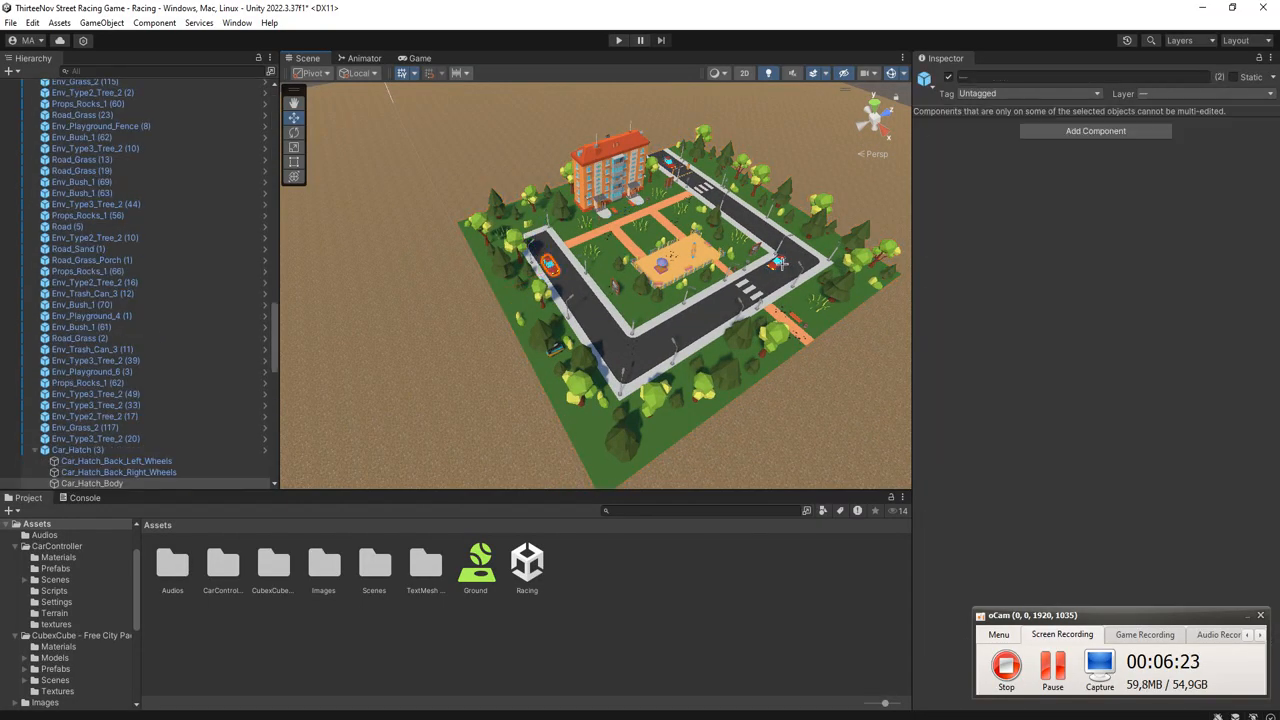
Select Car_Hatch_Body, then the SurferVan, exposing its Box Collider, Rigidbody and Car Sounds in the Inspector.
left_click(66, 84)
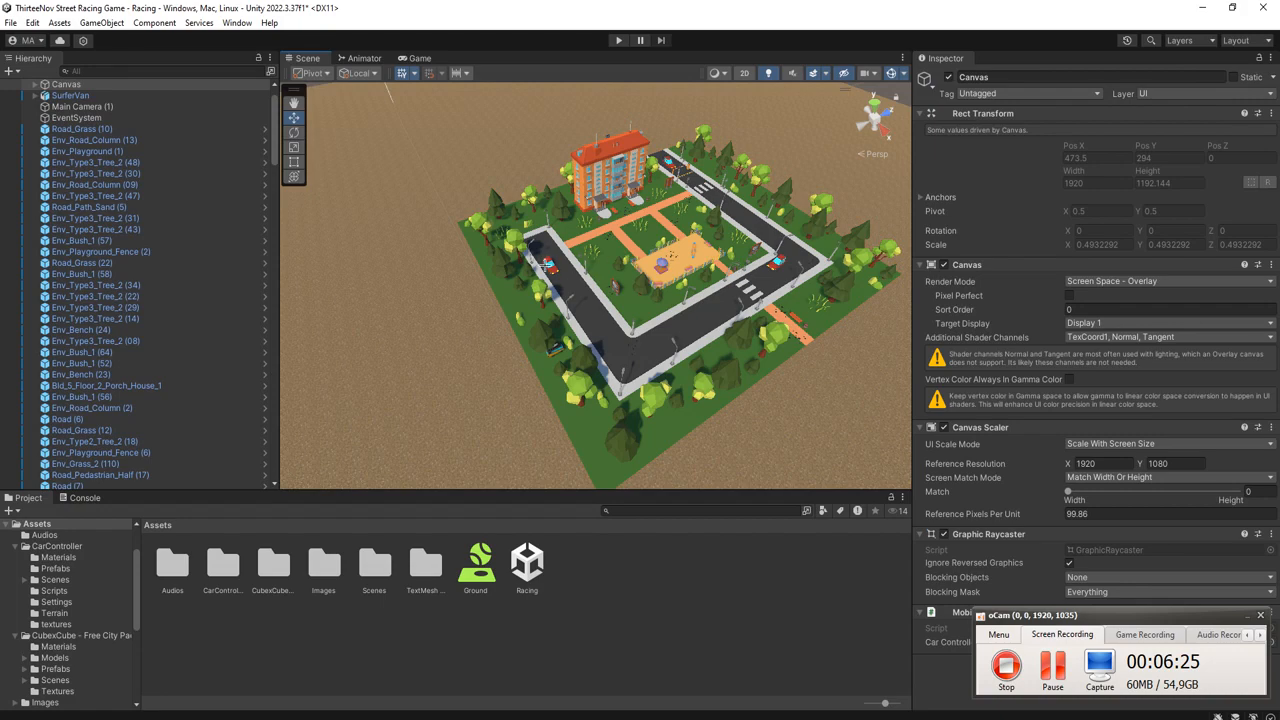
left_click(92, 482)
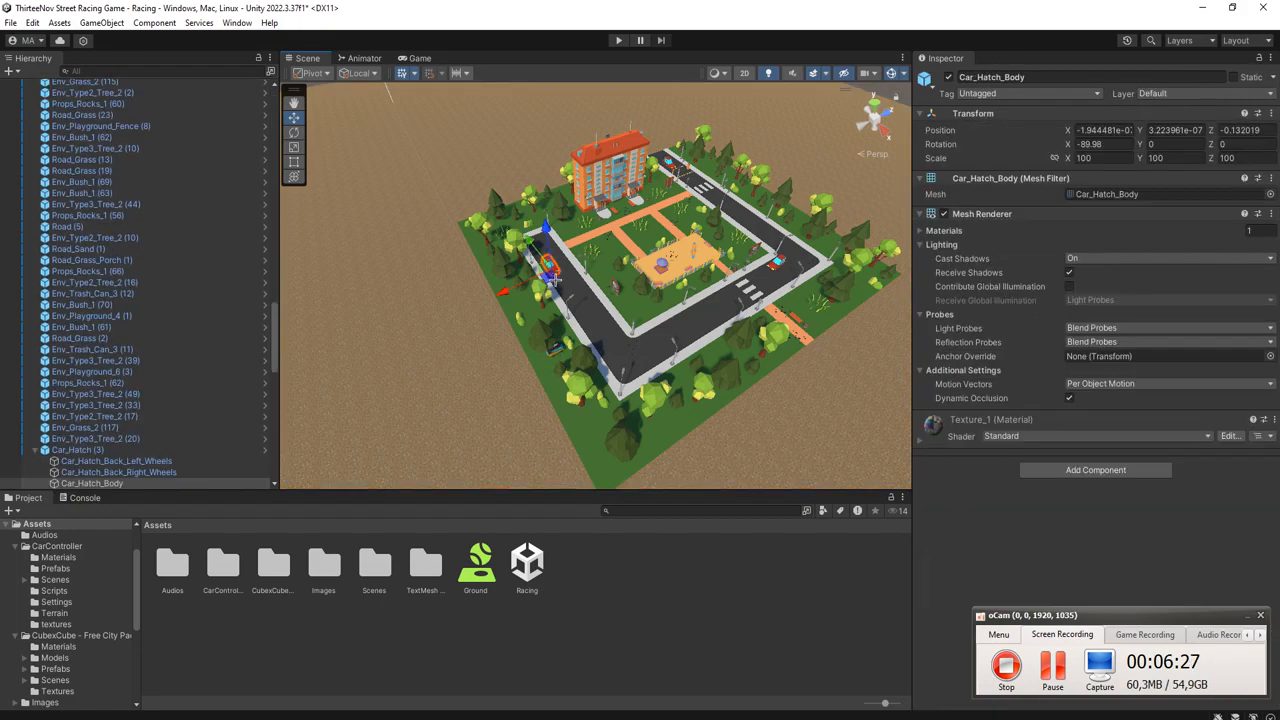
left_click(34, 324)
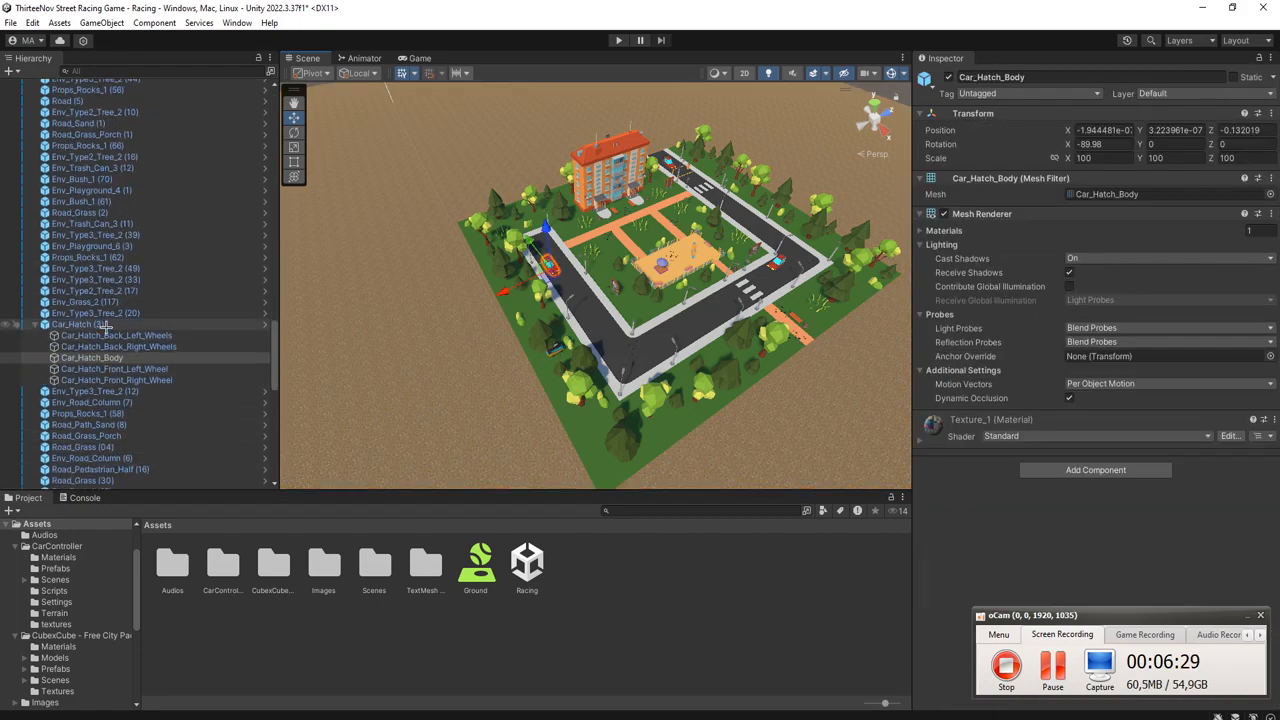
left_click(76, 324)
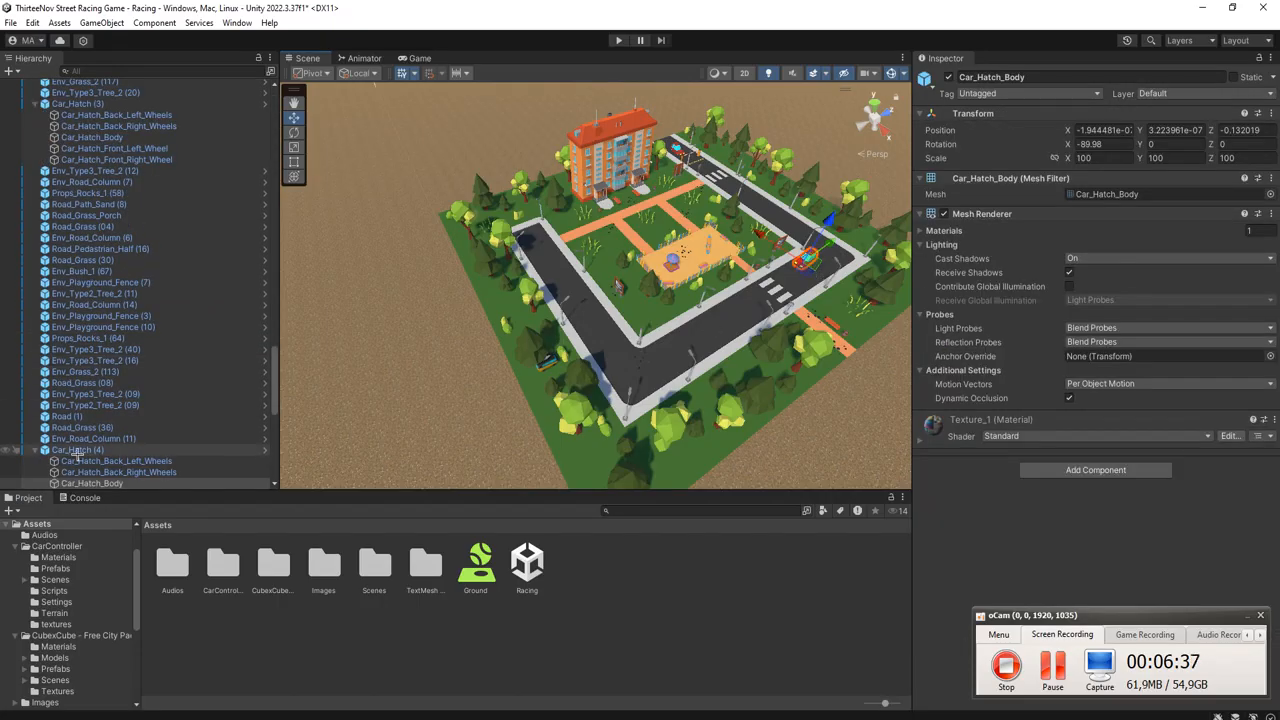
left_click(78, 448)
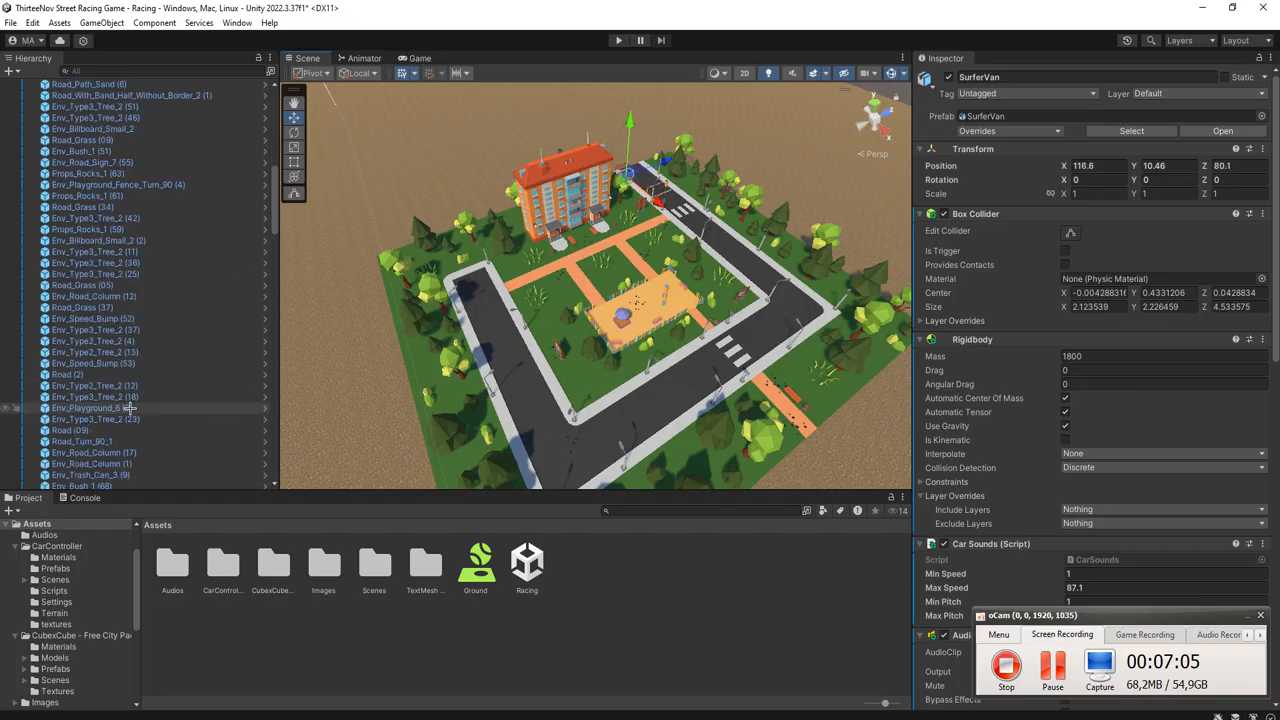
Zoom in on the yellow van and pick the road piece beside the speed bump.
scroll("up", 3)
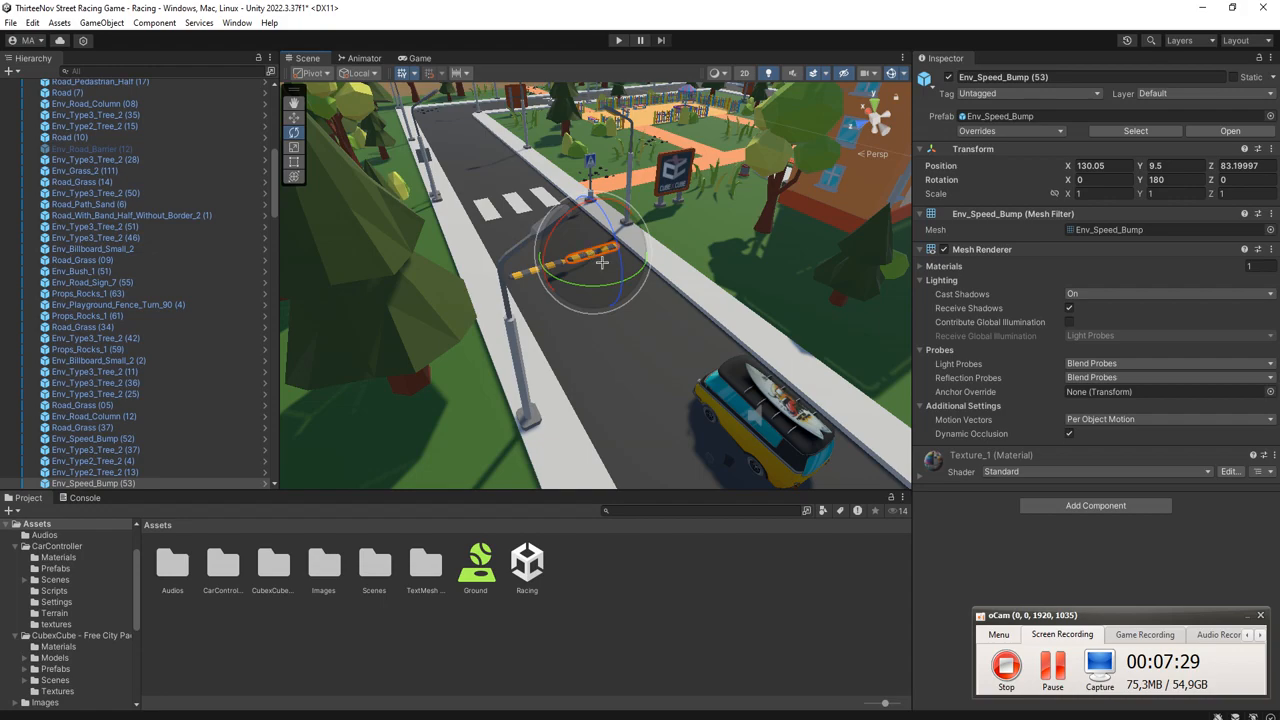
left_click(648, 344)
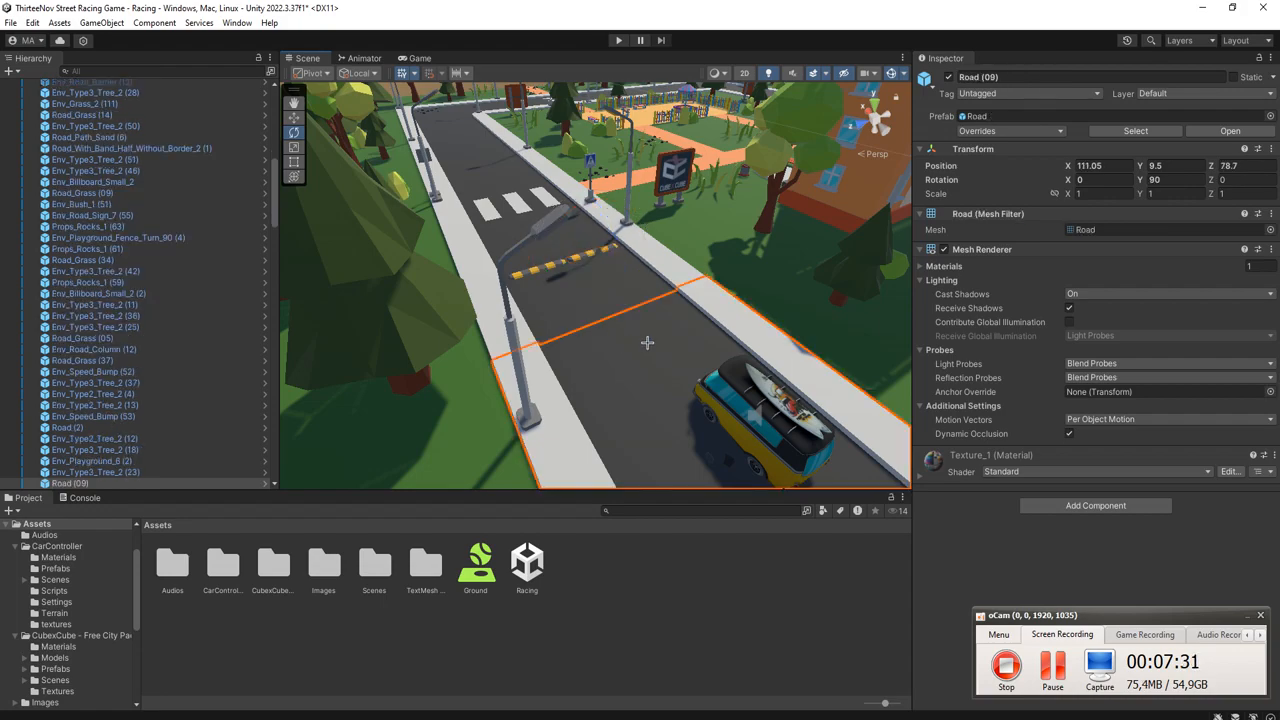
mouse_move(636, 356)
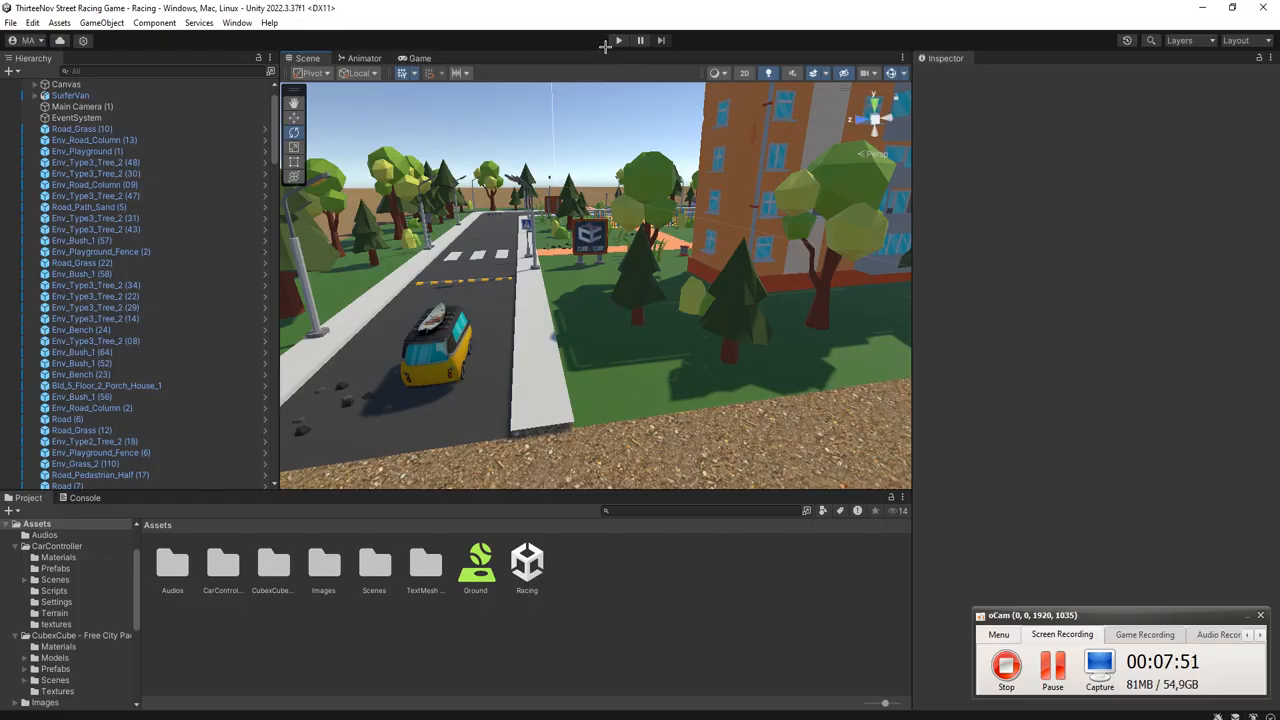
Zoom the Scene view out so the whole low-poly city block is framed.
left_click(616, 40)
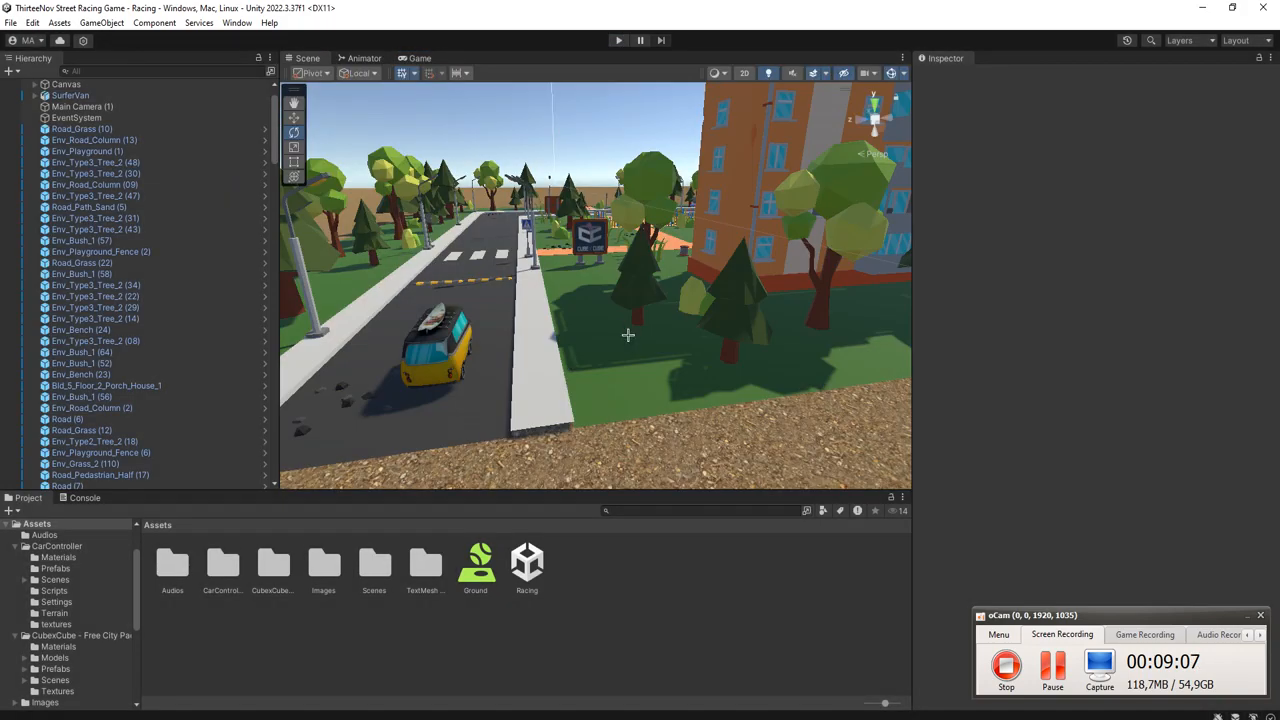
mouse_move(180, 308)
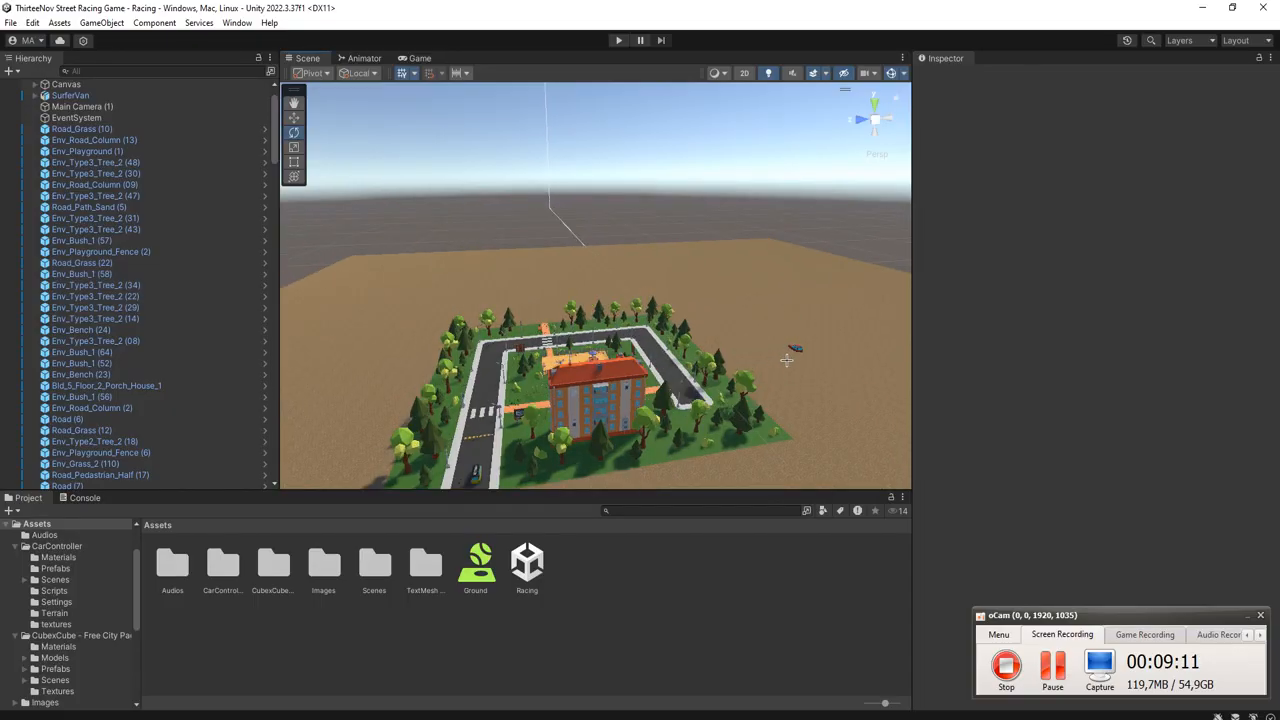
Select Car_Hatch (3) and drag the red car onto the street beside SurferVan.
left_click(66, 84)
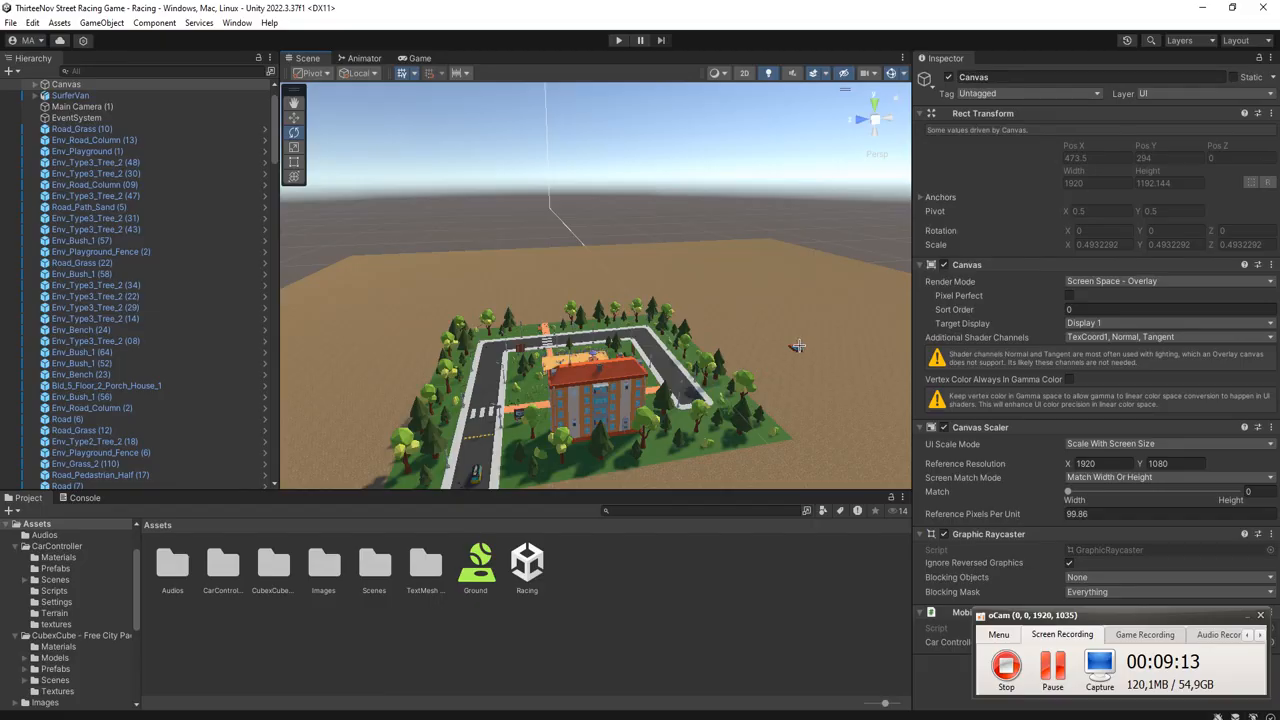
left_click(76, 450)
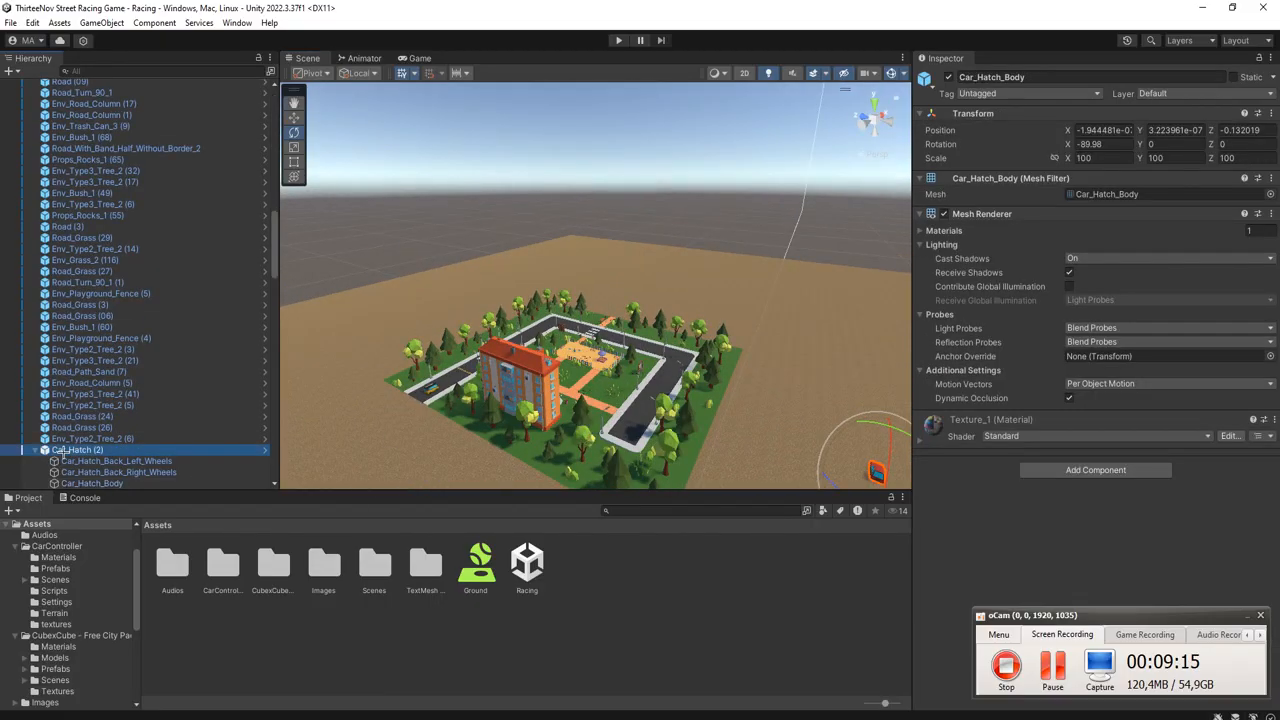
left_click(76, 448)
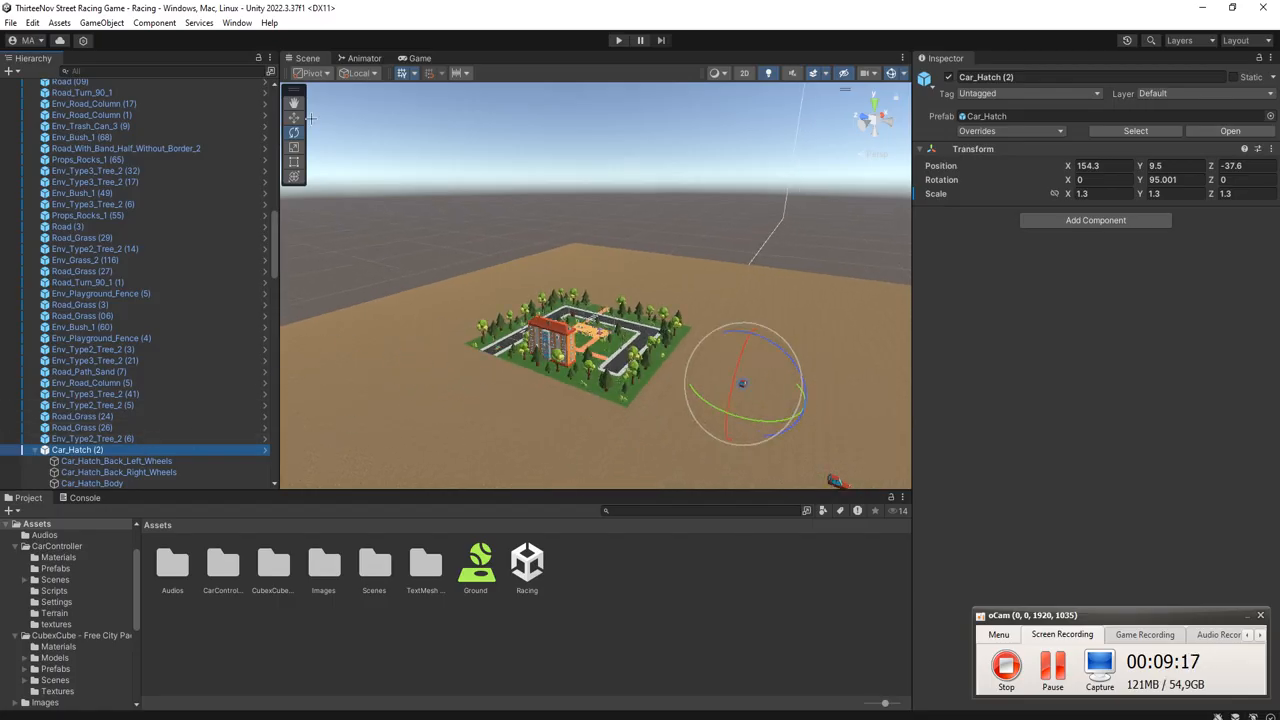
left_click_drag(744, 384, 490, 344)
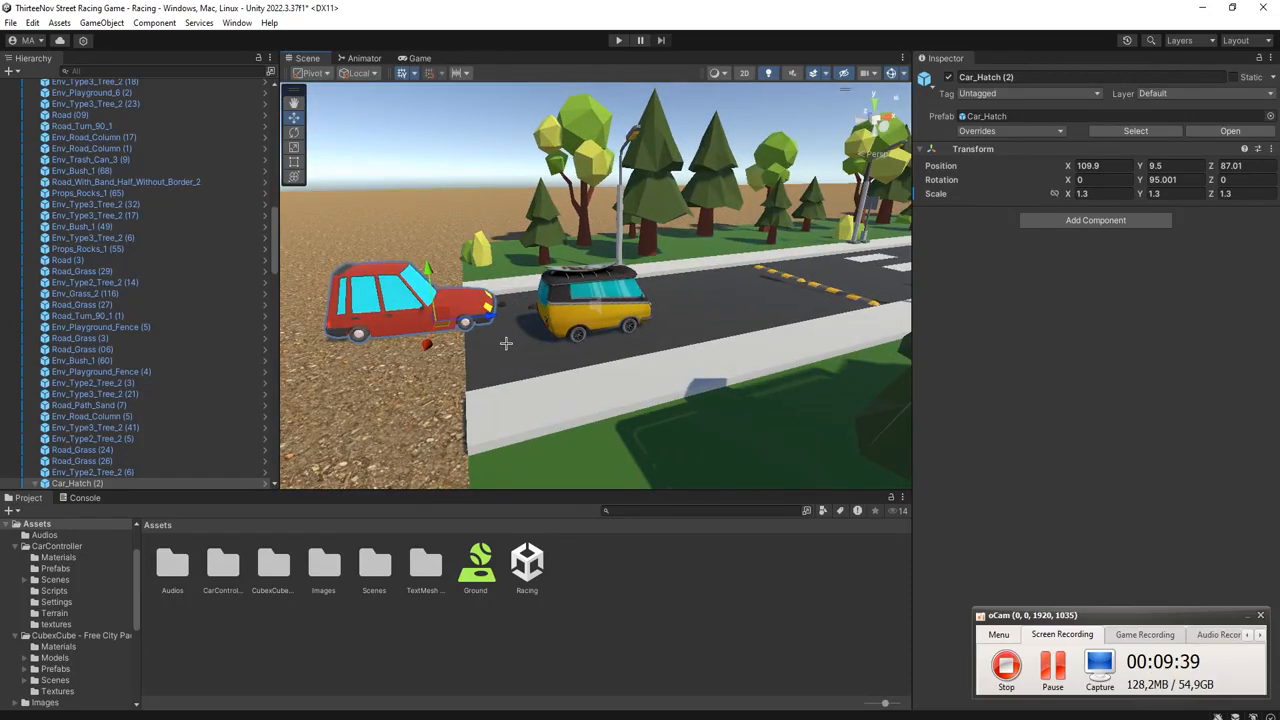
mouse_move(556, 296)
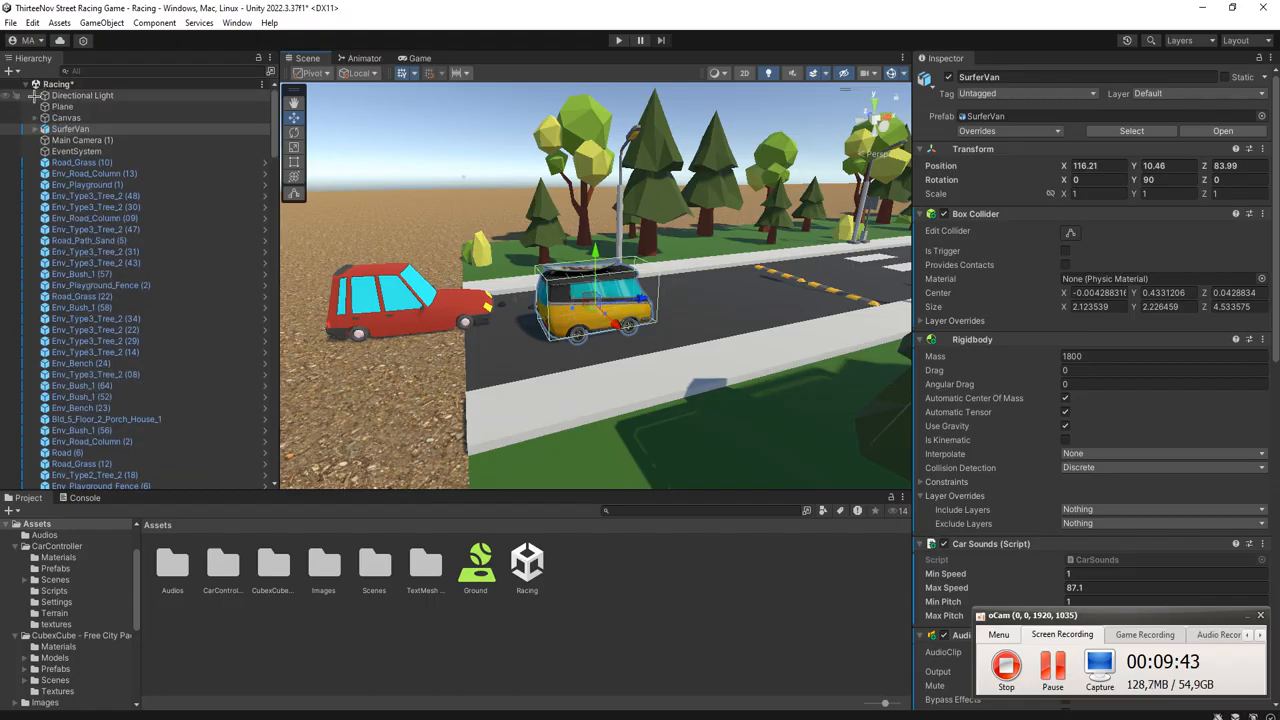
left_click(36, 128)
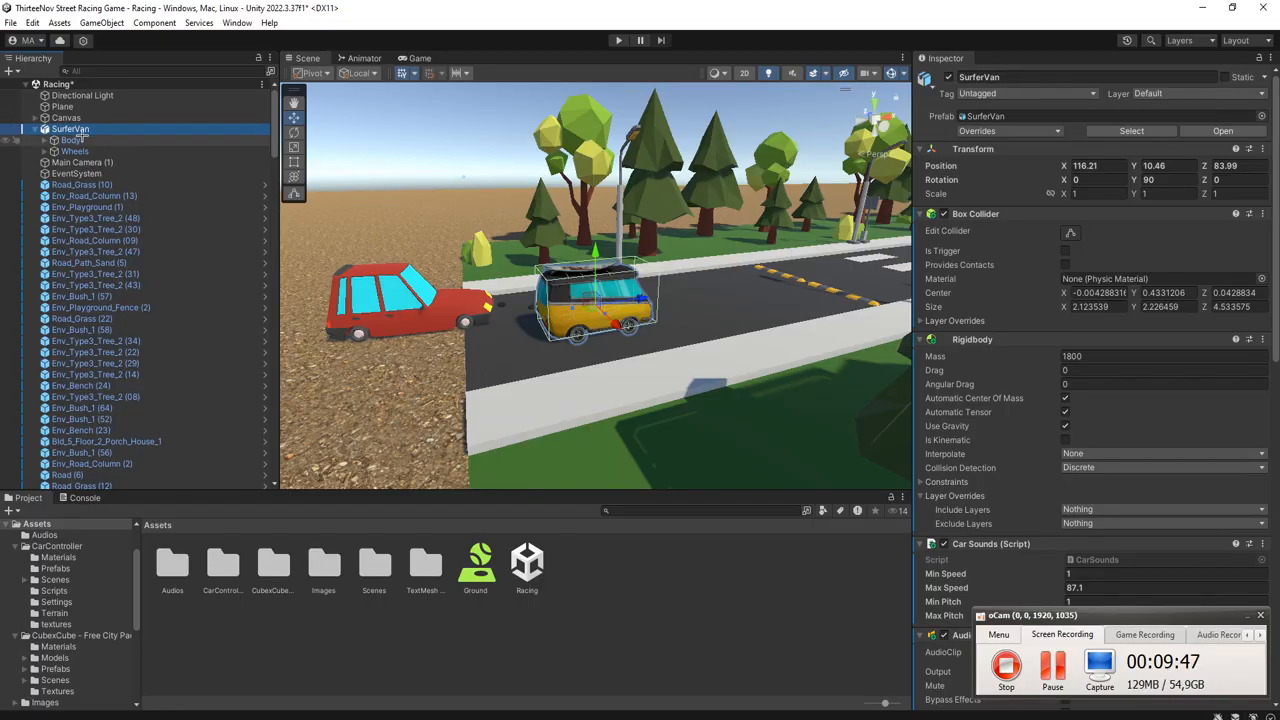
left_click(68, 140)
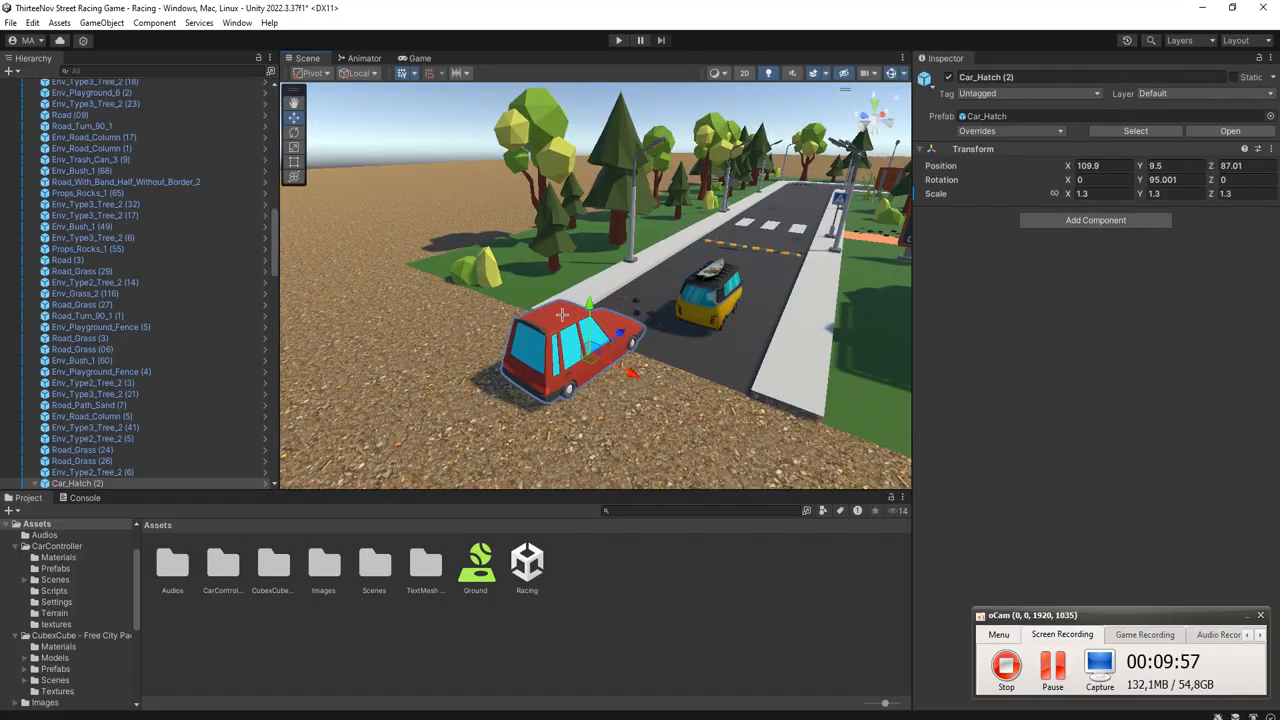
mouse_move(664, 322)
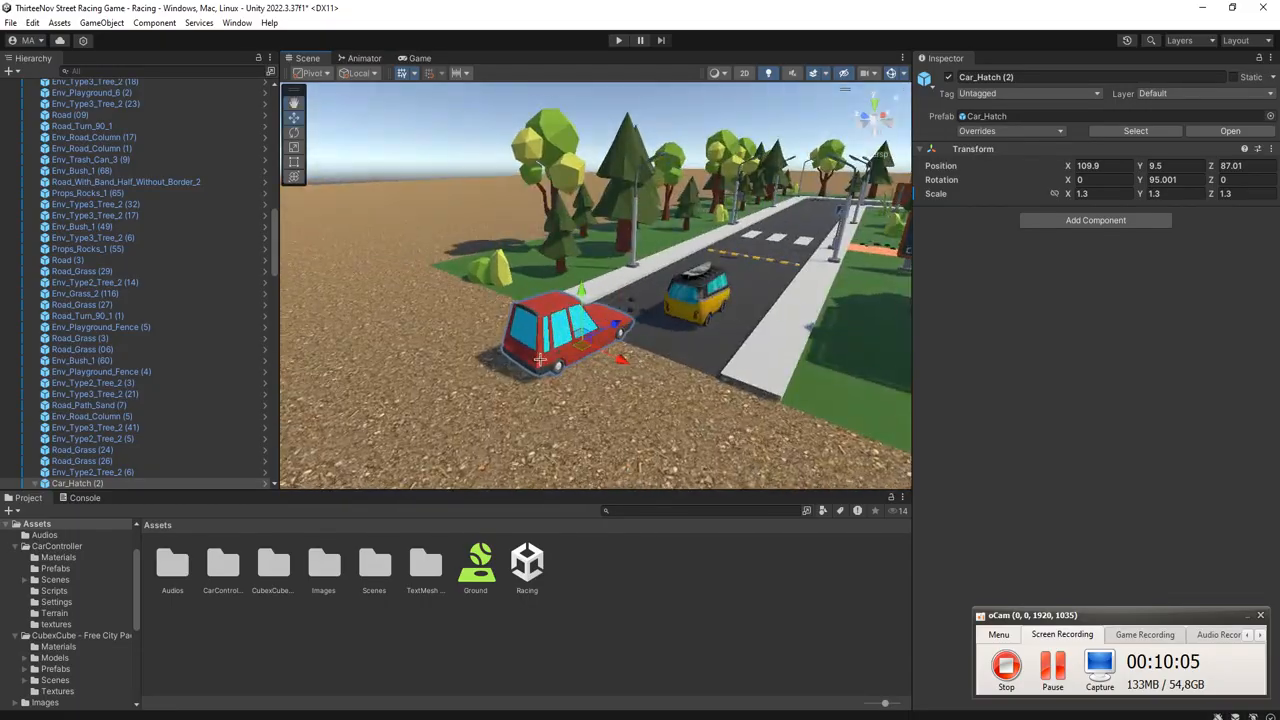
left_click_drag(600, 300, 520, 350)
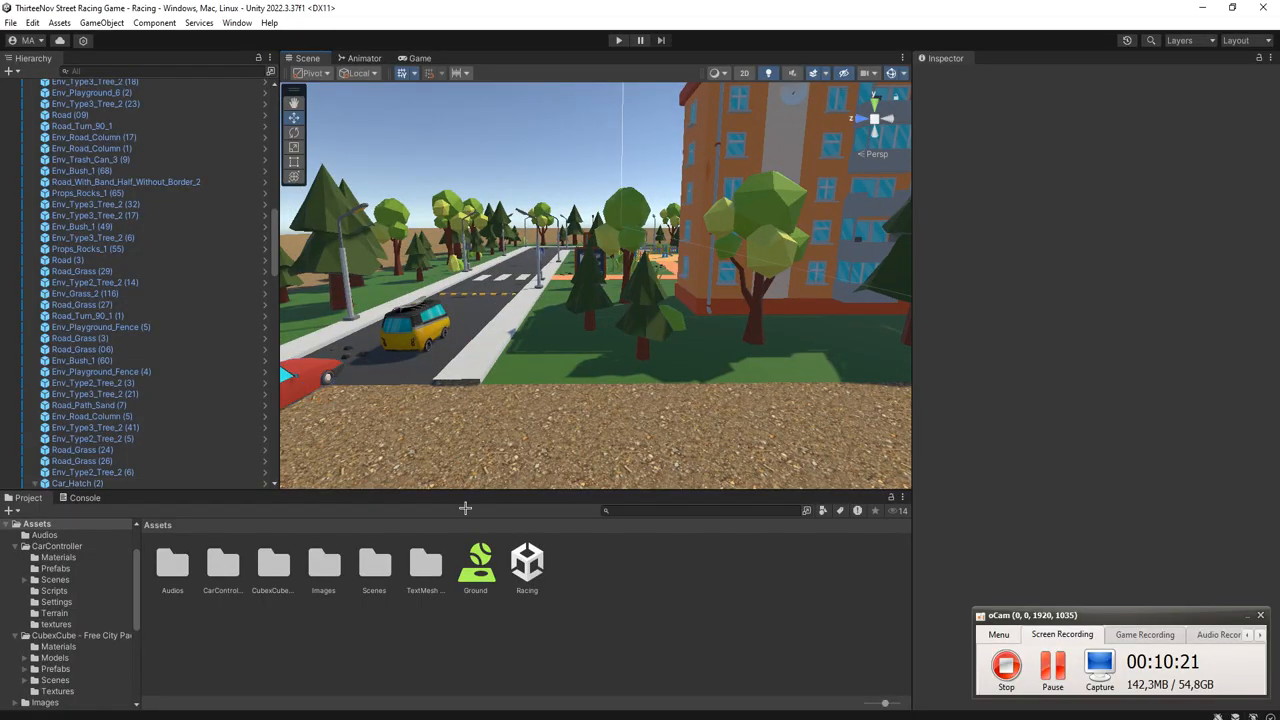
mouse_move(464, 508)
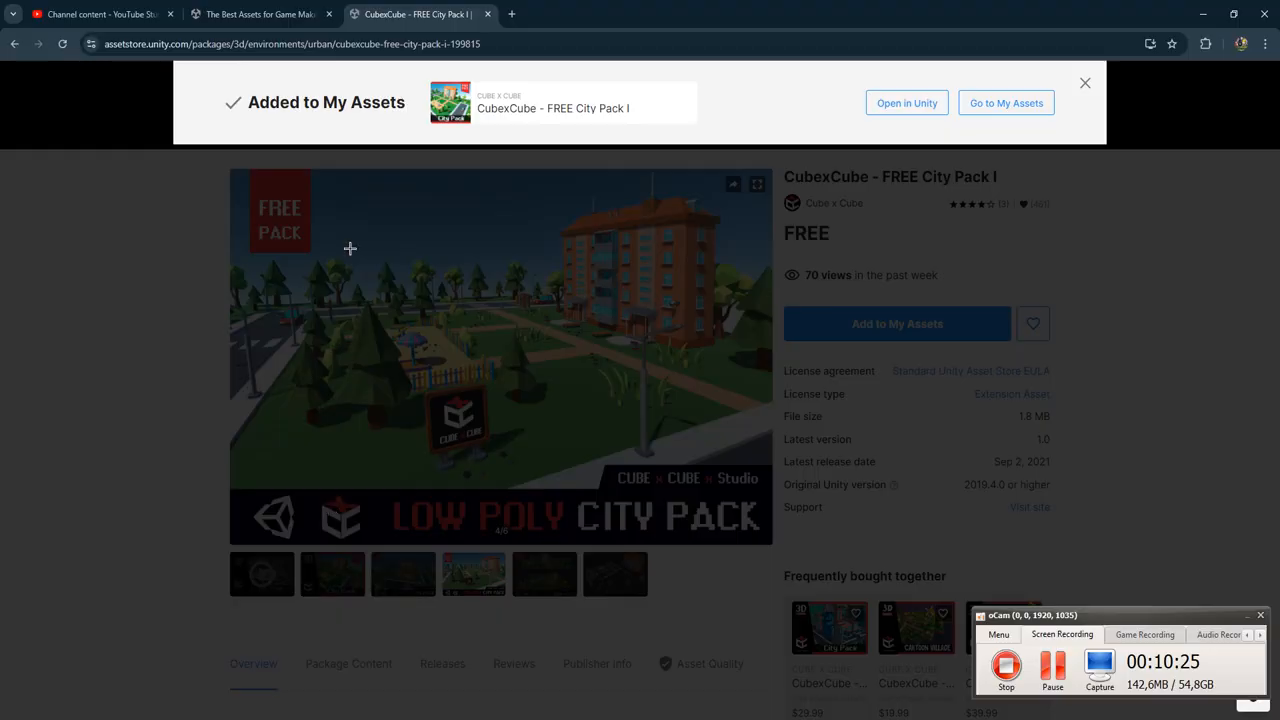
Return to the CubexCube - FREE City Pack I tab and select its full URL in the address bar.
left_click(260, 14)
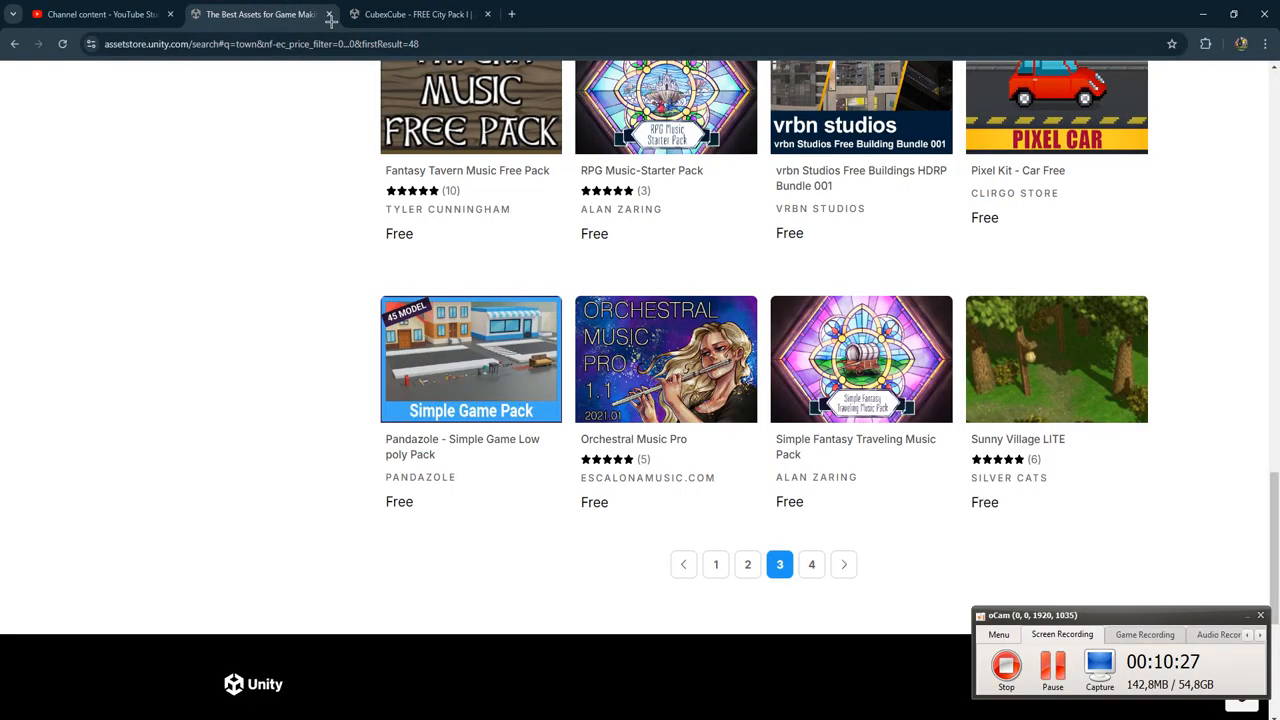
left_click(412, 14)
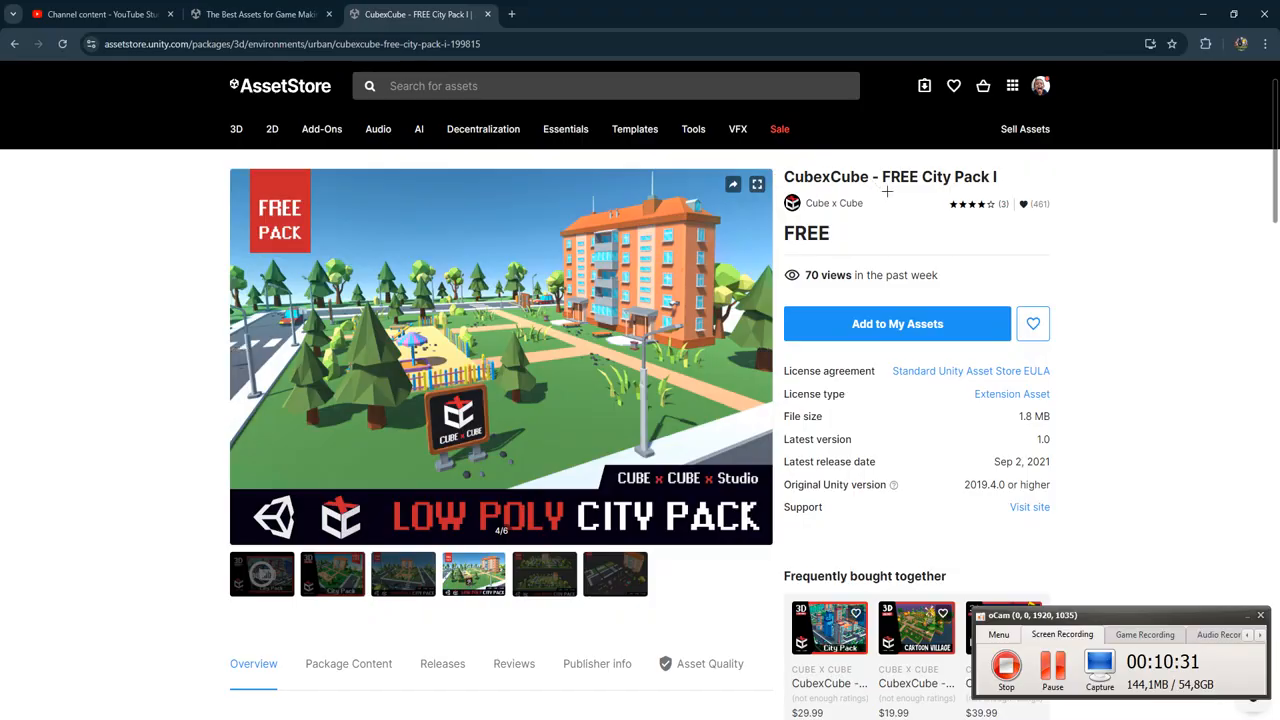
left_click(290, 44)
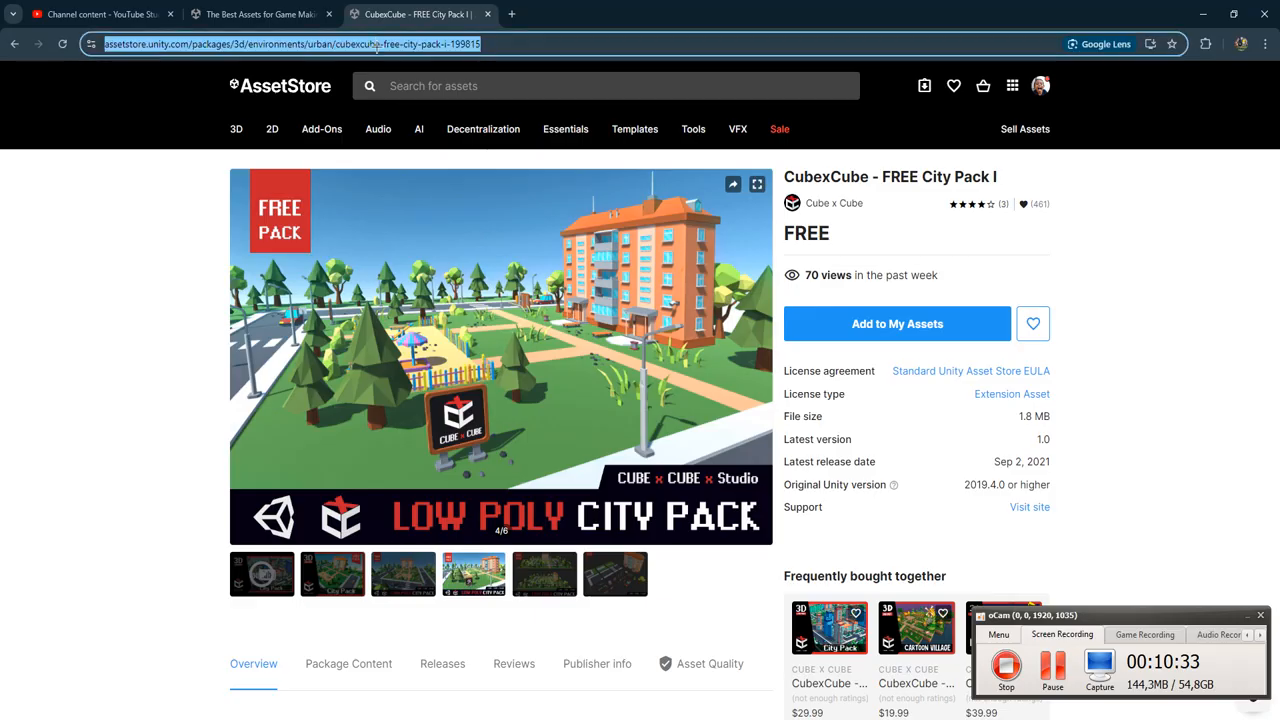
mouse_move(132, 256)
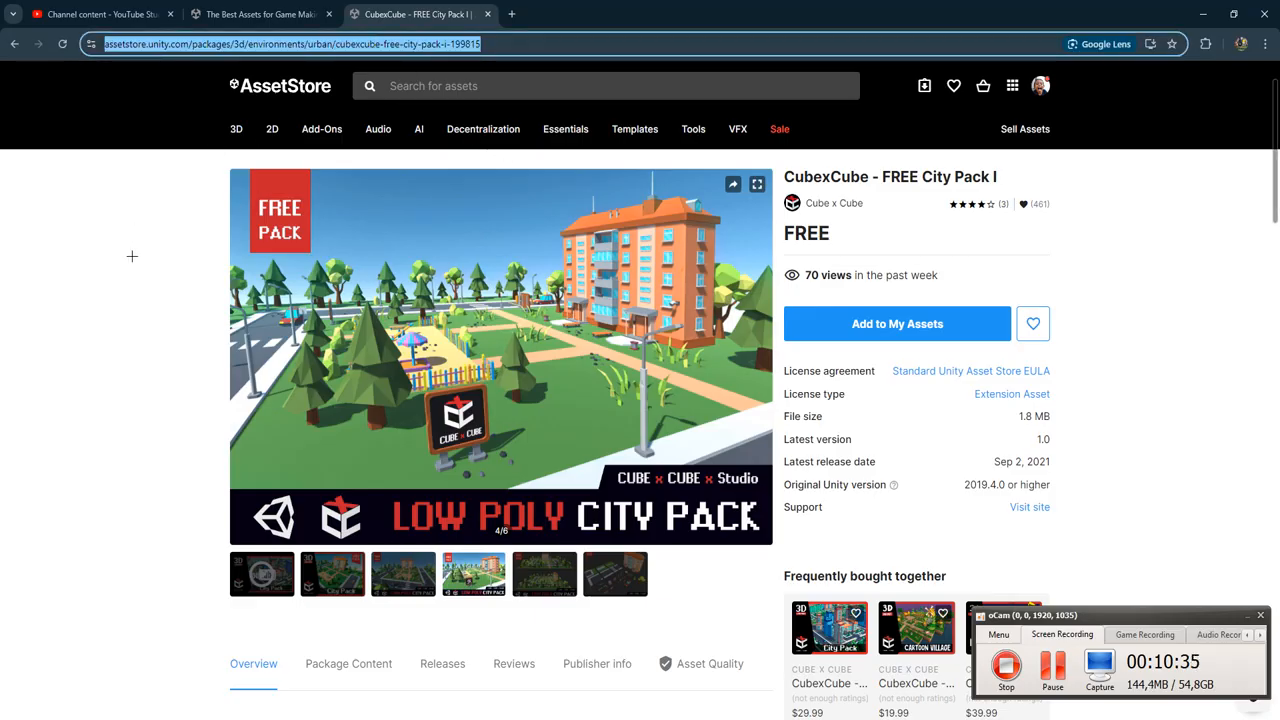